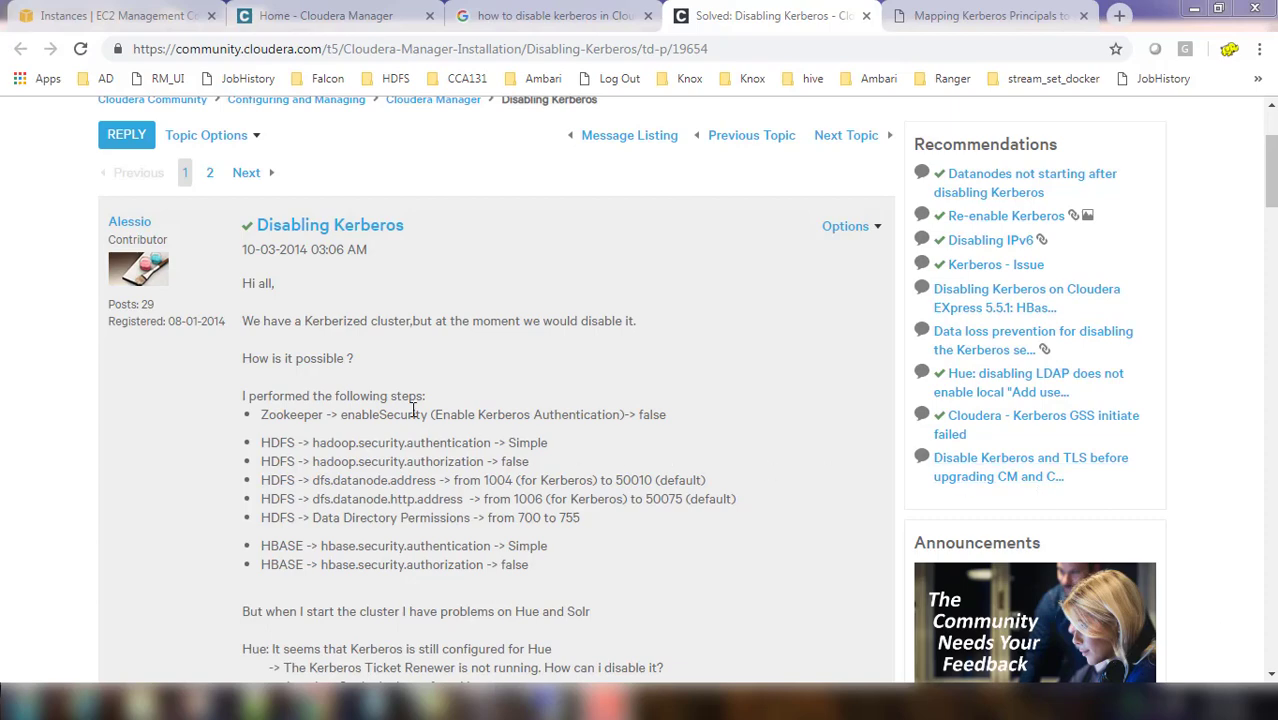
- Locate ZooKeeper's enableSecurity property in its configuration, copying the name from the forum post
double_click(384, 414)
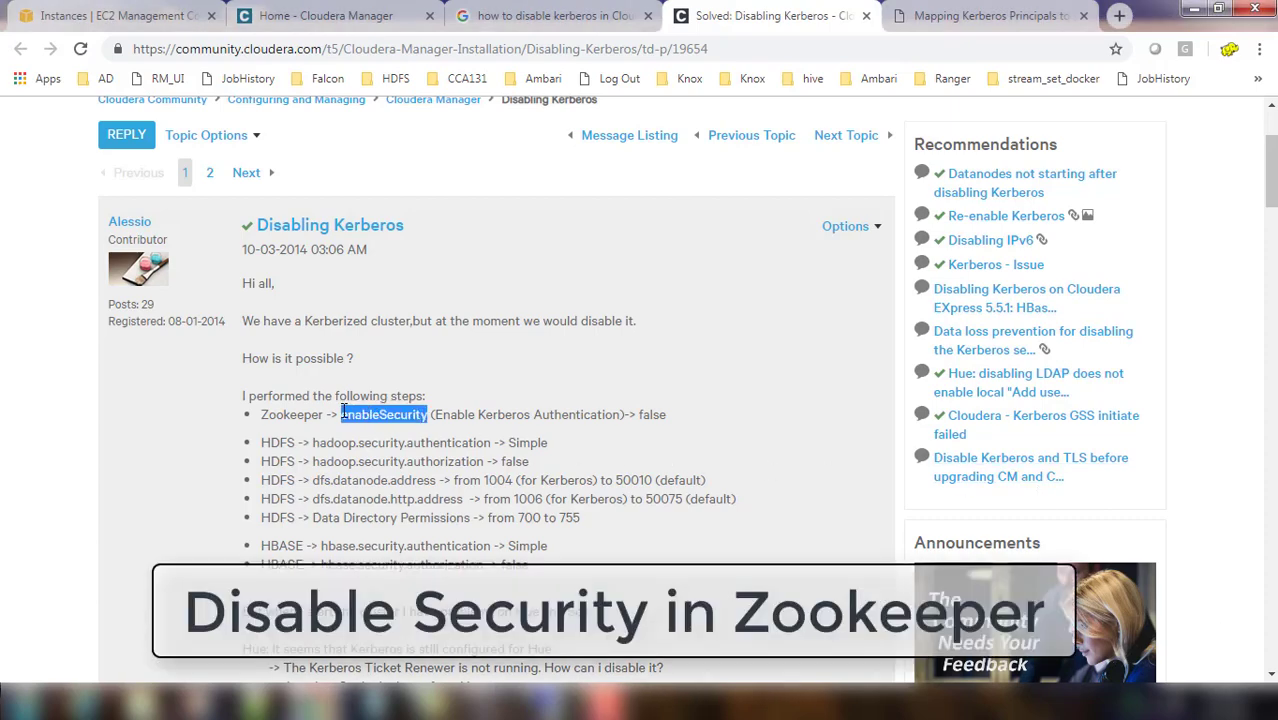
left_click(324, 16)
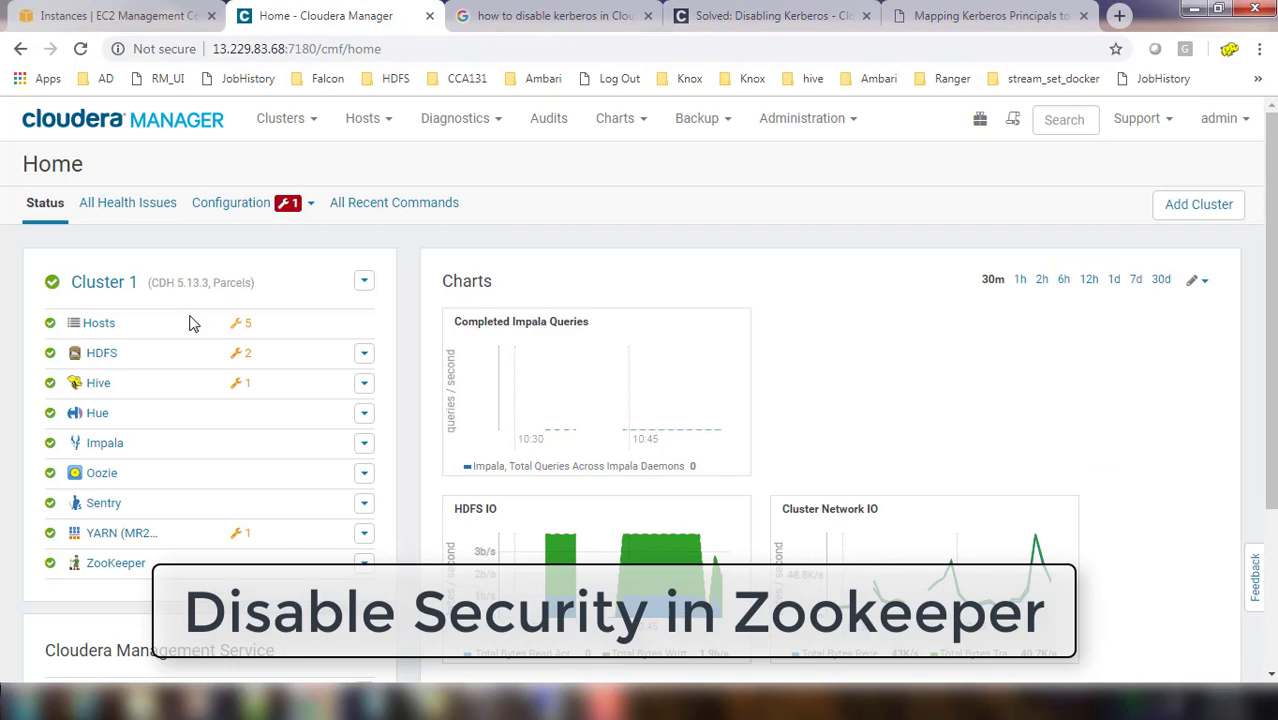
left_click(116, 564)
type("enableSecurity")
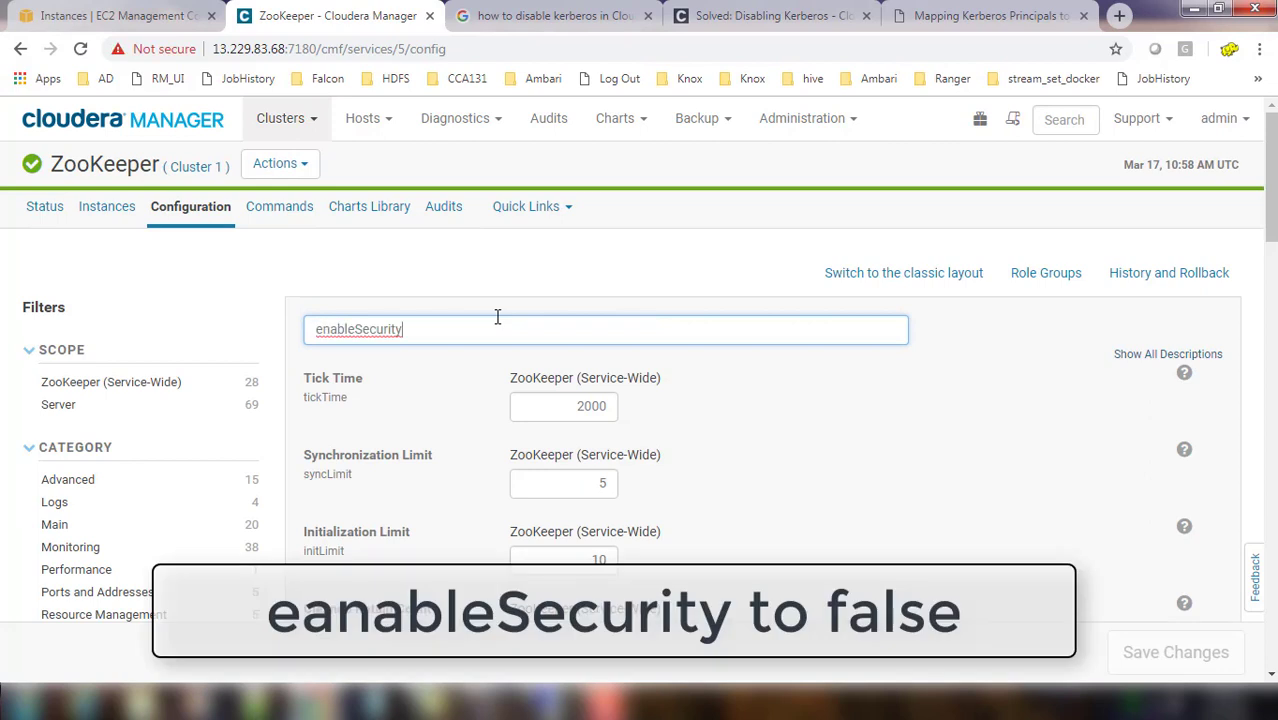
key("Return")
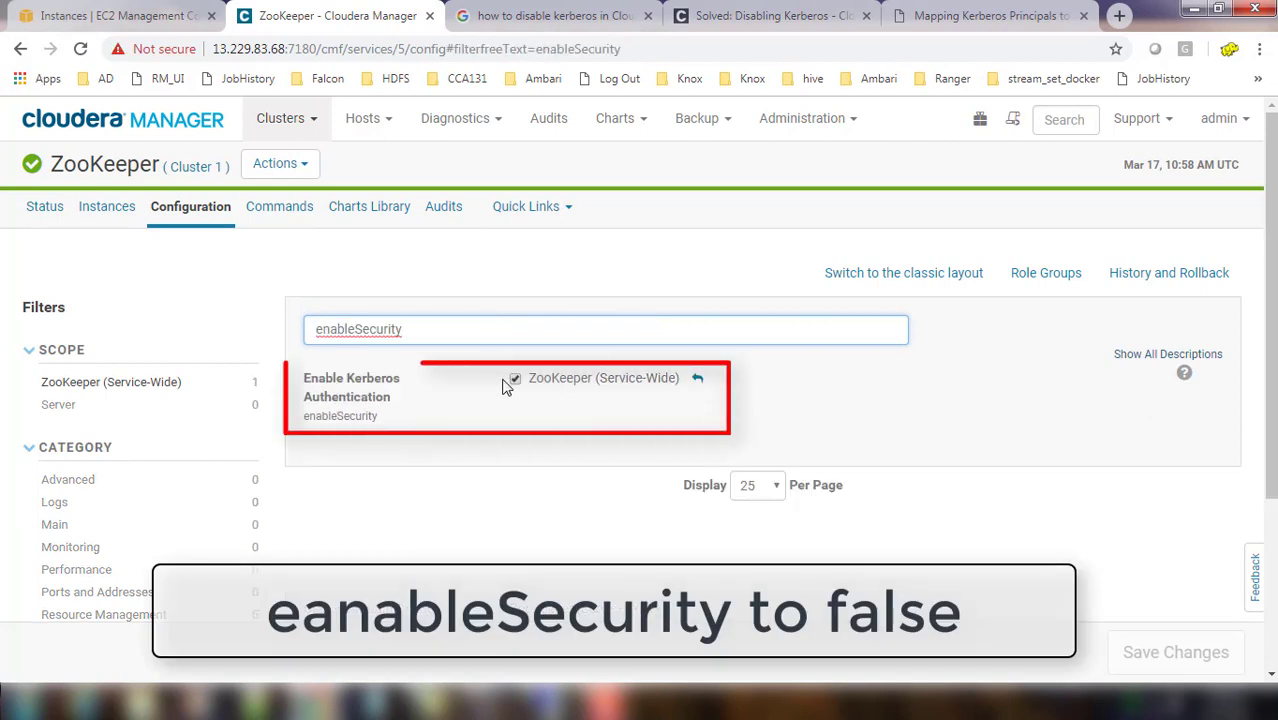
- Turn off Enable Kerberos Authentication for ZooKeeper, save it and return to the cluster home page
left_click(516, 378)
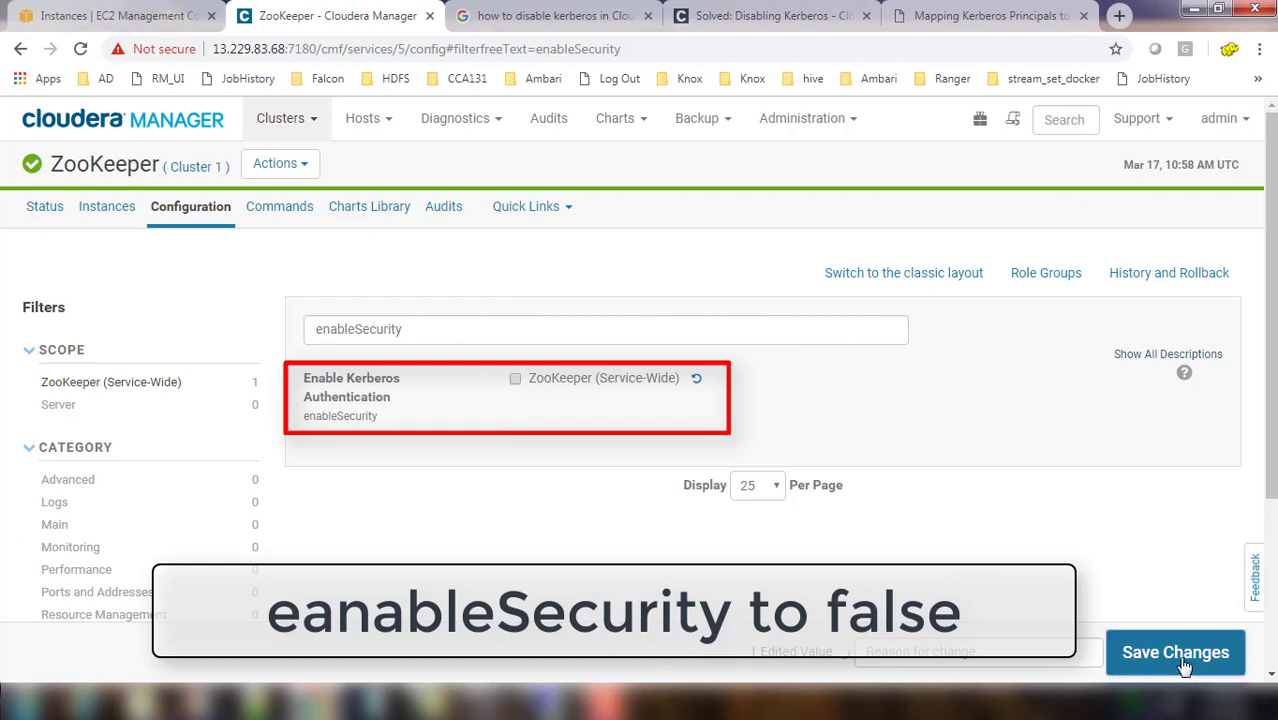
left_click(1176, 652)
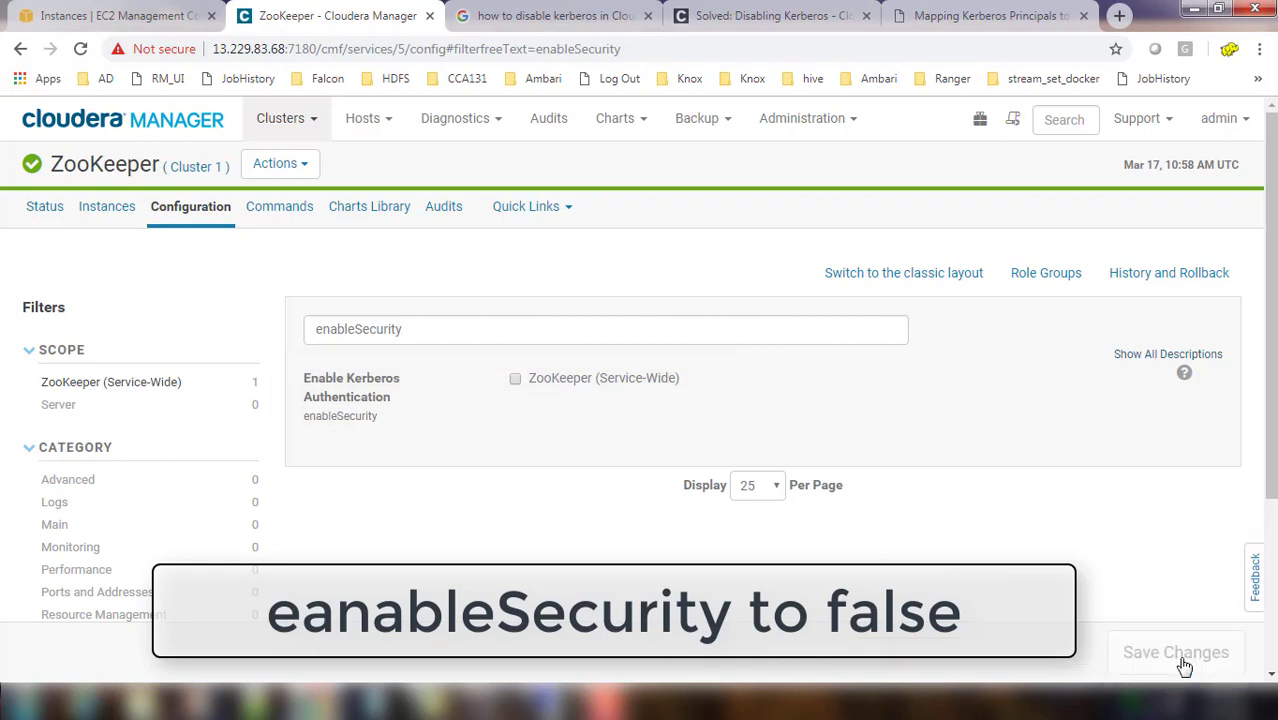
mouse_move(472, 184)
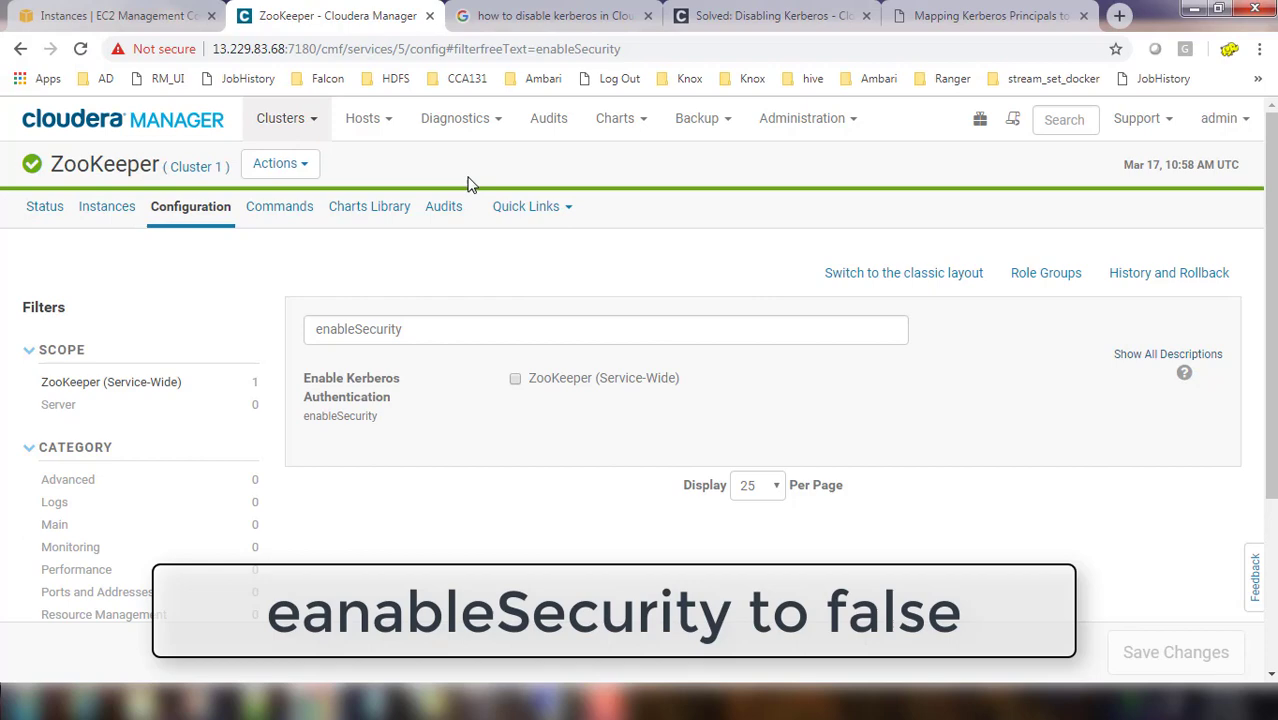
left_click(124, 120)
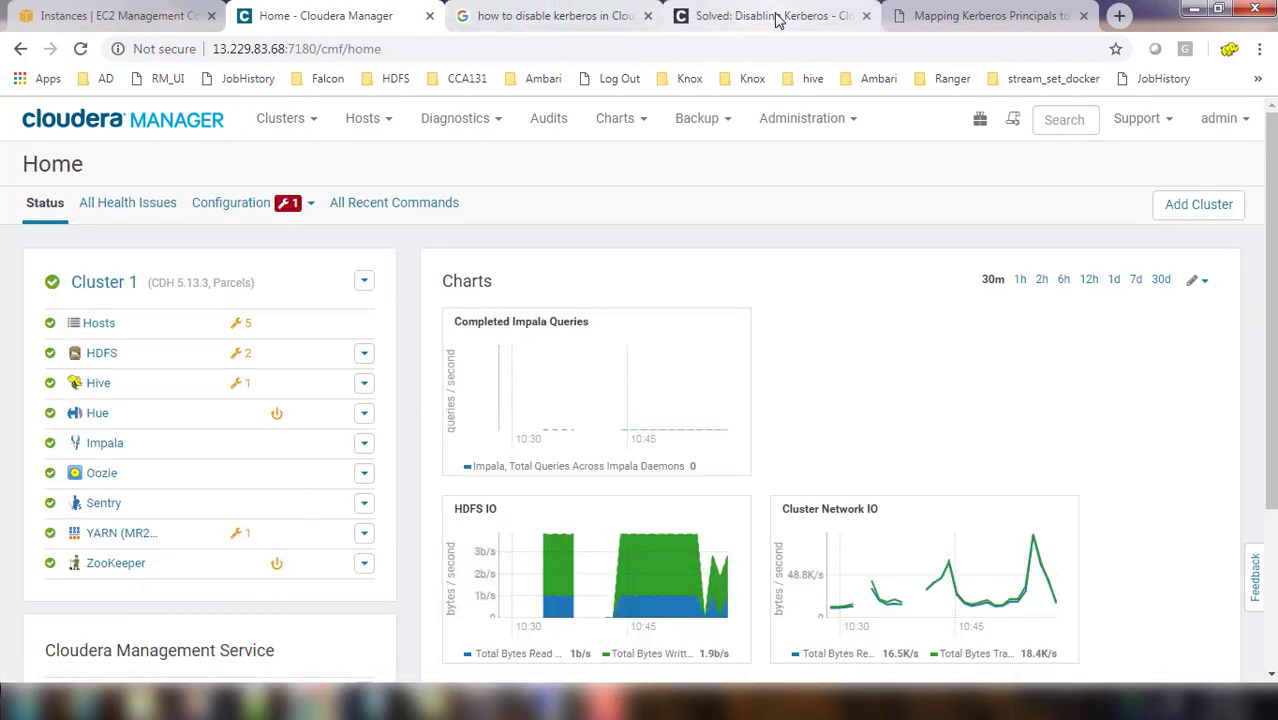
- Find hadoop.security.authentication in HDFS configuration, taking the property name from the forum post
left_click(770, 16)
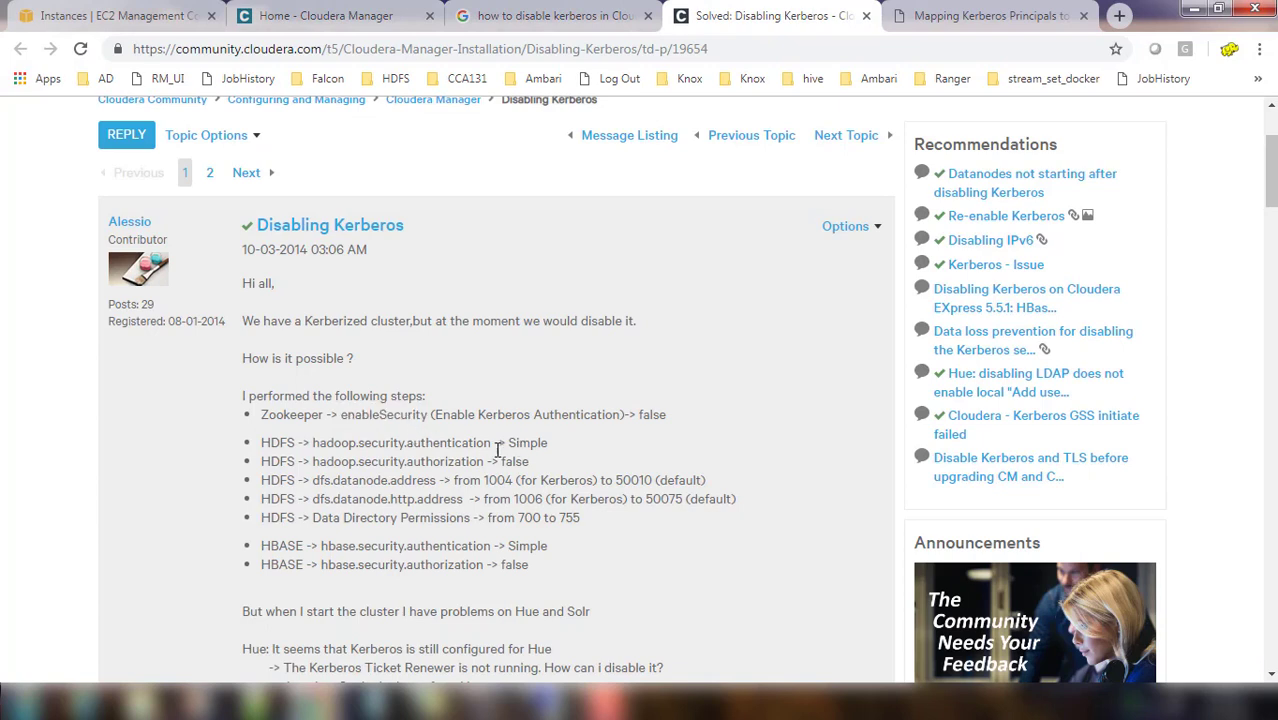
double_click(476, 442)
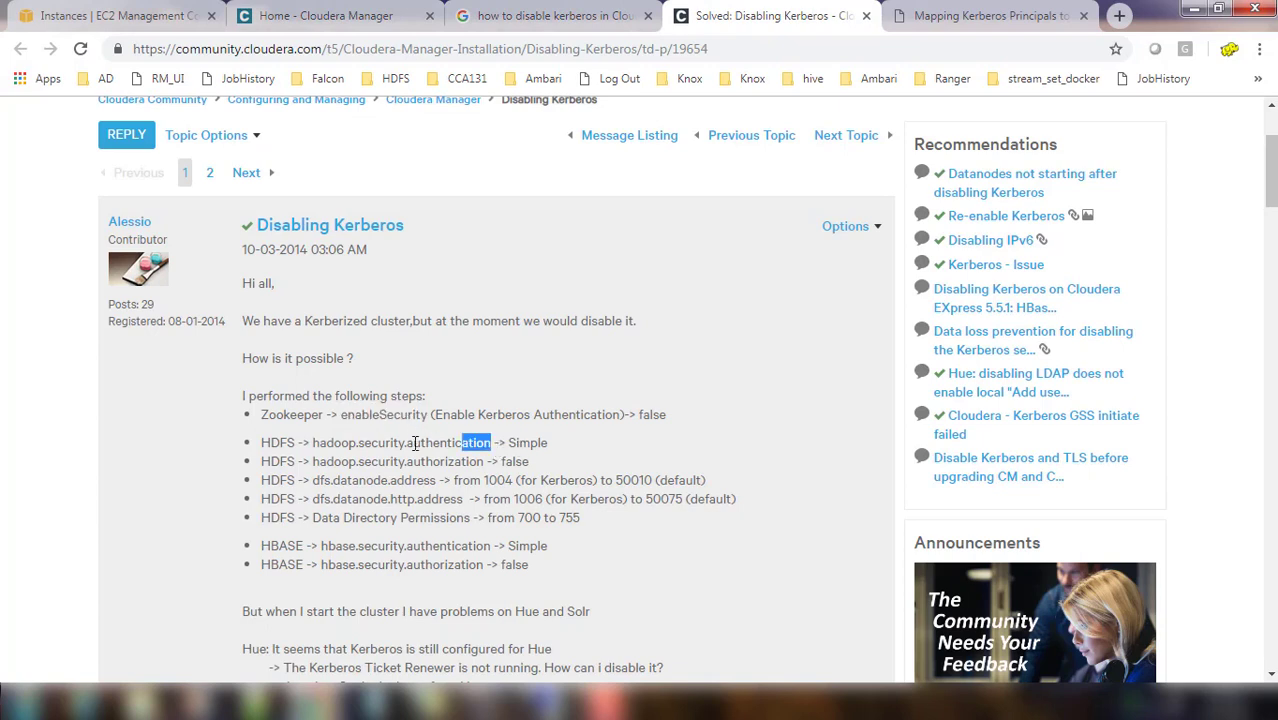
double_click(400, 442)
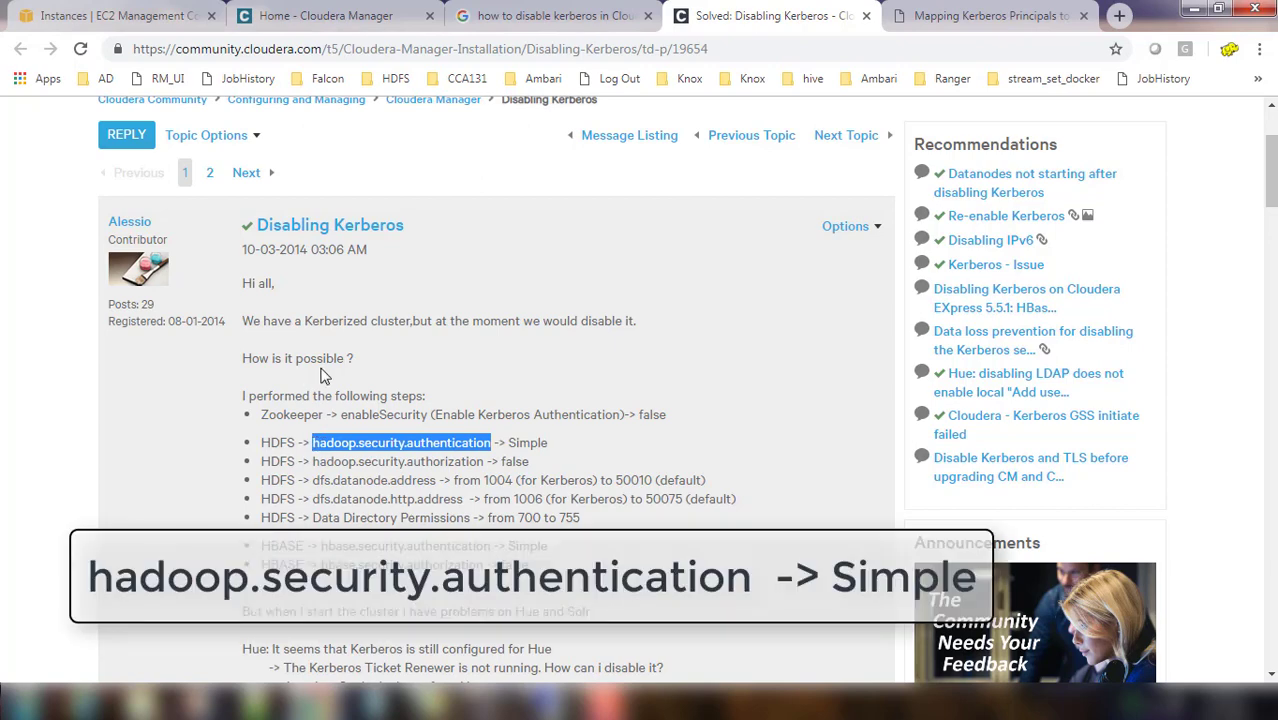
left_click(324, 16)
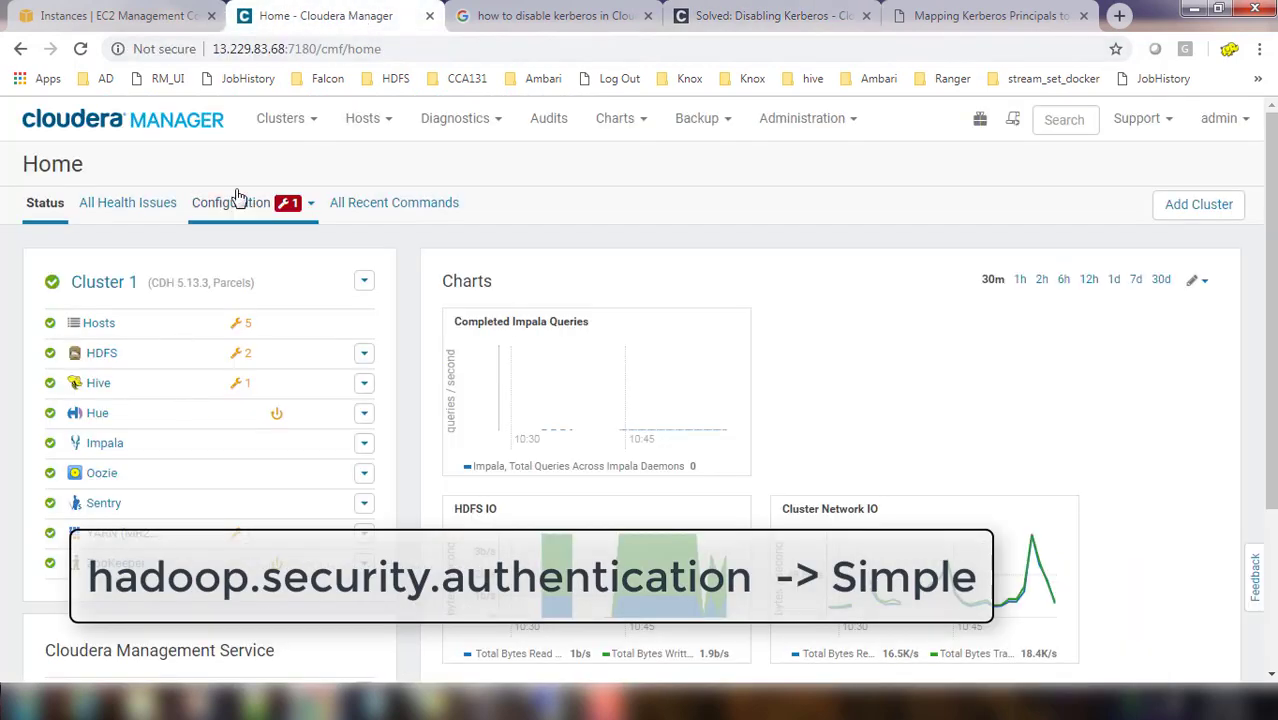
left_click(100, 352)
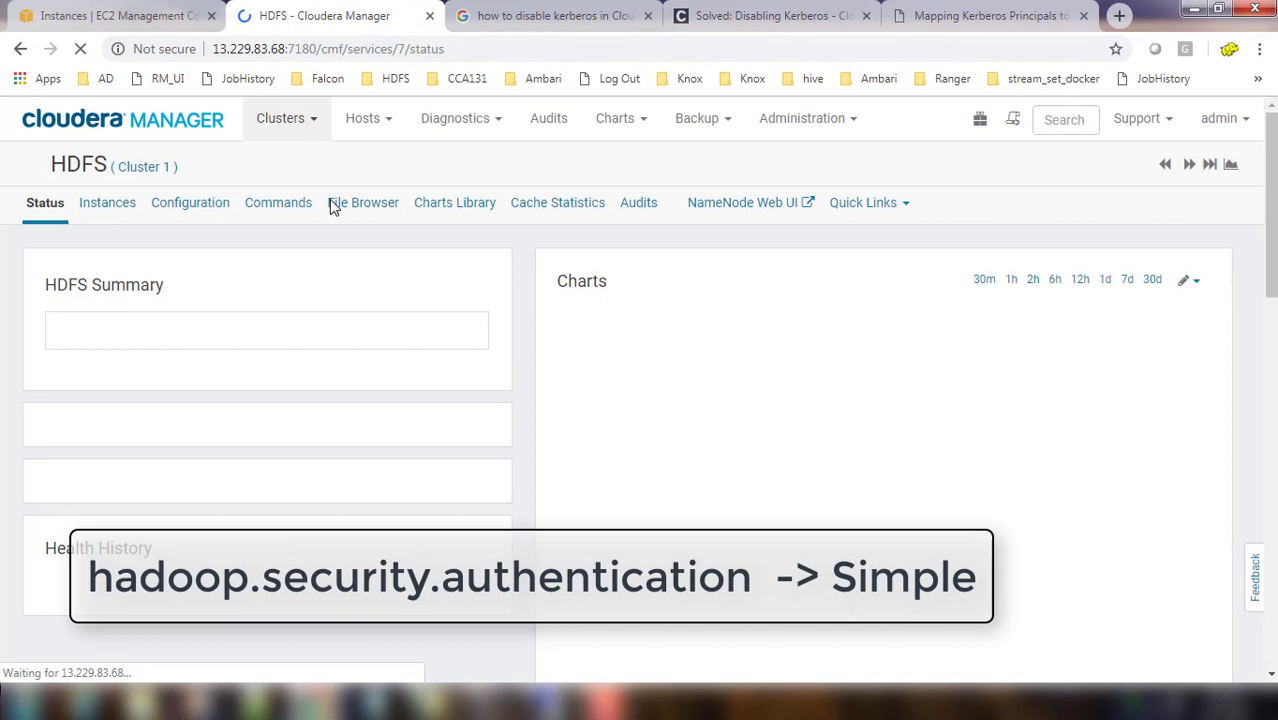
left_click(190, 206)
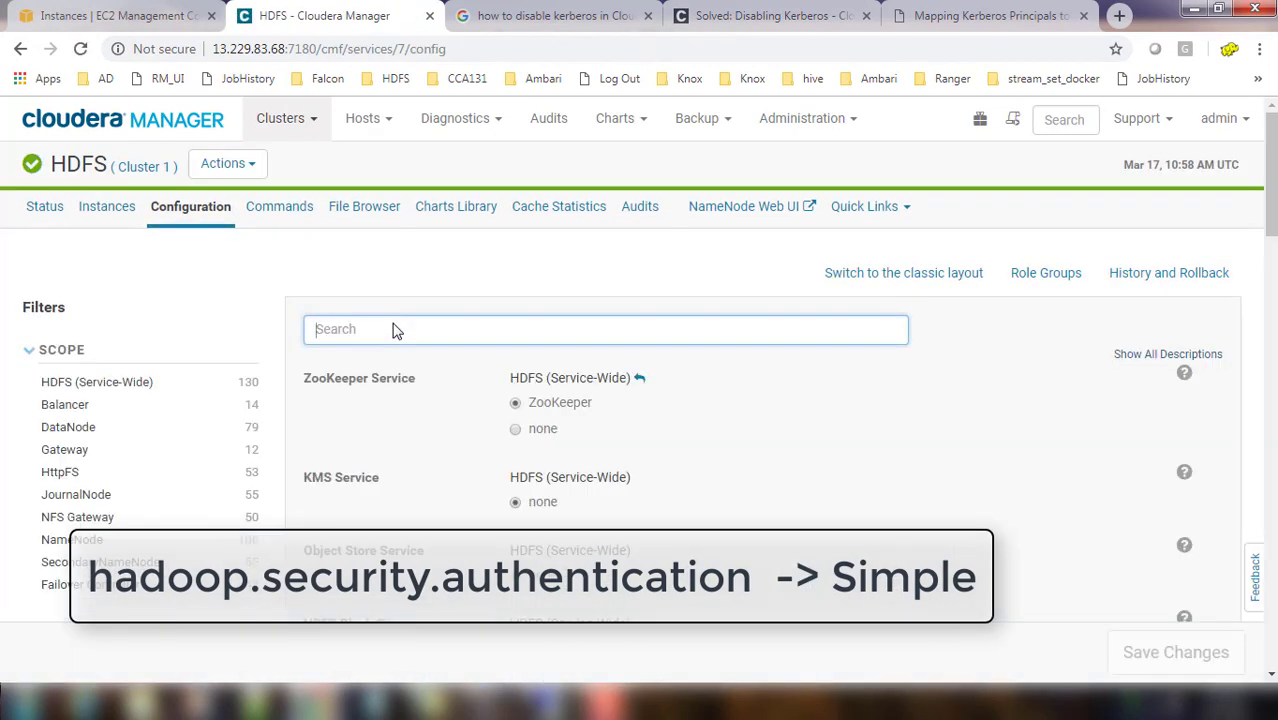
type("hadoop.security.authentication")
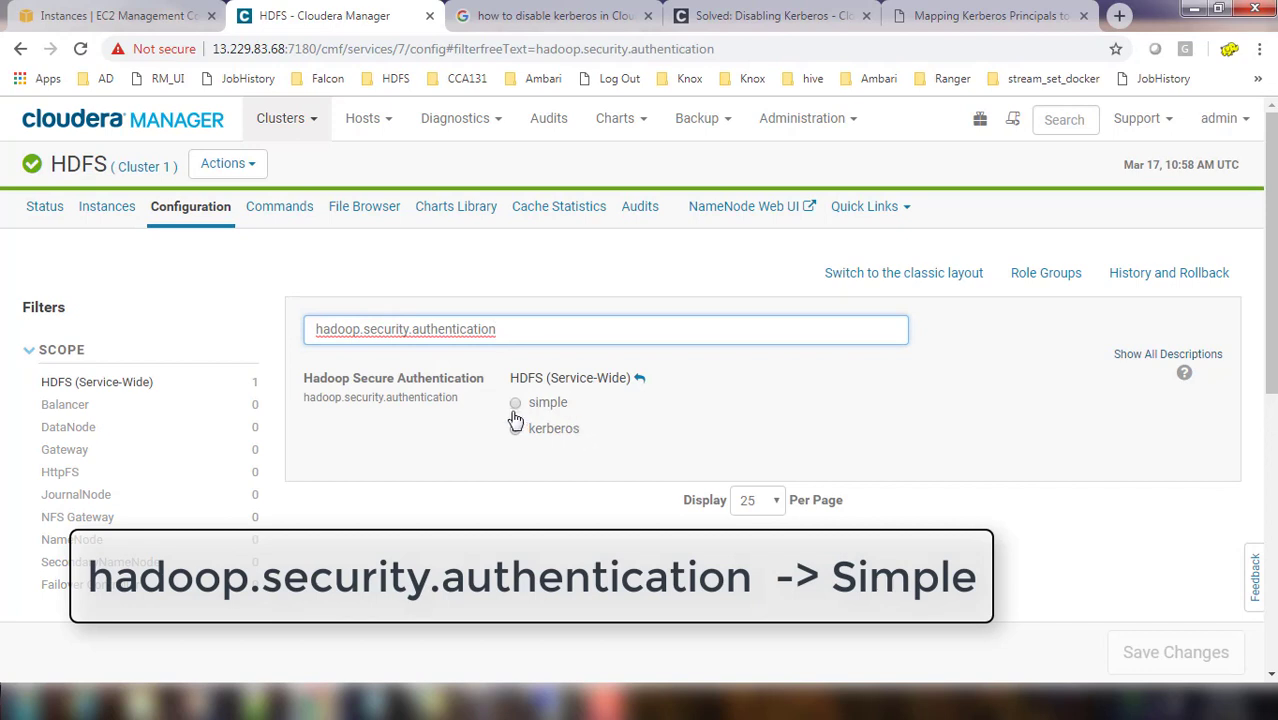
- Switch HDFS authentication from kerberos to simple and save the change
left_click(516, 402)
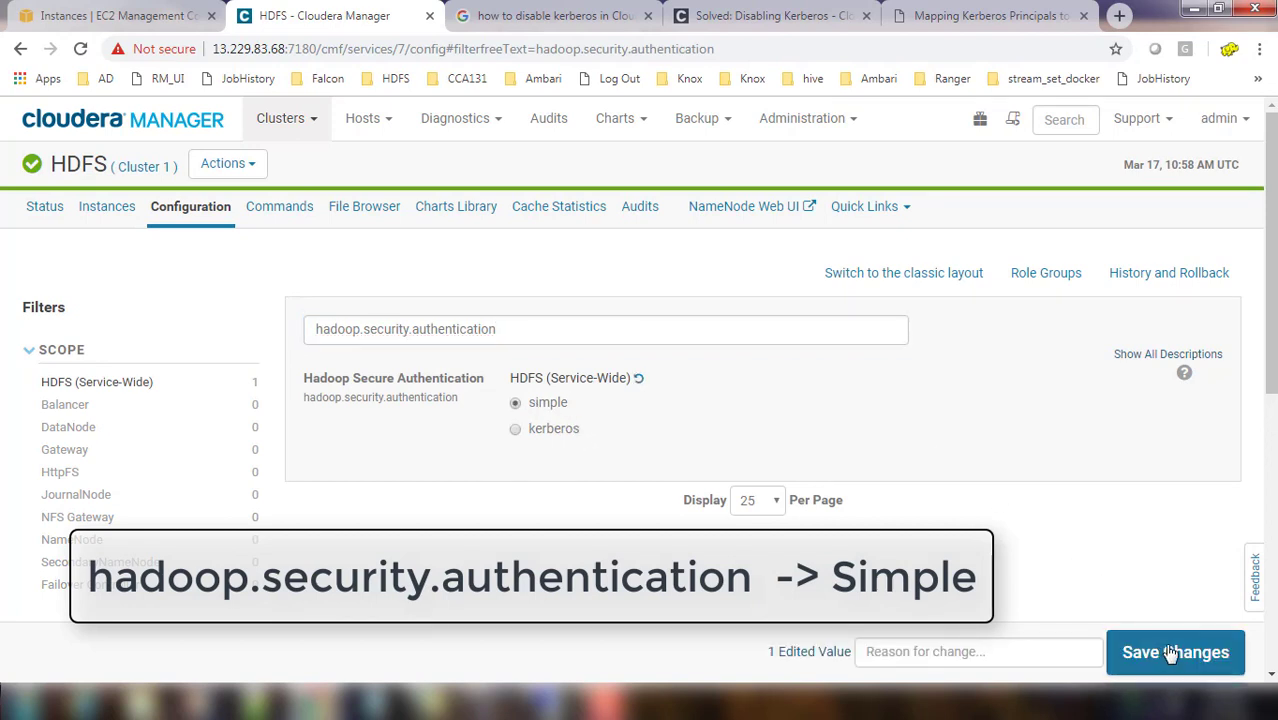
left_click(1176, 652)
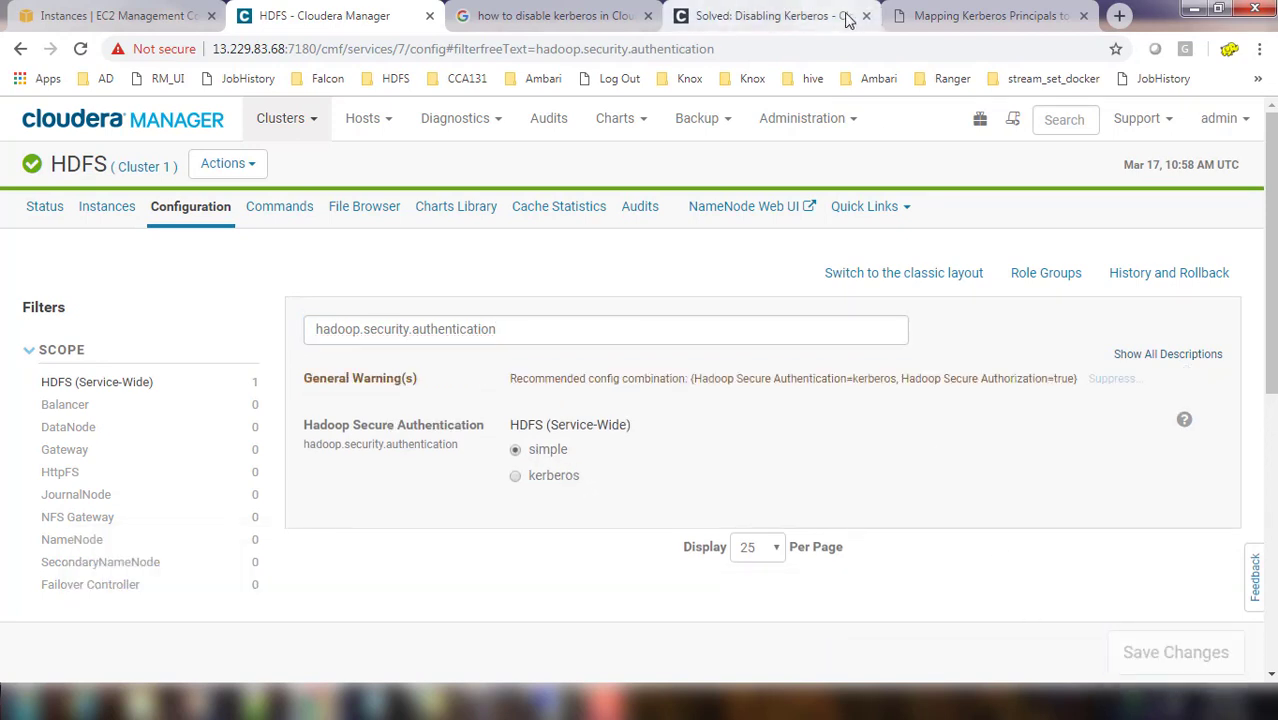
- Look up hadoop.security.authorization in the post and search for it in HDFS configuration
left_click(770, 16)
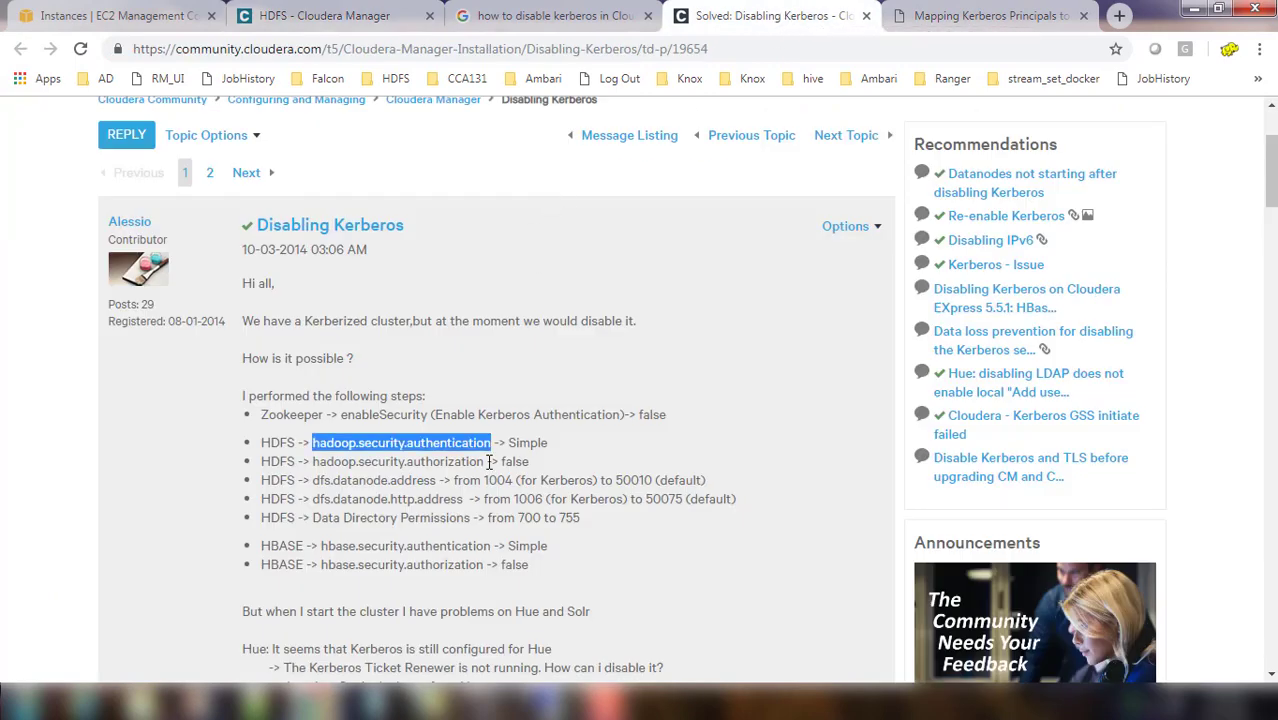
double_click(396, 460)
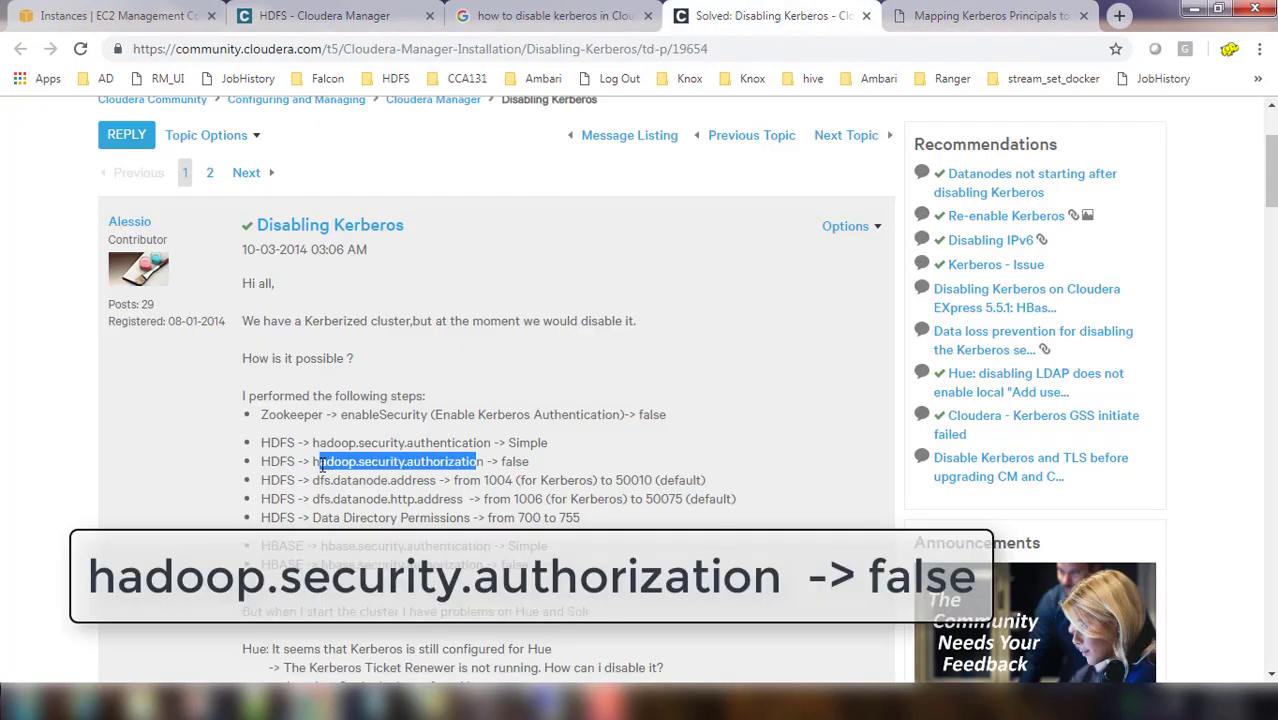
left_click(488, 460)
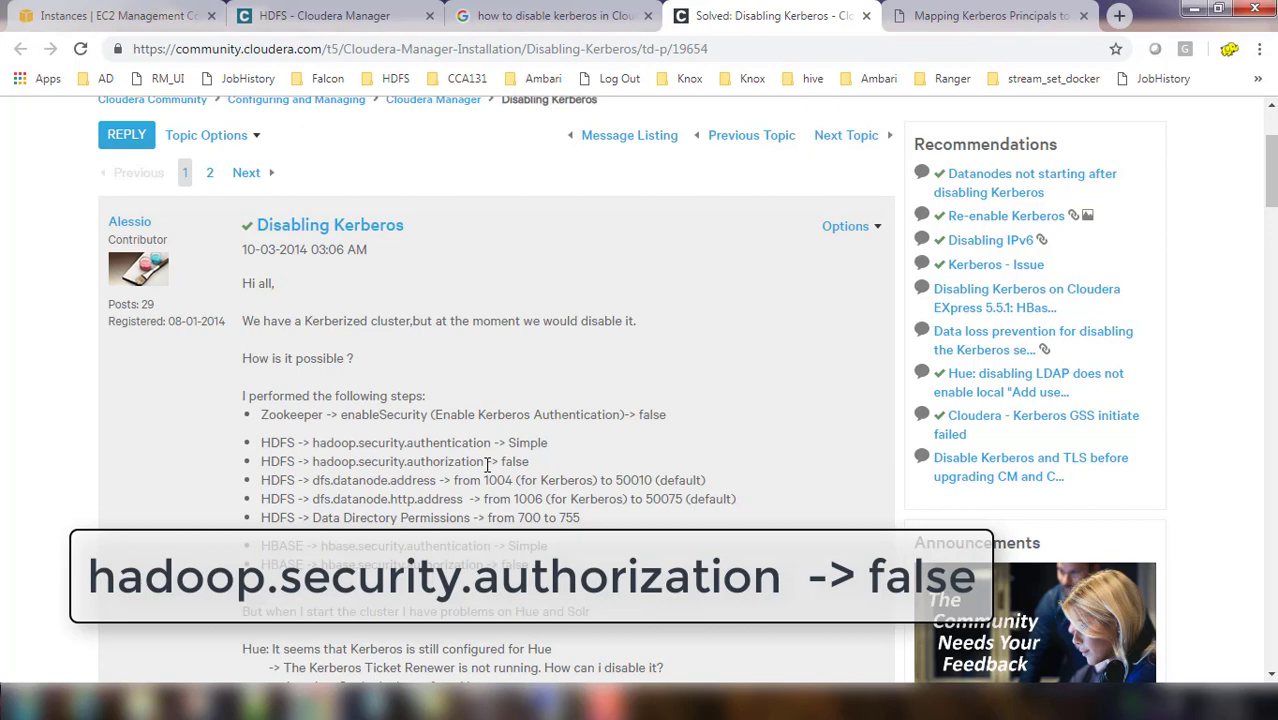
double_click(398, 460)
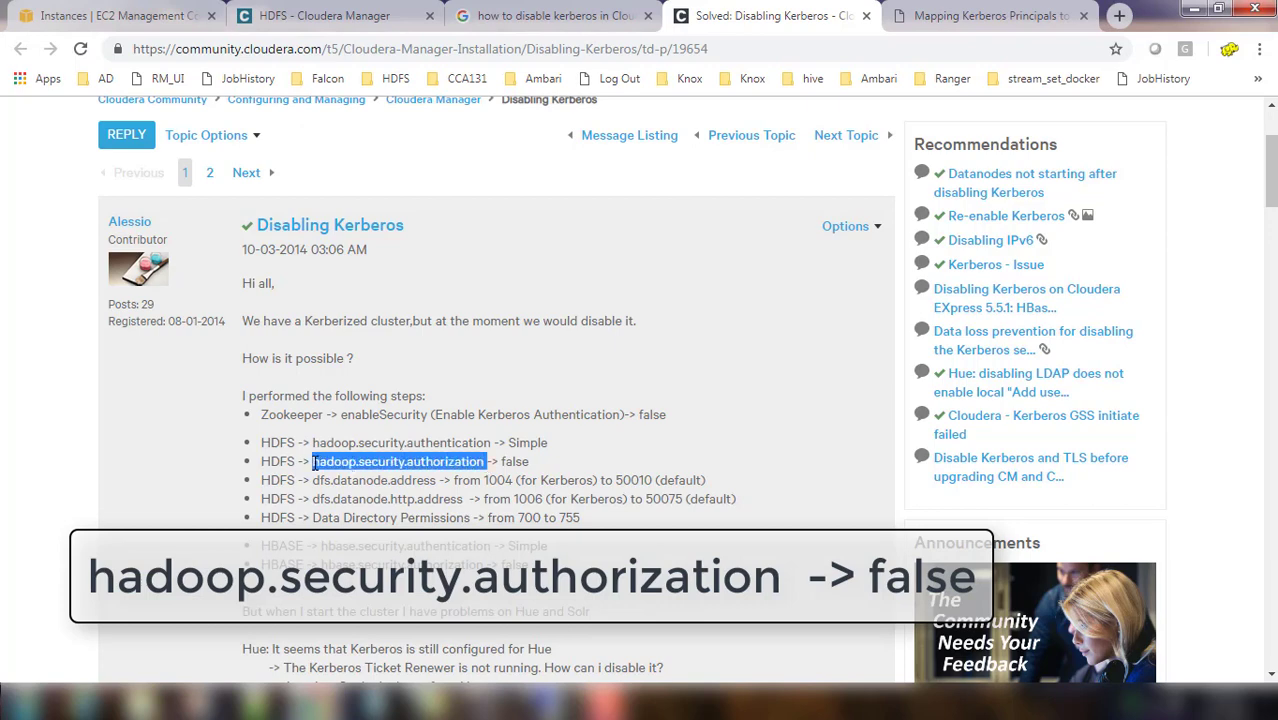
left_click(324, 16)
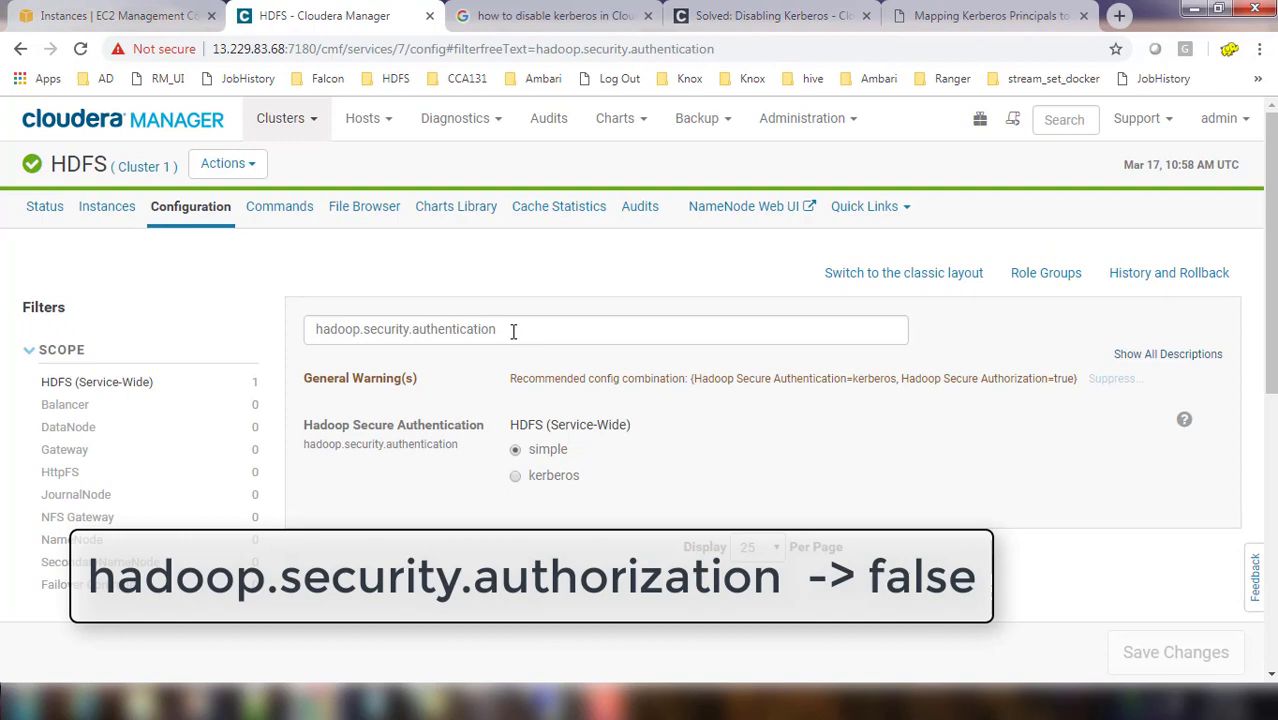
triple_click(404, 328)
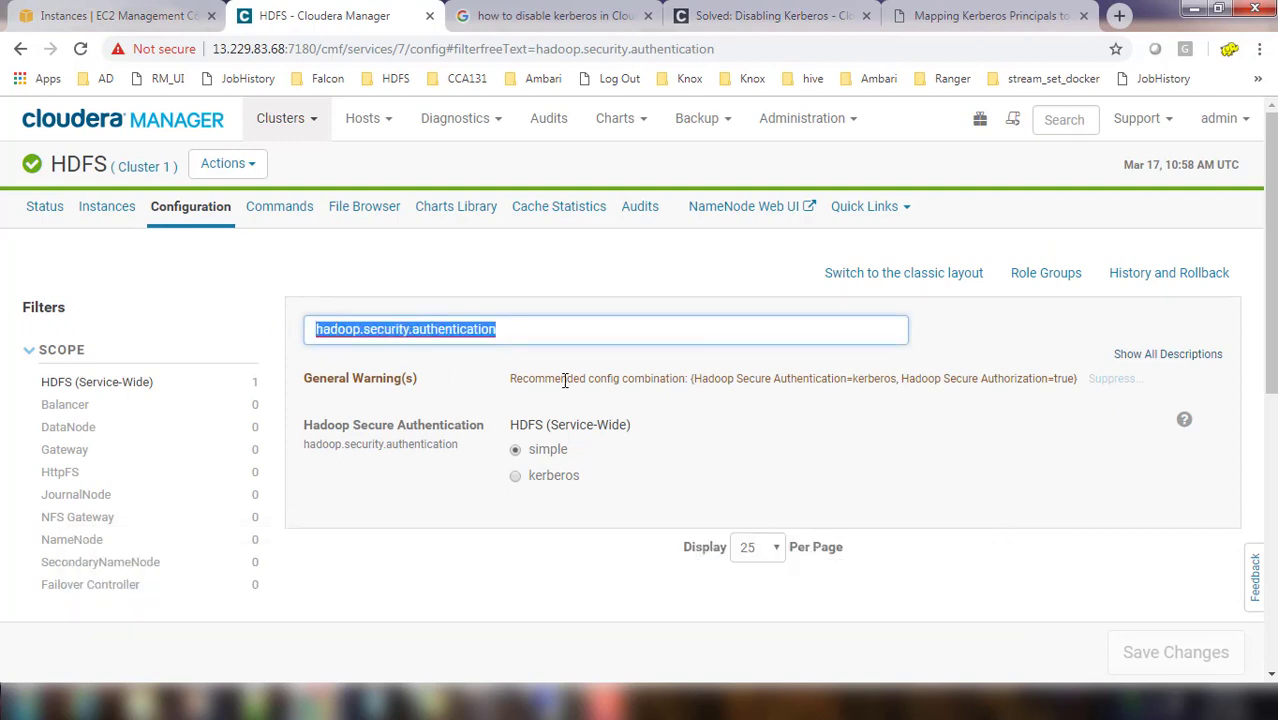
type("hadoop.security.authorization")
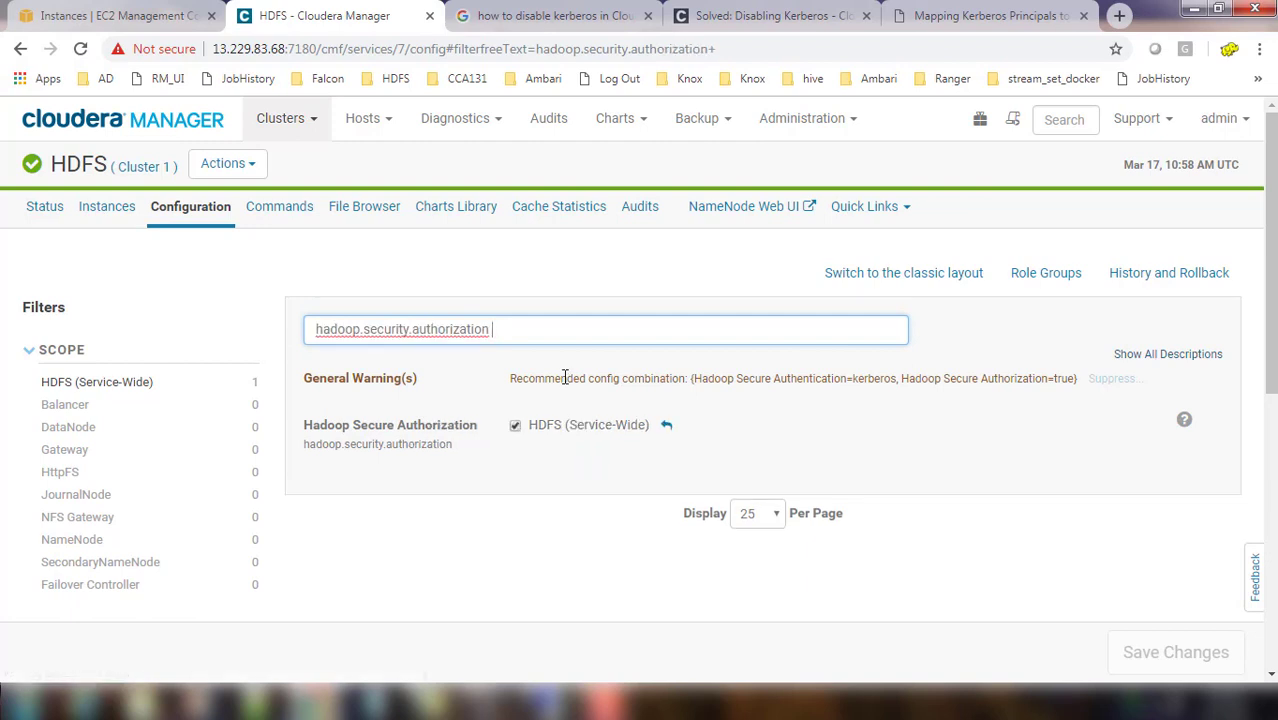
- Turn off Hadoop Secure Authorization for HDFS and go back to the forum post
left_click(516, 424)
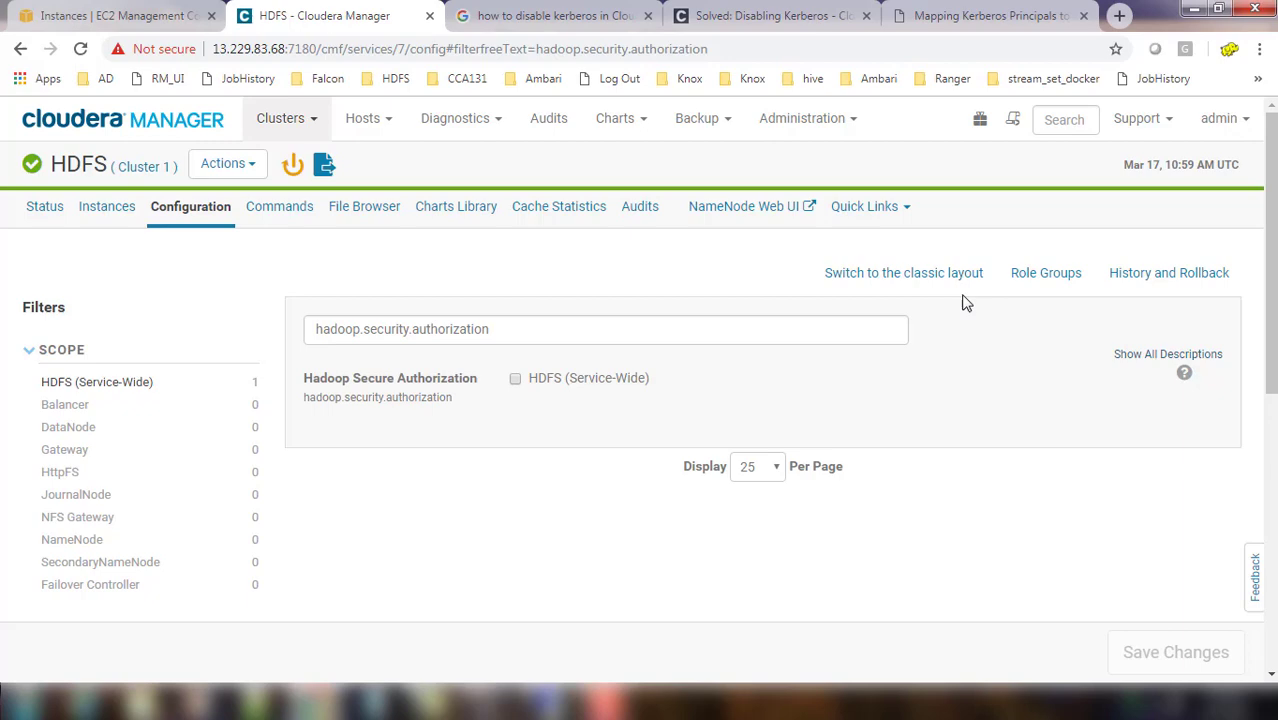
left_click(770, 16)
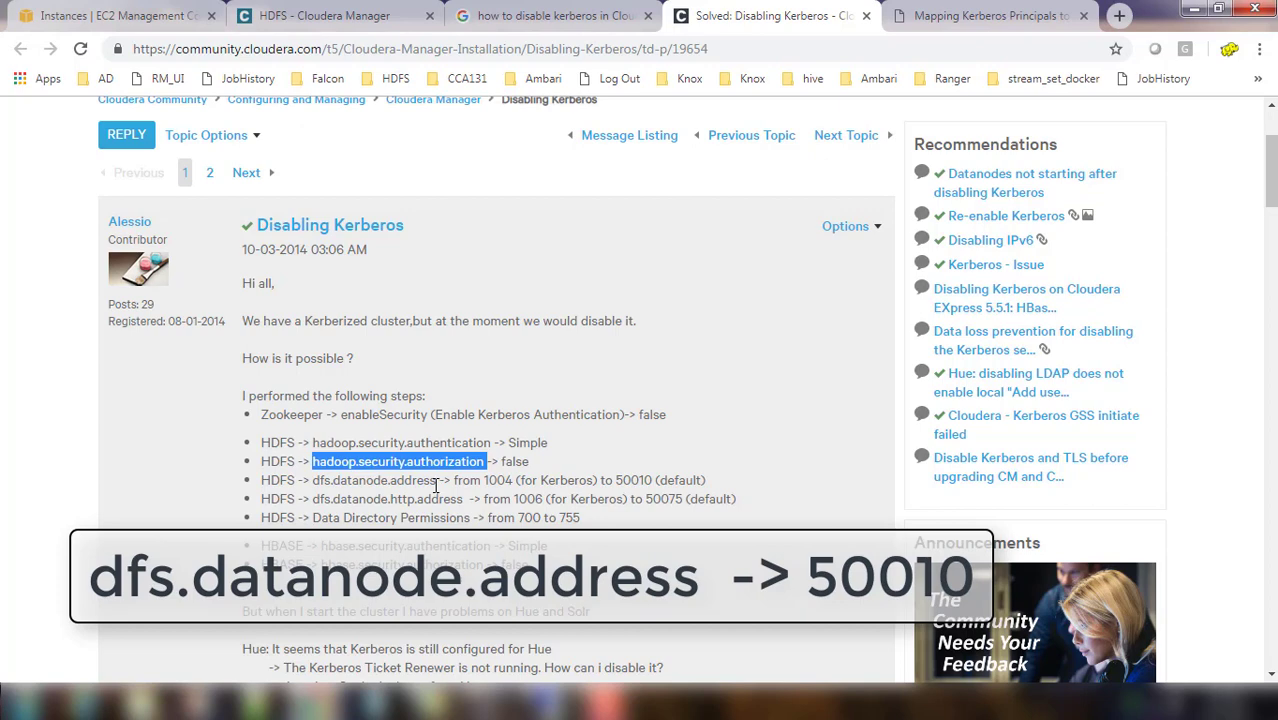
- Set the HDFS DataNode transceiver port (dfs.datanode.address) to 50010 and save it
double_click(372, 480)
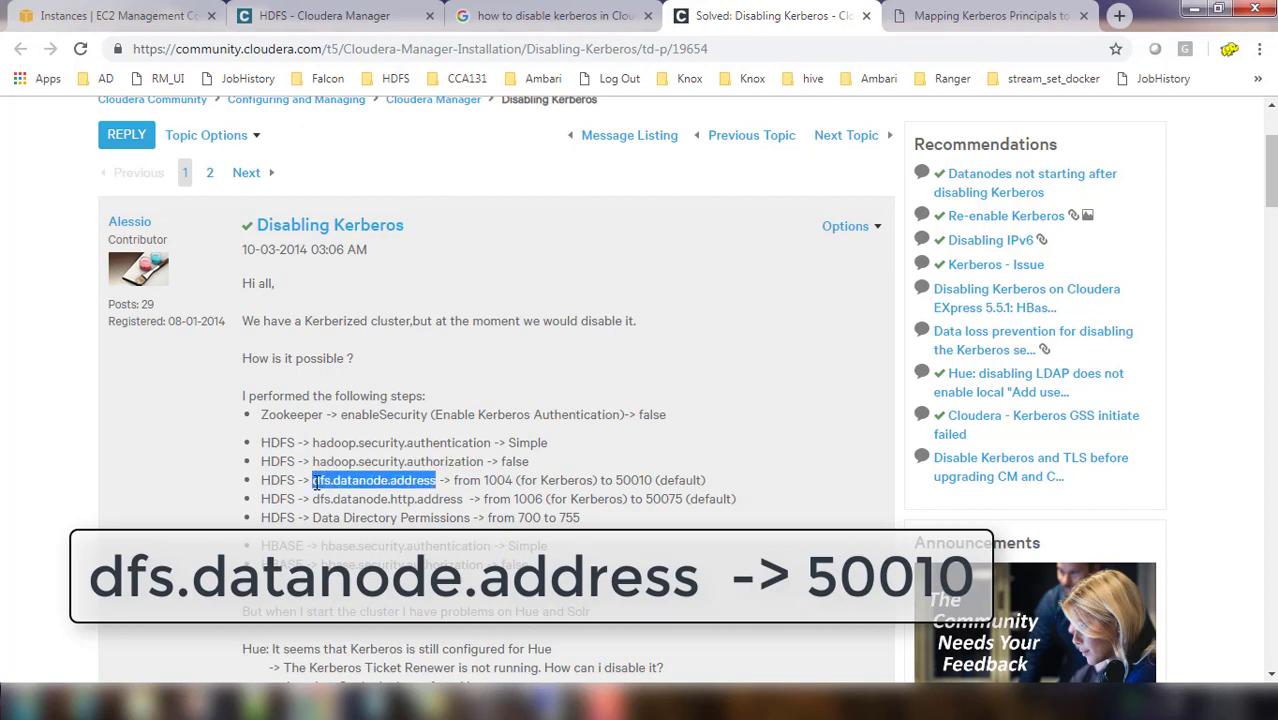
mouse_move(668, 32)
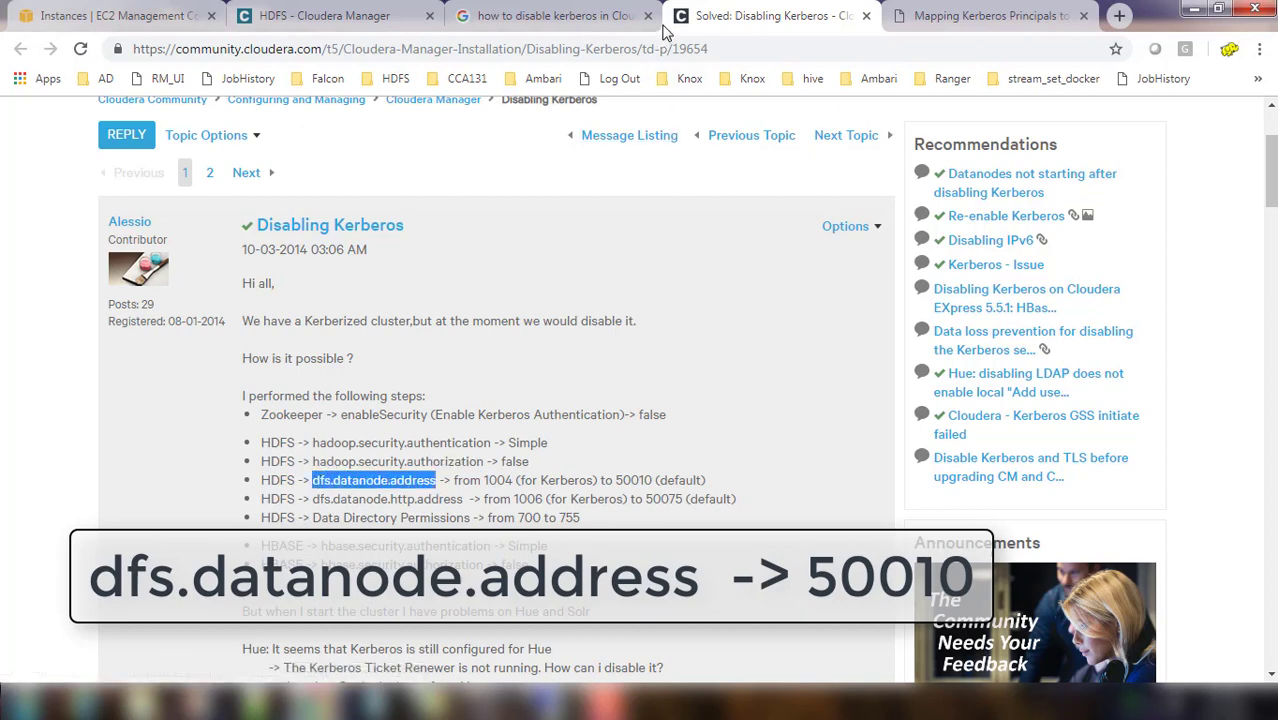
mouse_move(556, 16)
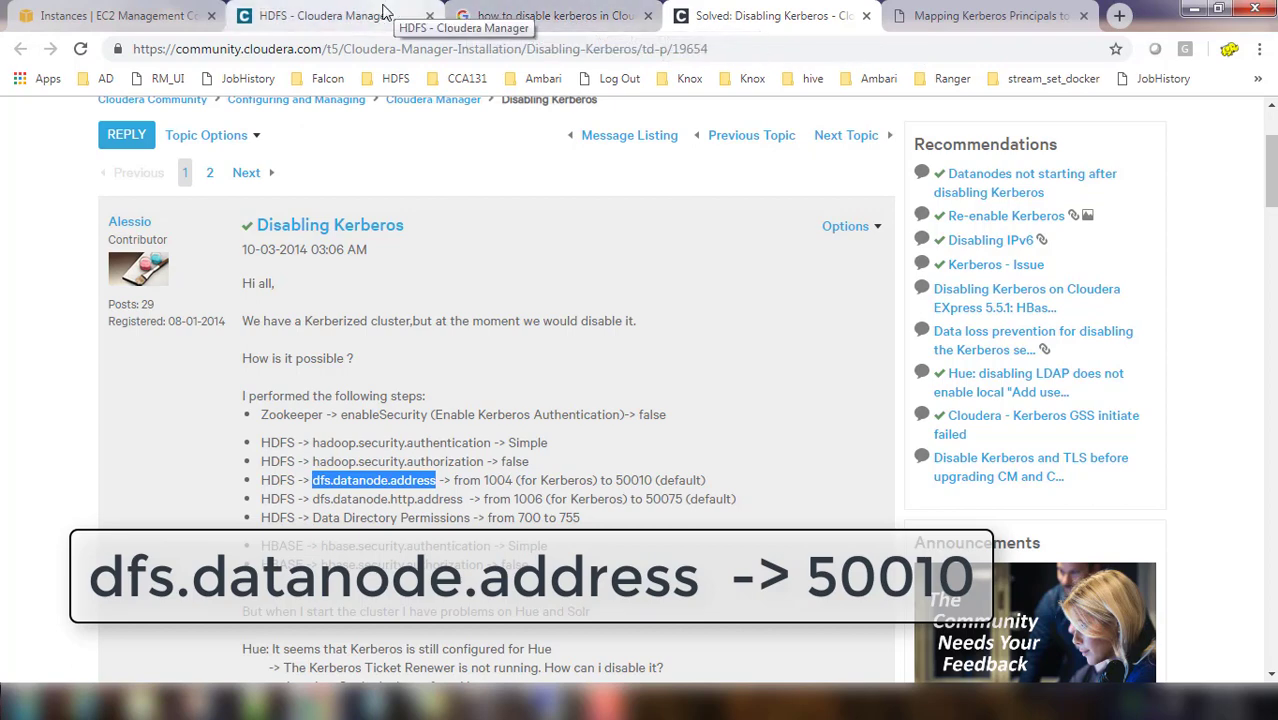
left_click(324, 16)
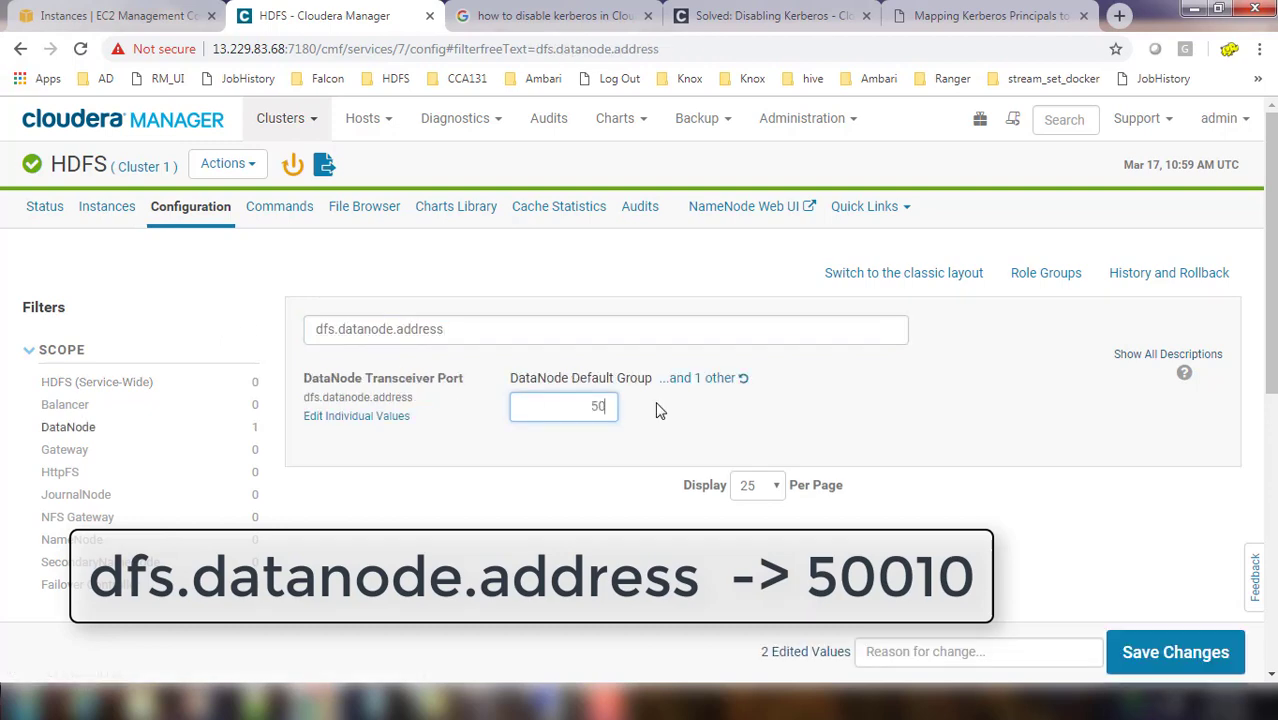
type("010")
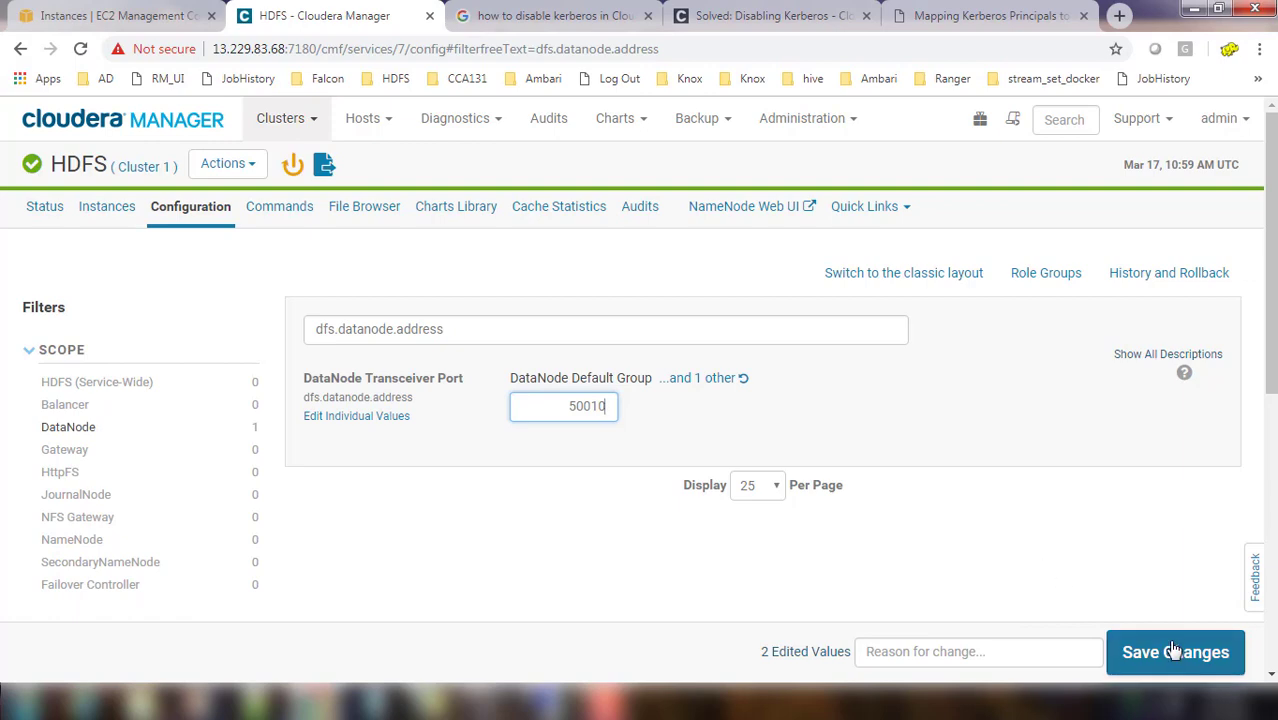
left_click(770, 16)
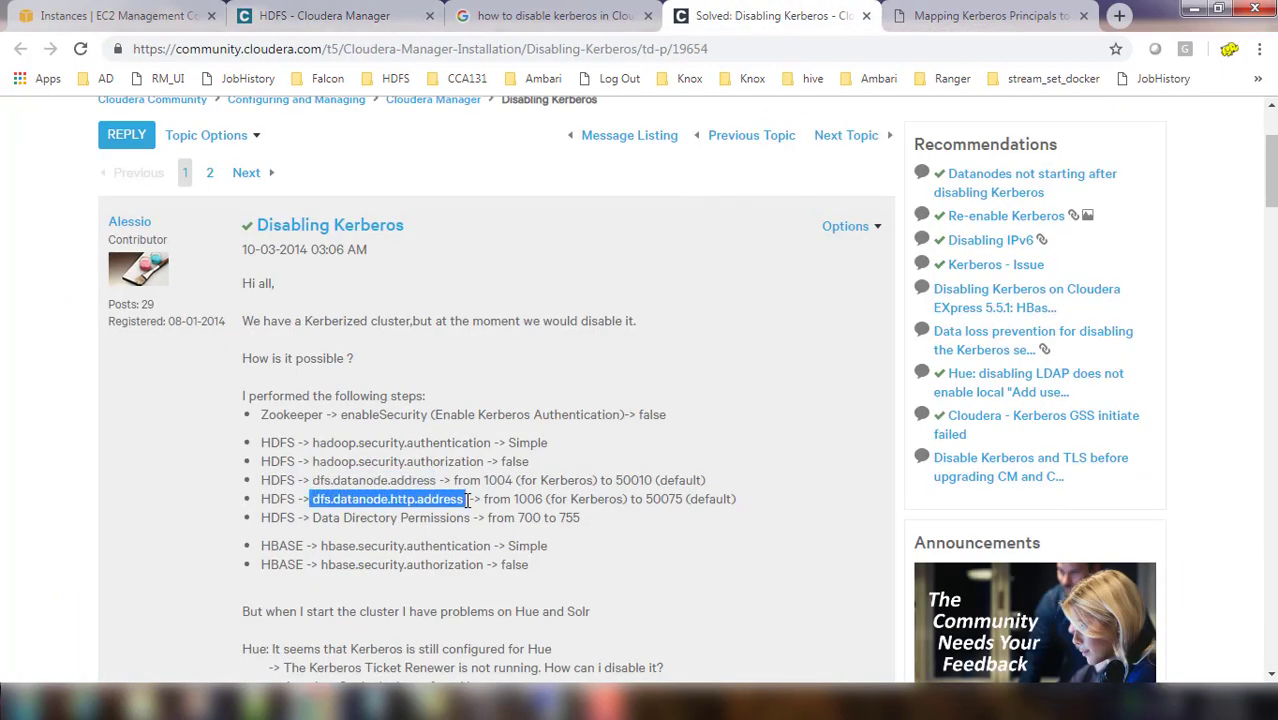
- Enter 50075 as the DataNode HTTP web UI port (dfs.datanode.http.address)
left_click(324, 16)
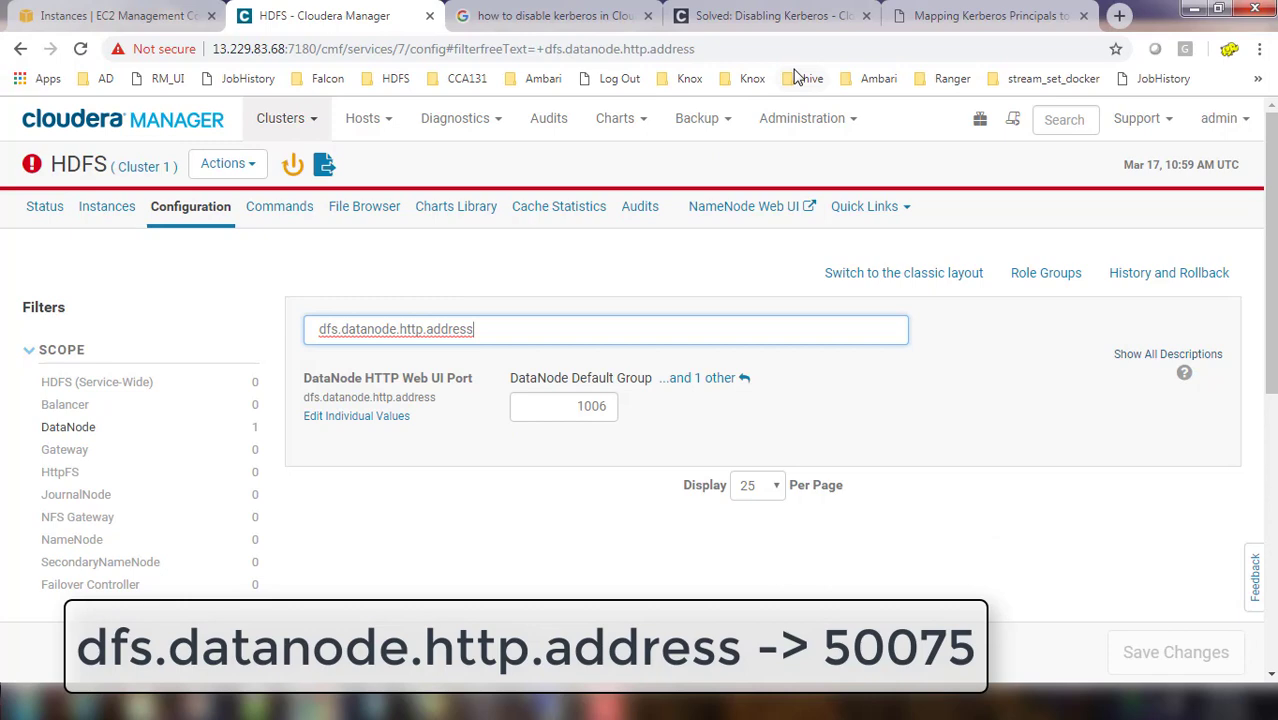
left_click(770, 16)
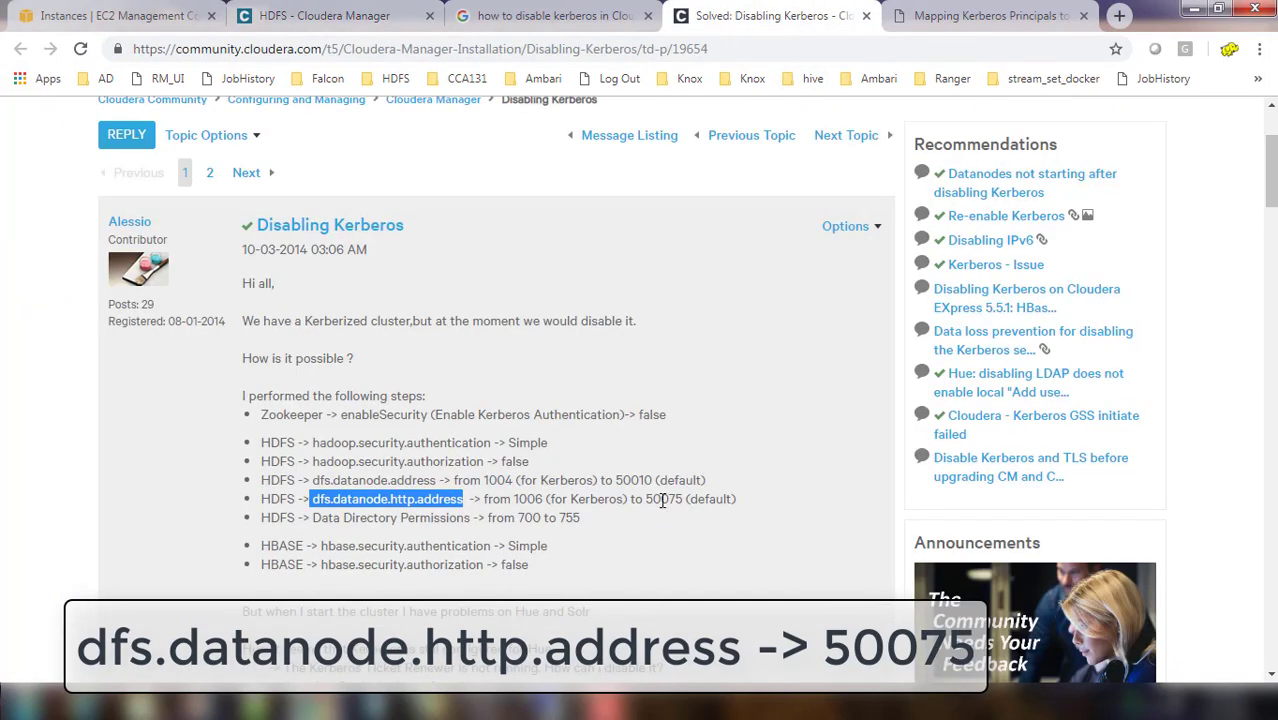
left_click(324, 16)
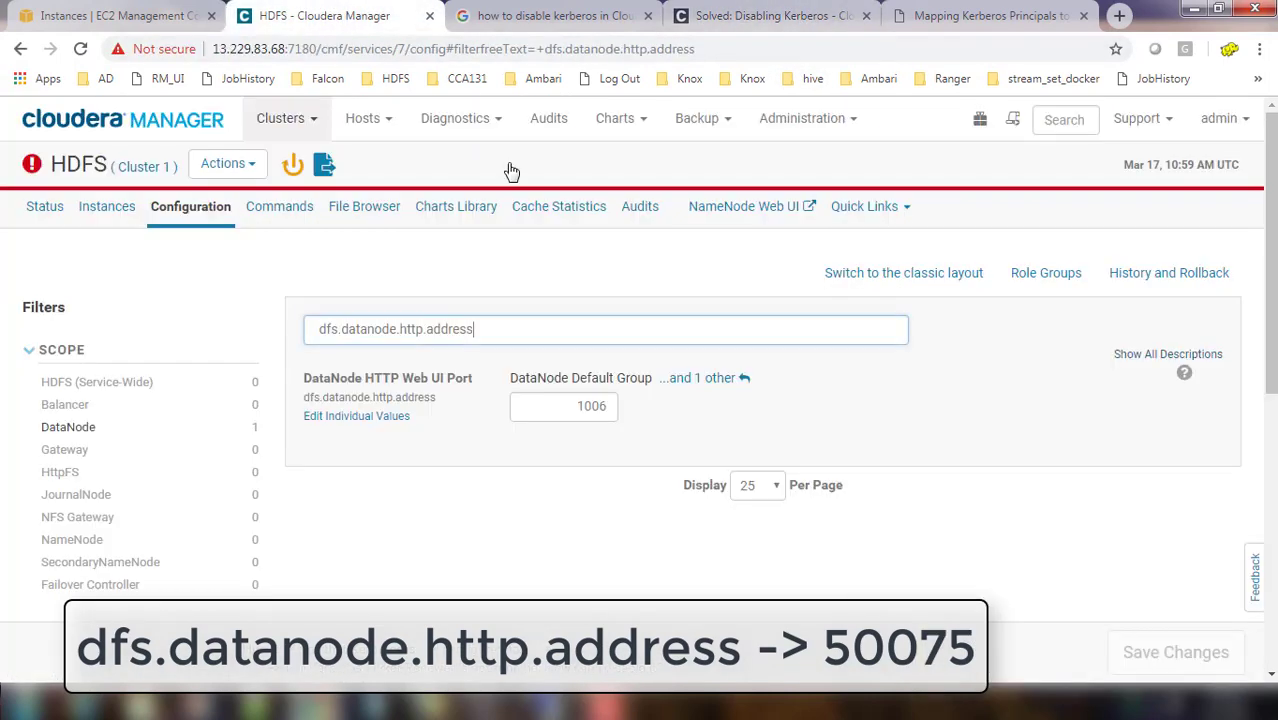
type("50075")
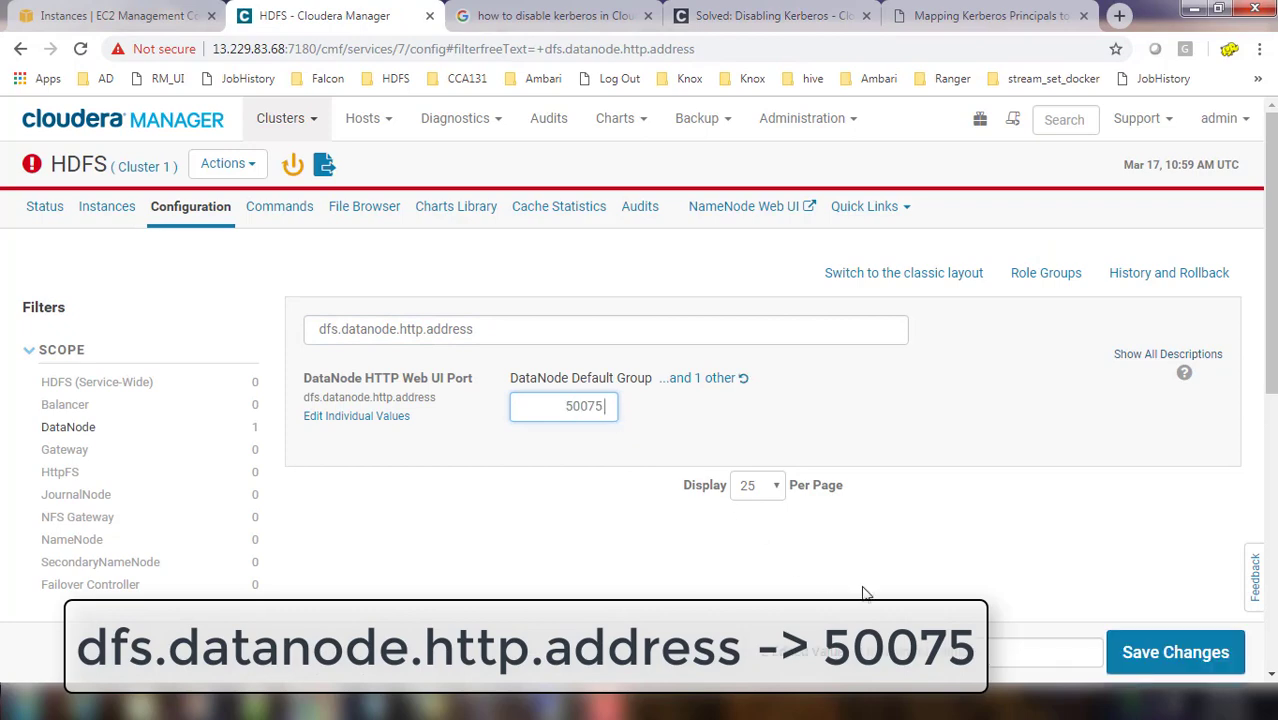
left_click(770, 16)
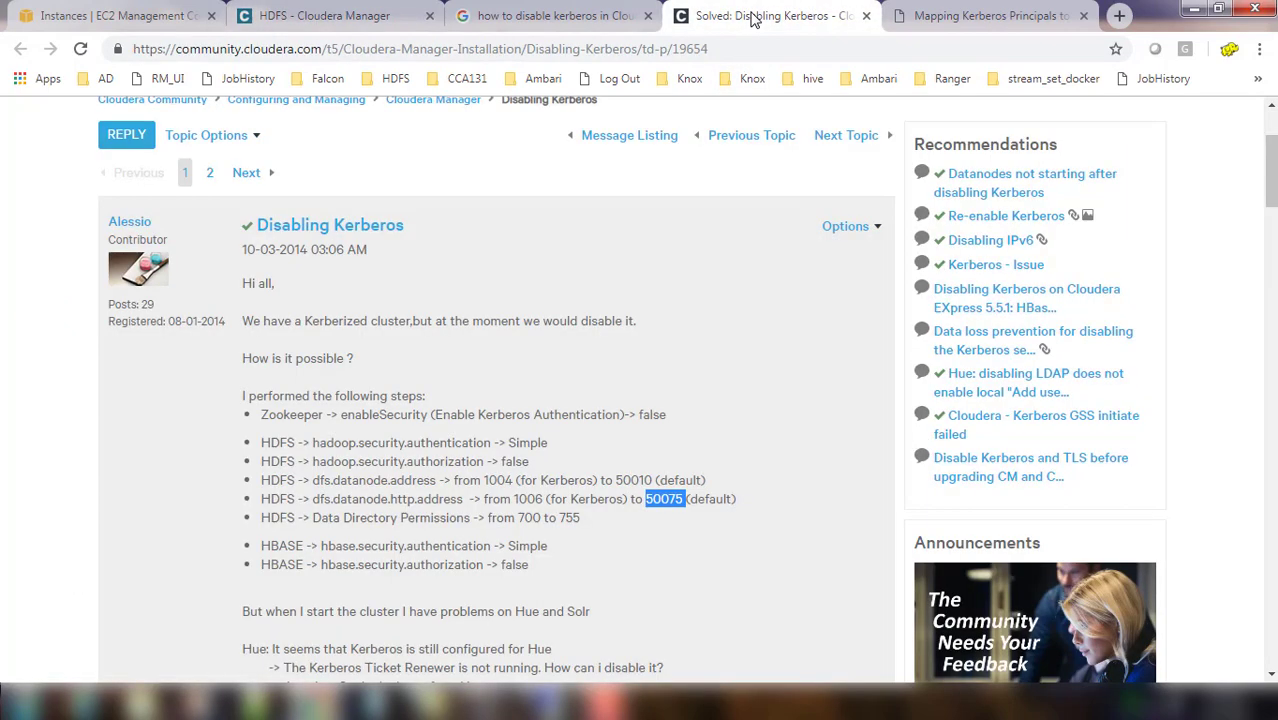
mouse_move(320, 520)
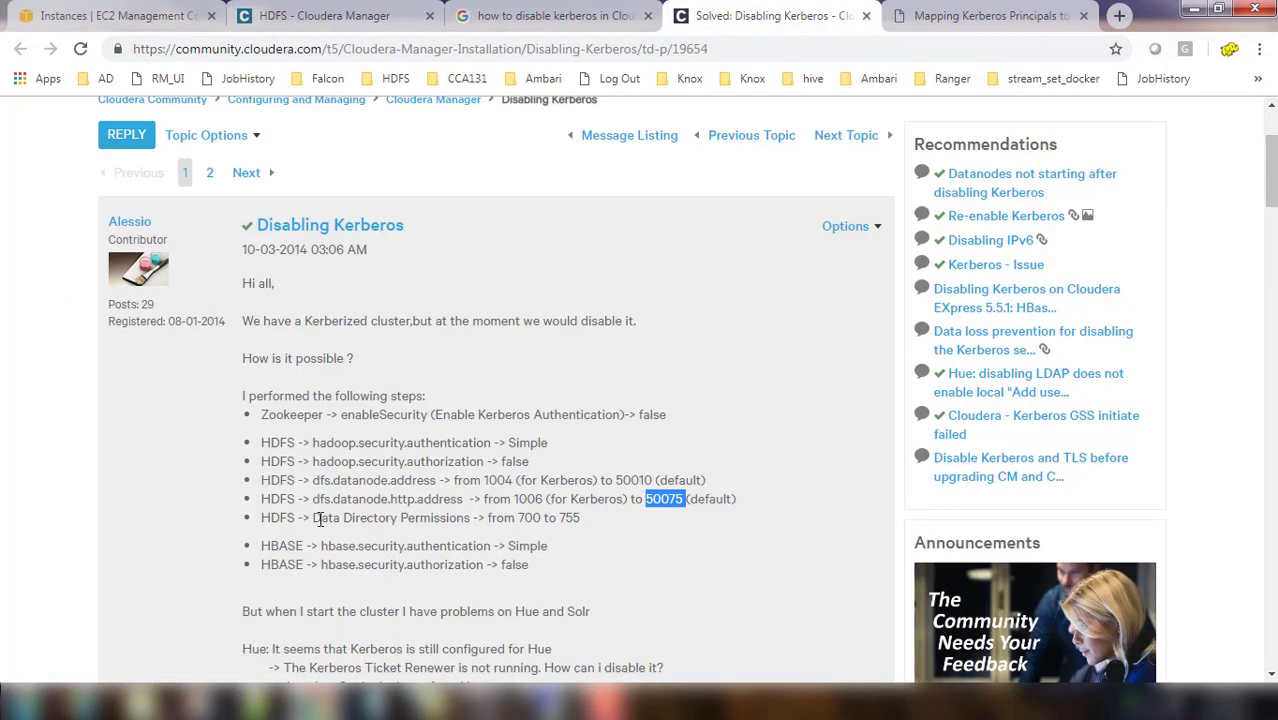
- Change the DataNode Data Directory Permissions from 700 to 755 and save it
double_click(390, 516)
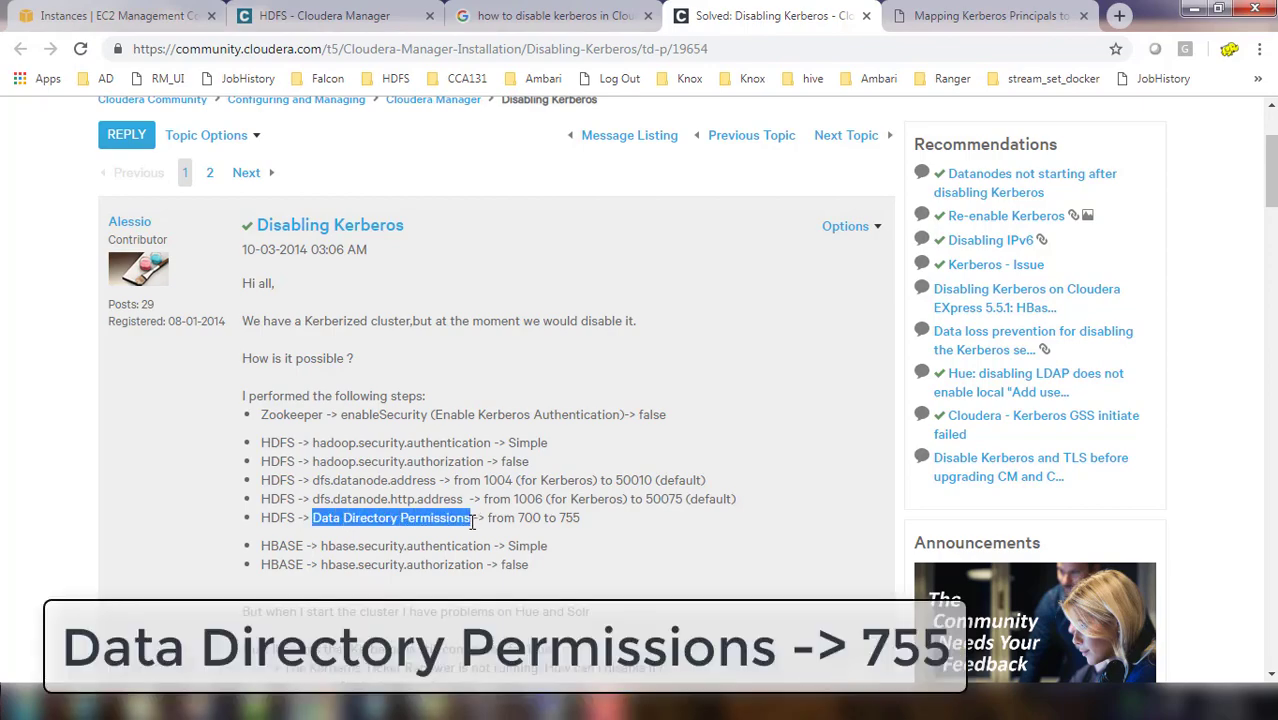
left_click(324, 16)
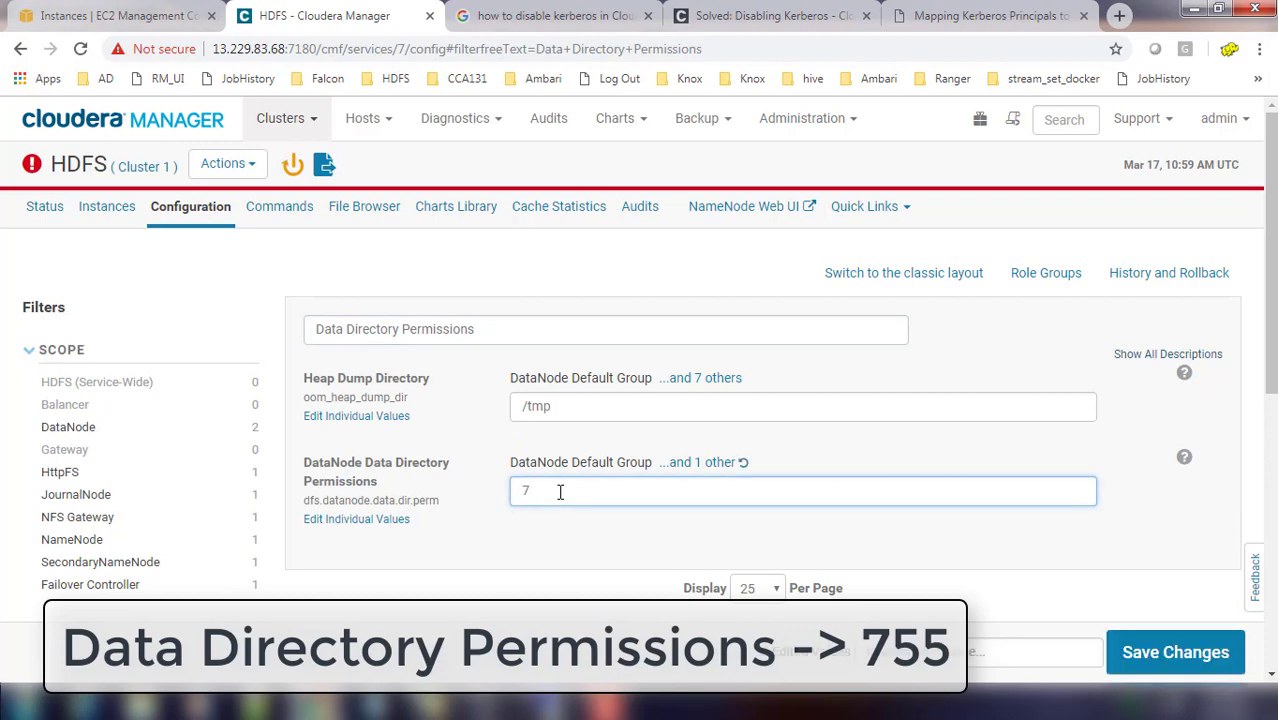
type("55")
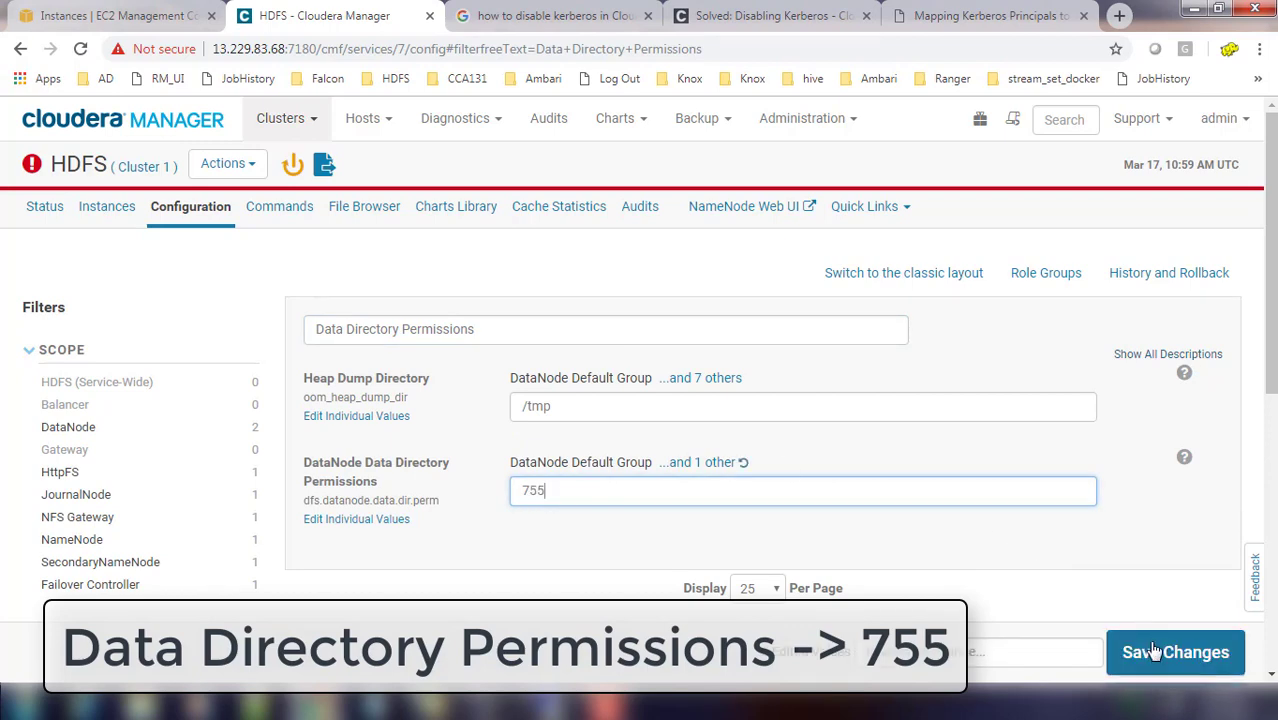
left_click(770, 16)
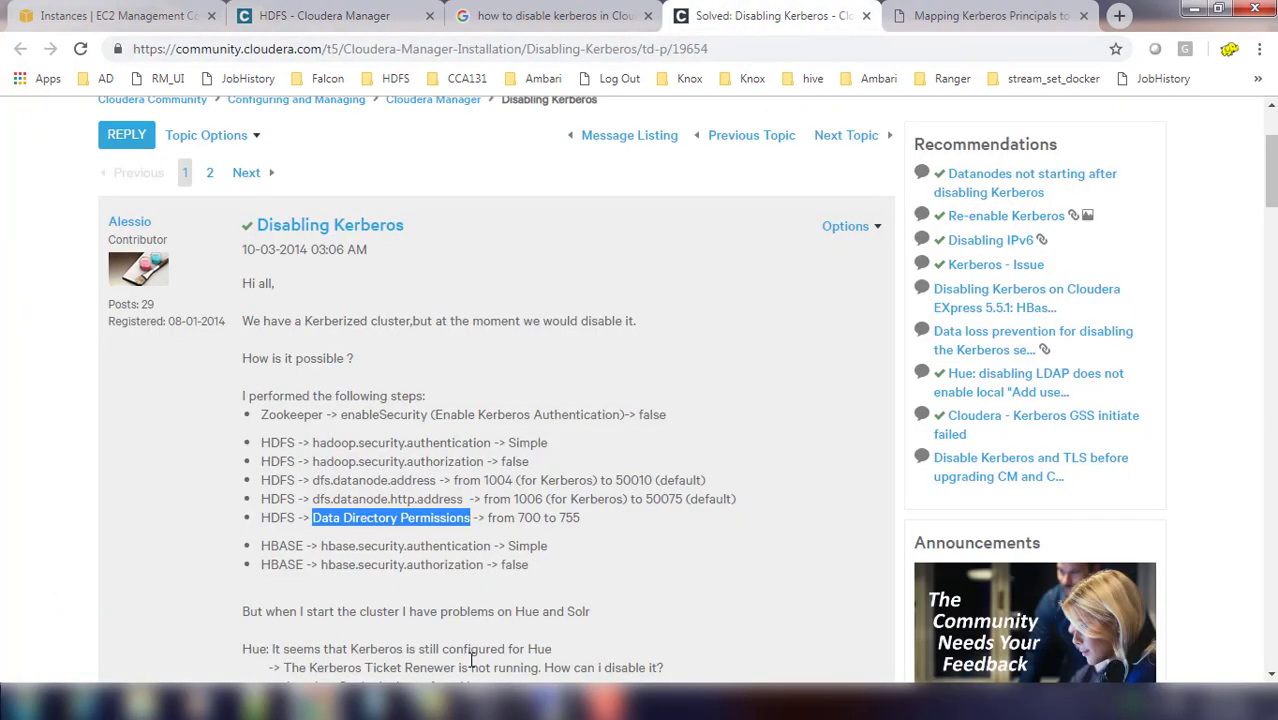
mouse_move(430, 264)
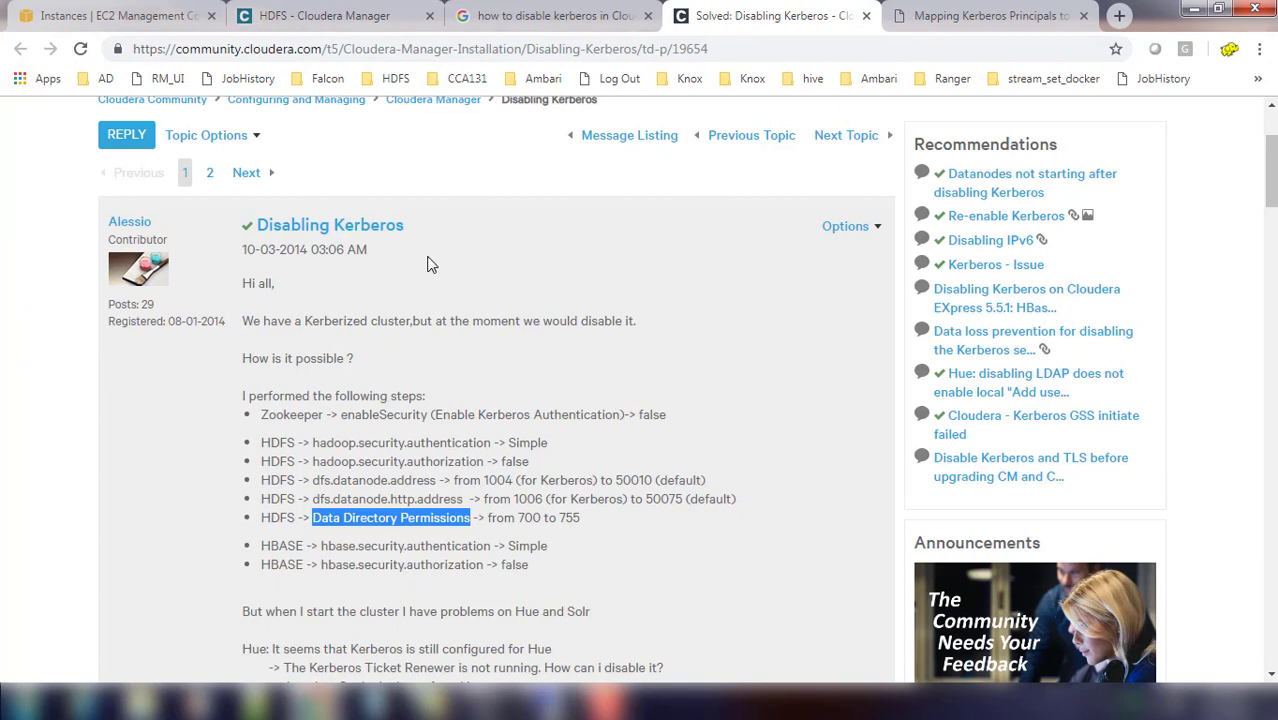
mouse_move(322, 548)
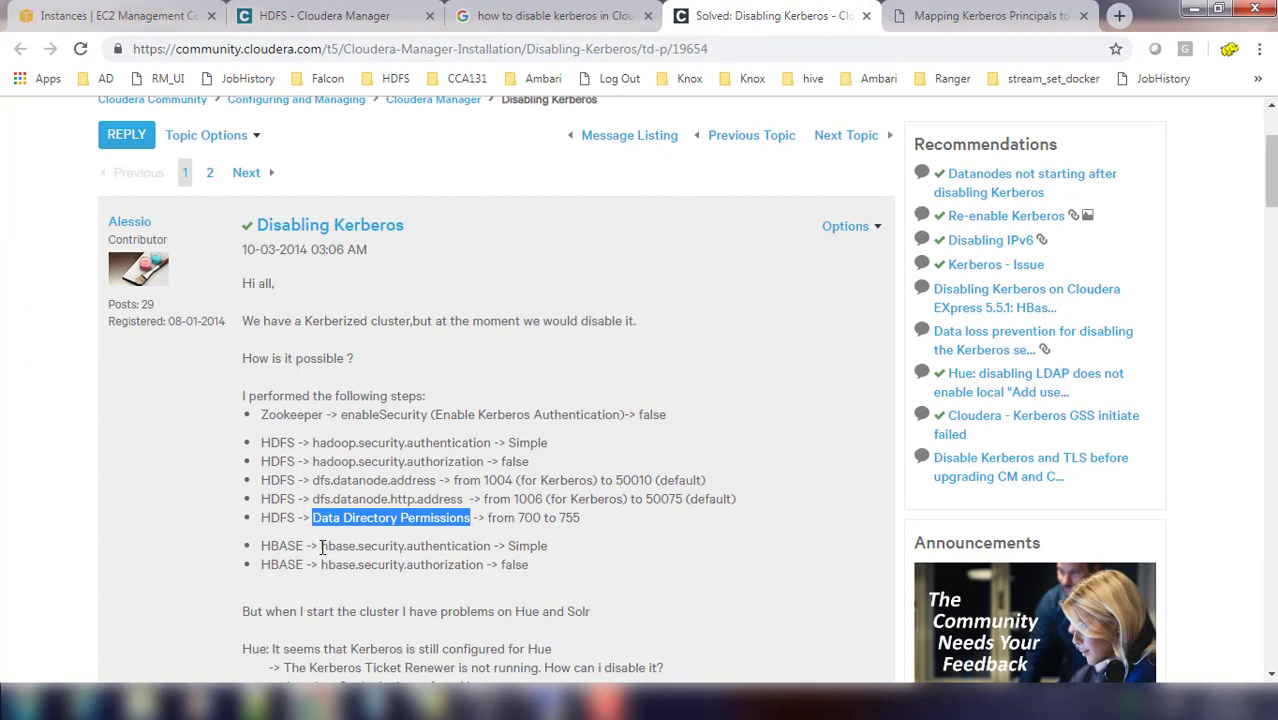
- Pick out the hbase.security.authentication step from the post and return to HDFS configuration
double_click(404, 544)
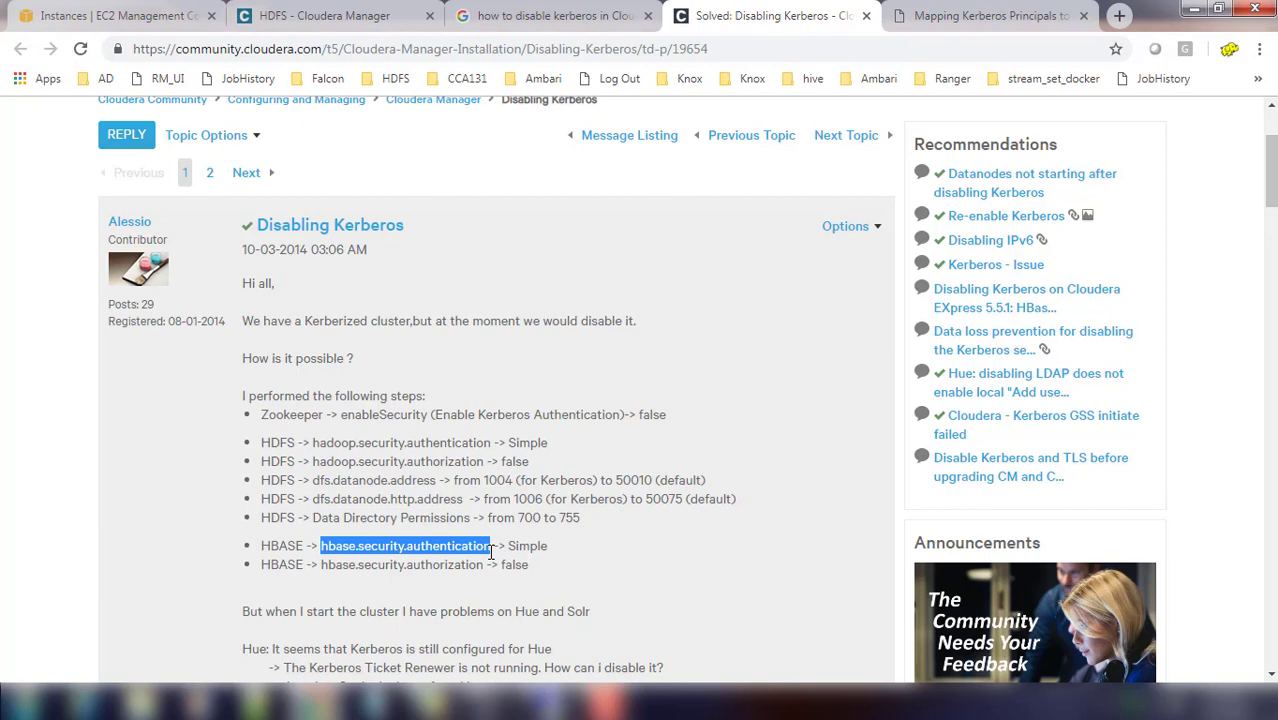
left_click(324, 16)
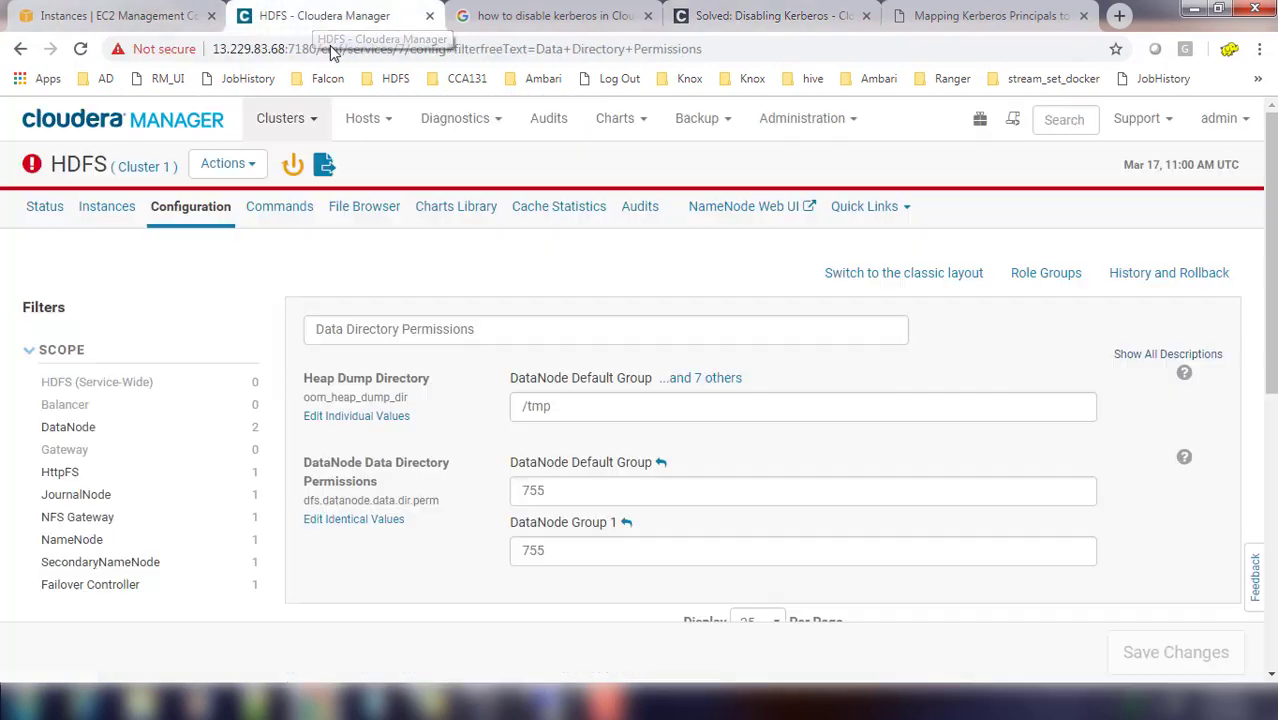
mouse_move(144, 130)
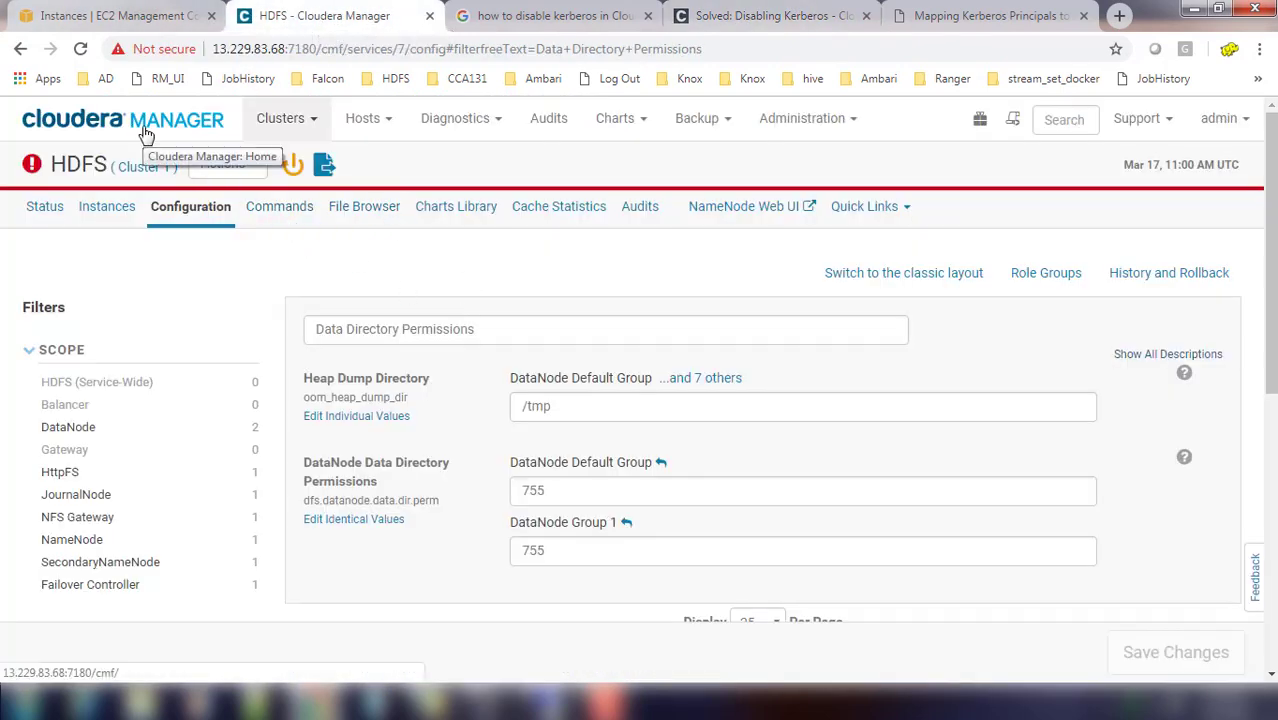
- From Home, view ZooKeeper's stale configuration differences needing a restart
left_click(144, 120)
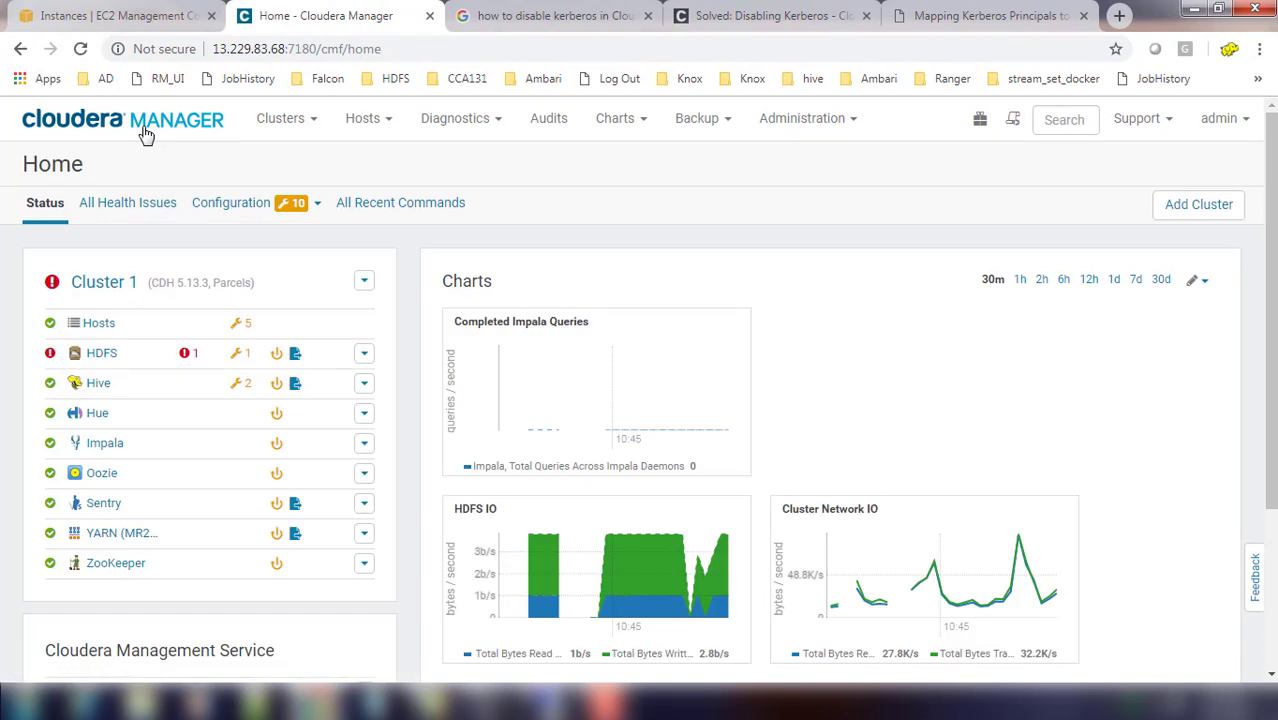
mouse_move(138, 516)
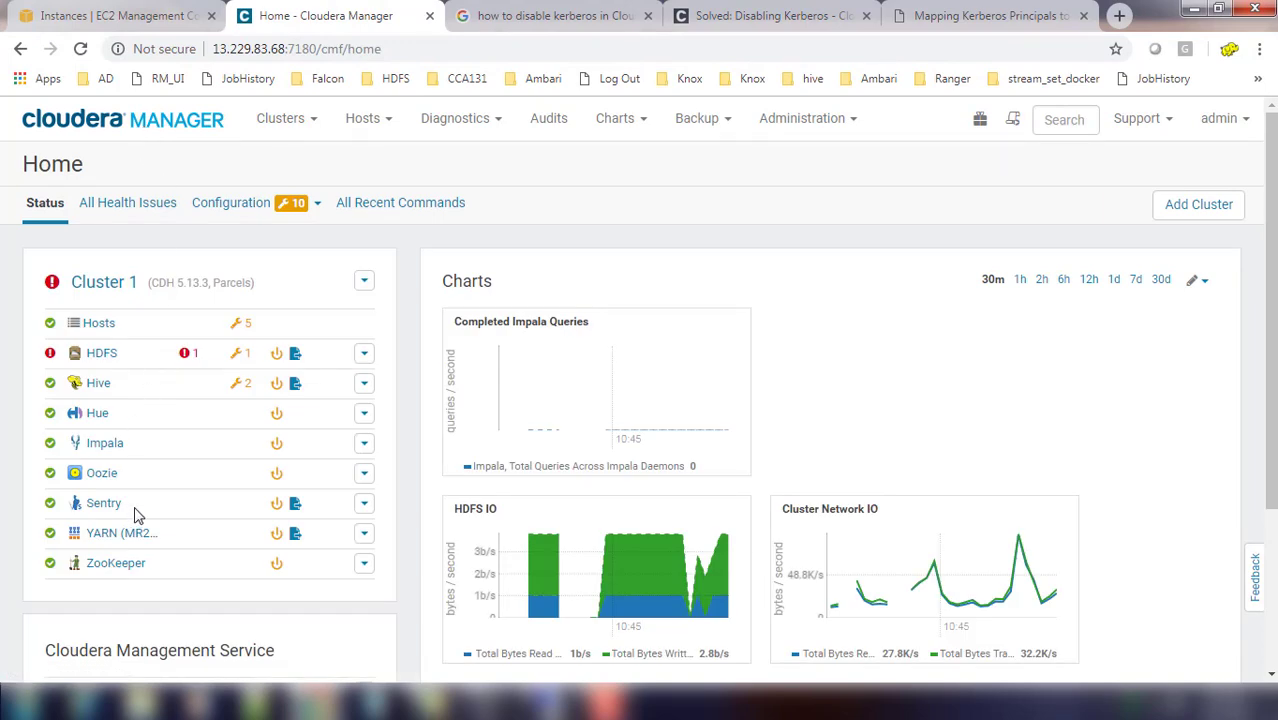
mouse_move(100, 352)
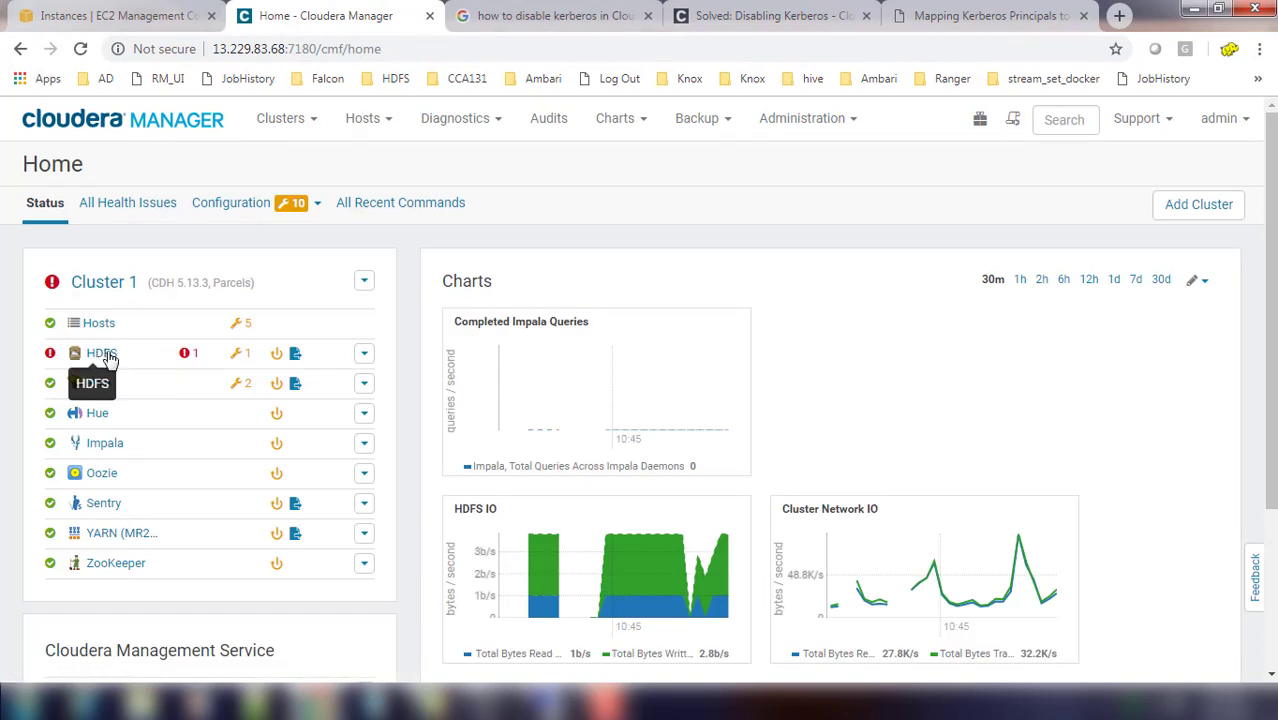
mouse_move(276, 564)
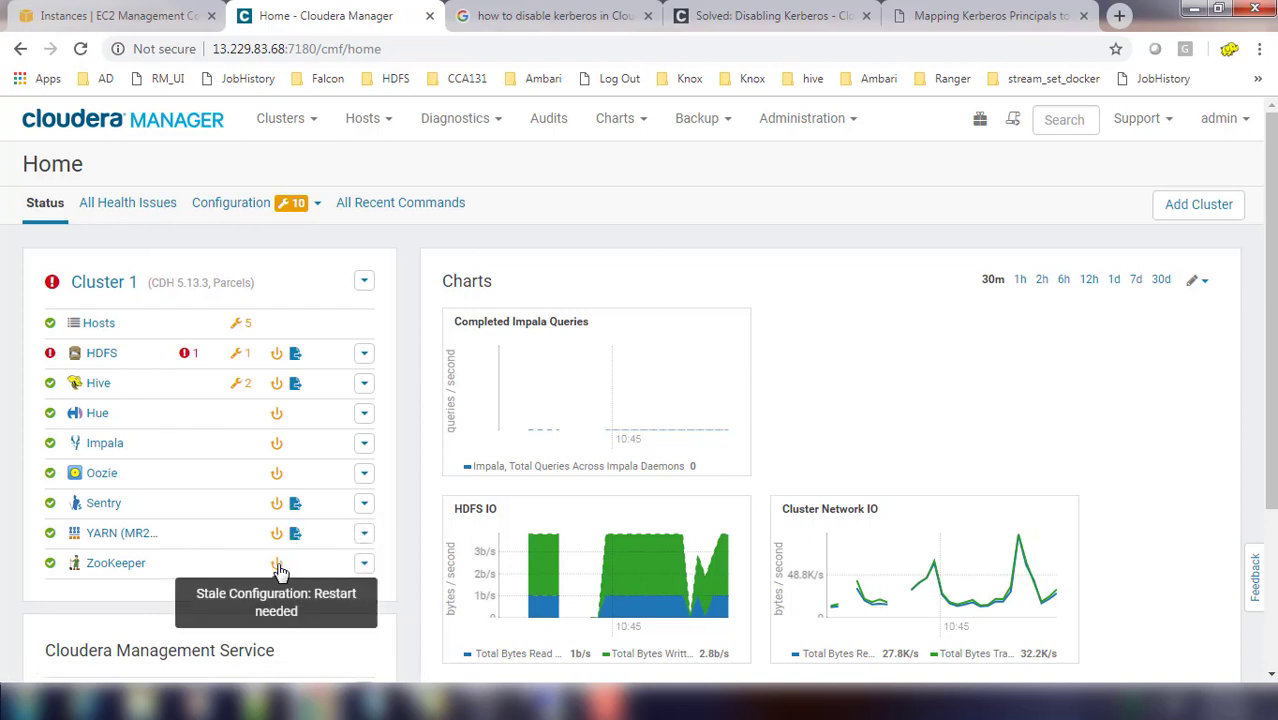
left_click(276, 564)
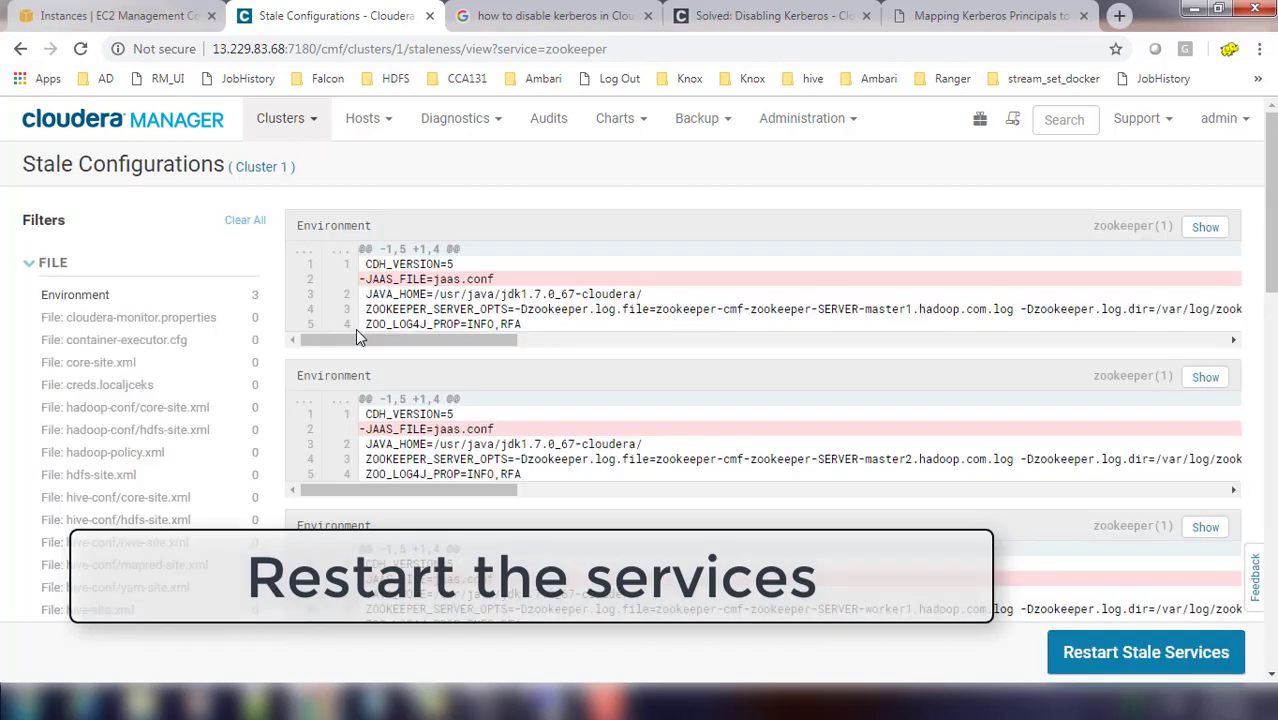
- Restart all stale services in Cluster 1, watch the command details finish, and return home
left_click(1146, 652)
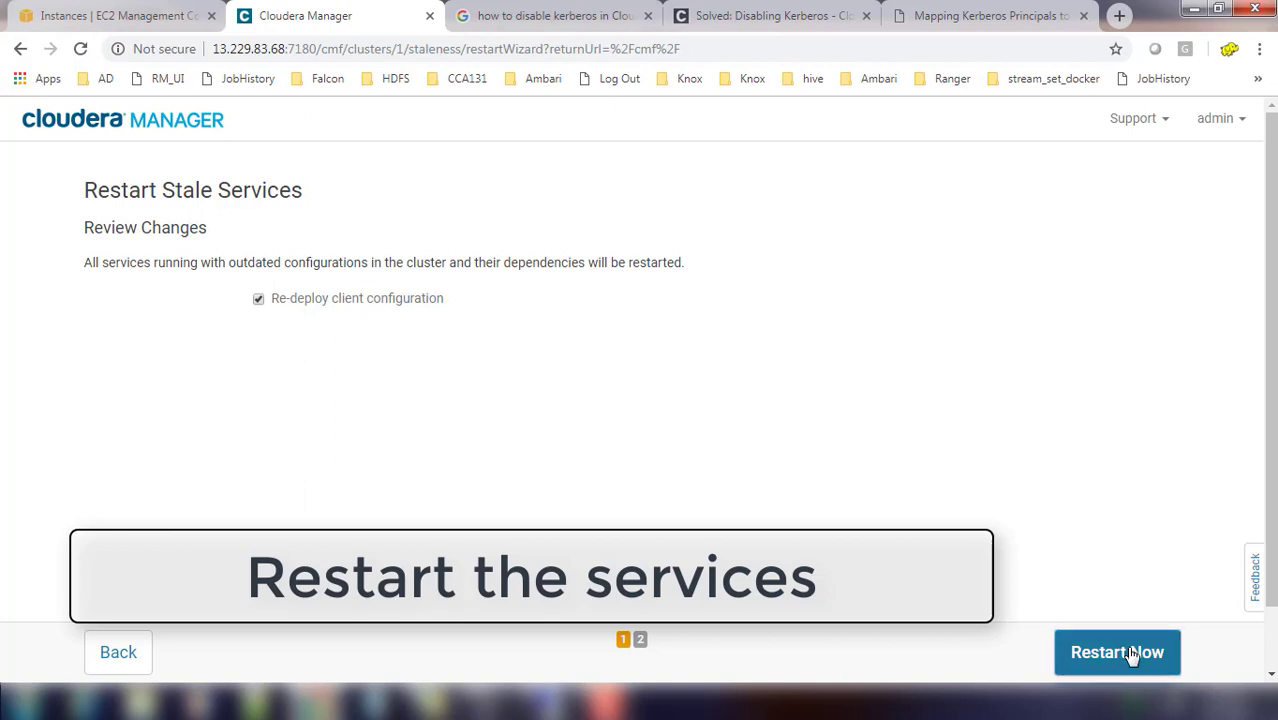
left_click(1116, 652)
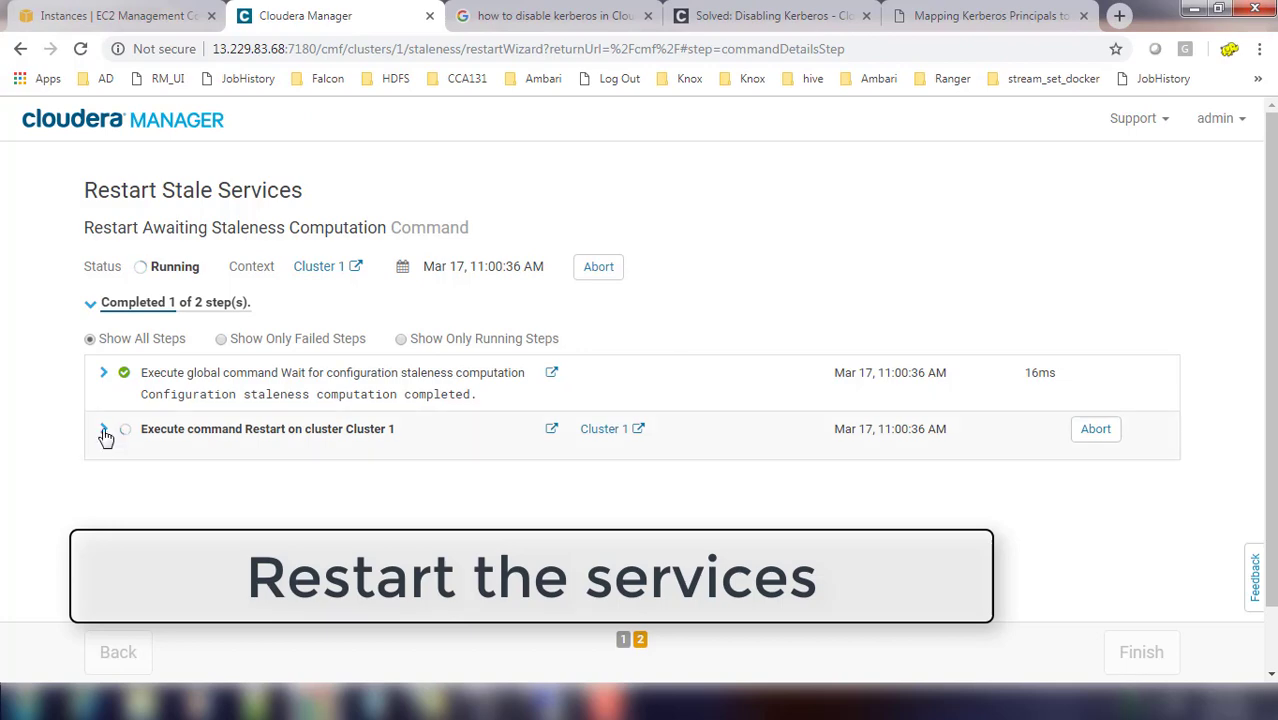
left_click(104, 428)
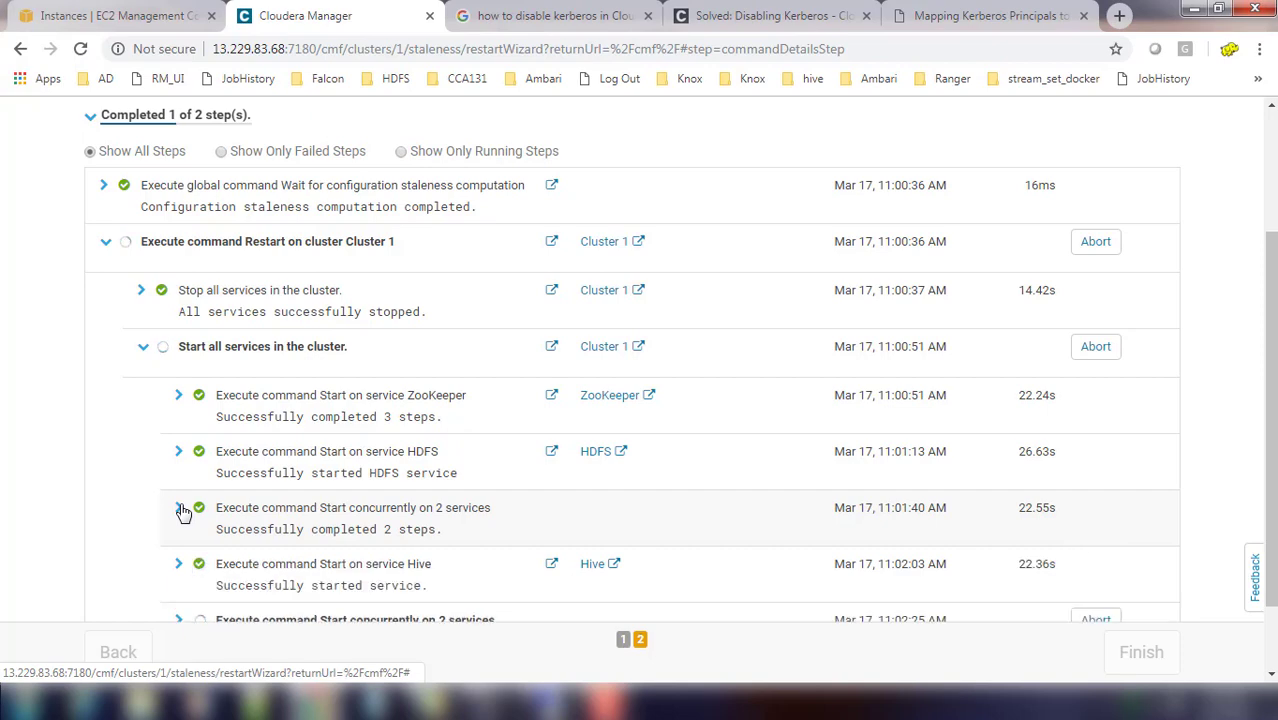
scroll("down", 3)
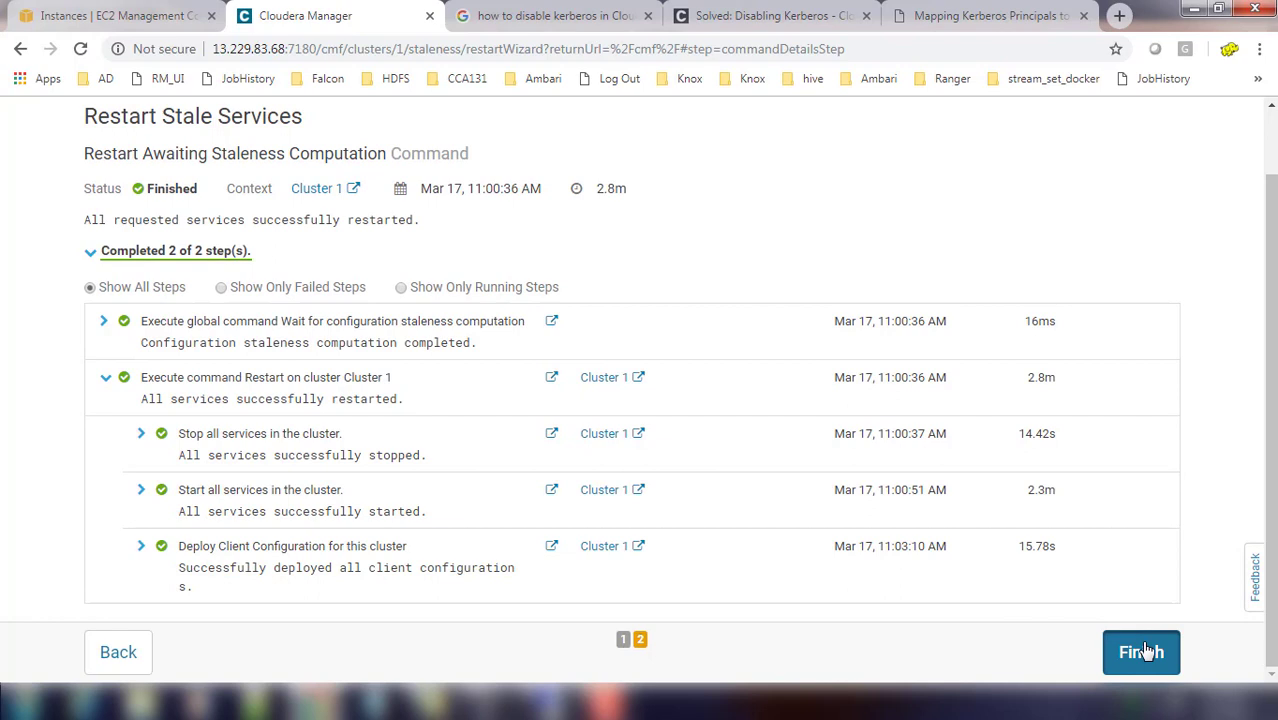
left_click(1140, 652)
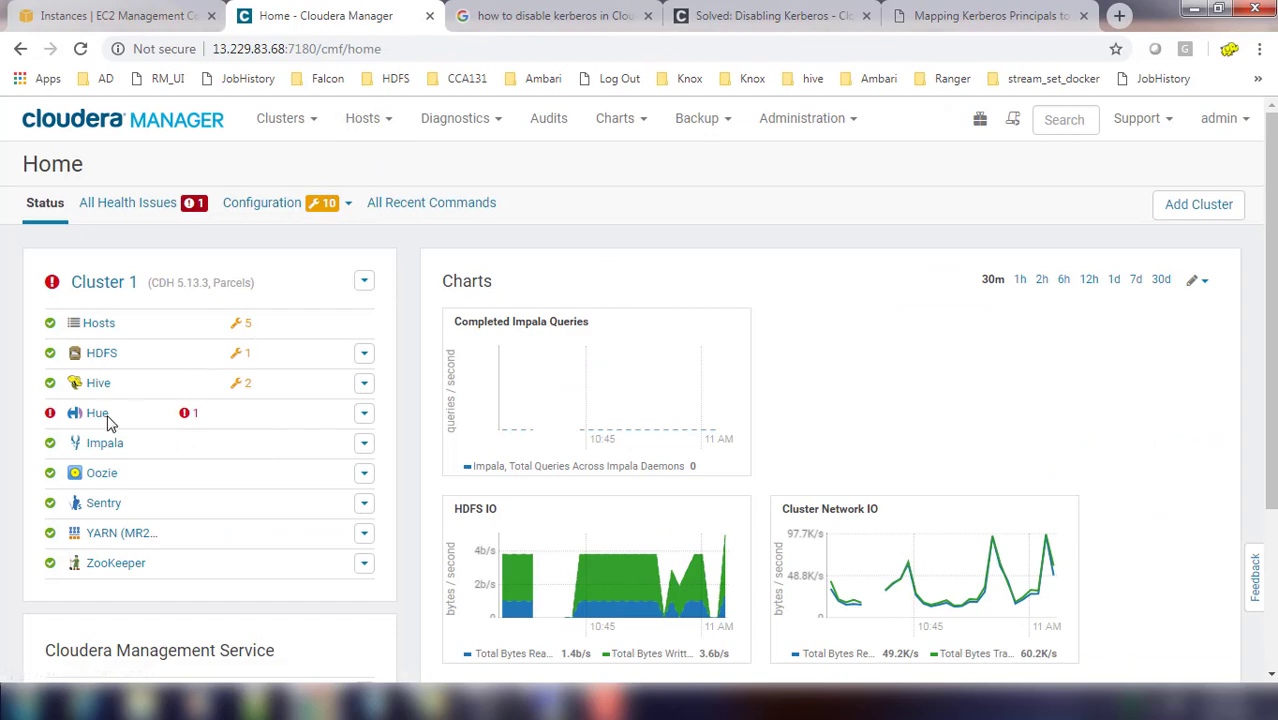
- Delete the Kerberos Ticket Renewer role instance from Hue's Instances list and confirm
left_click(96, 412)
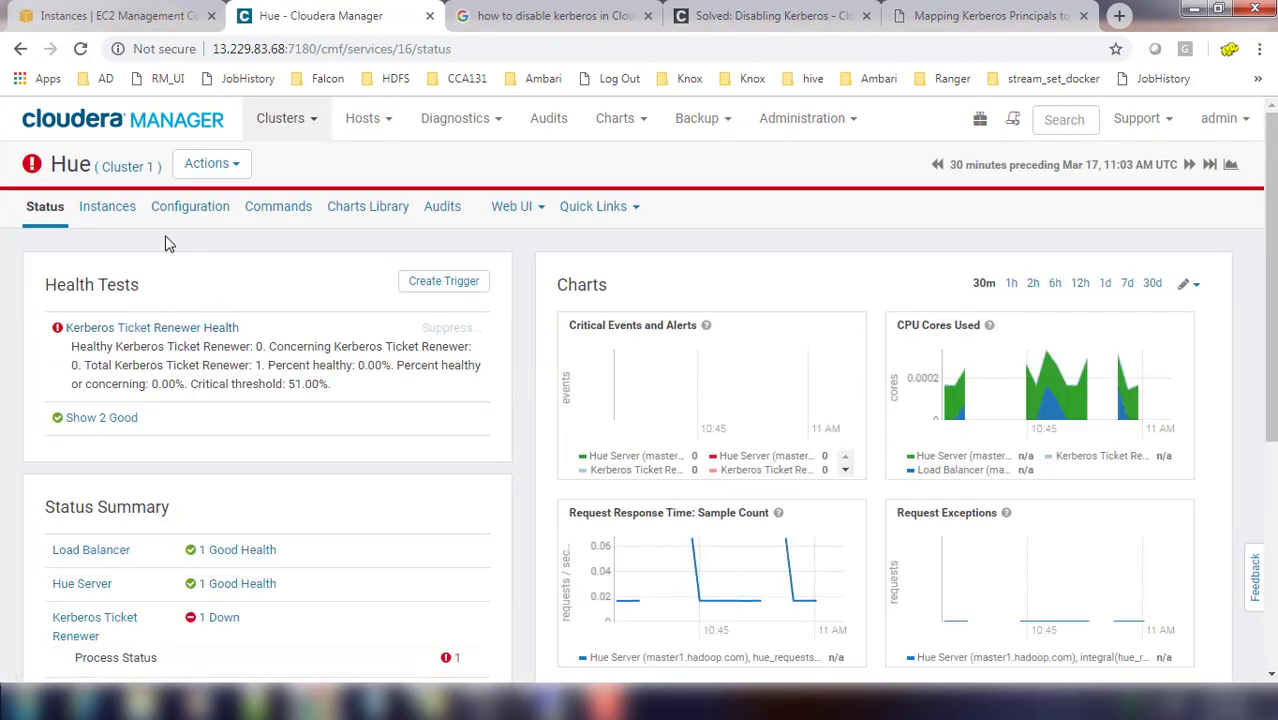
left_click(108, 206)
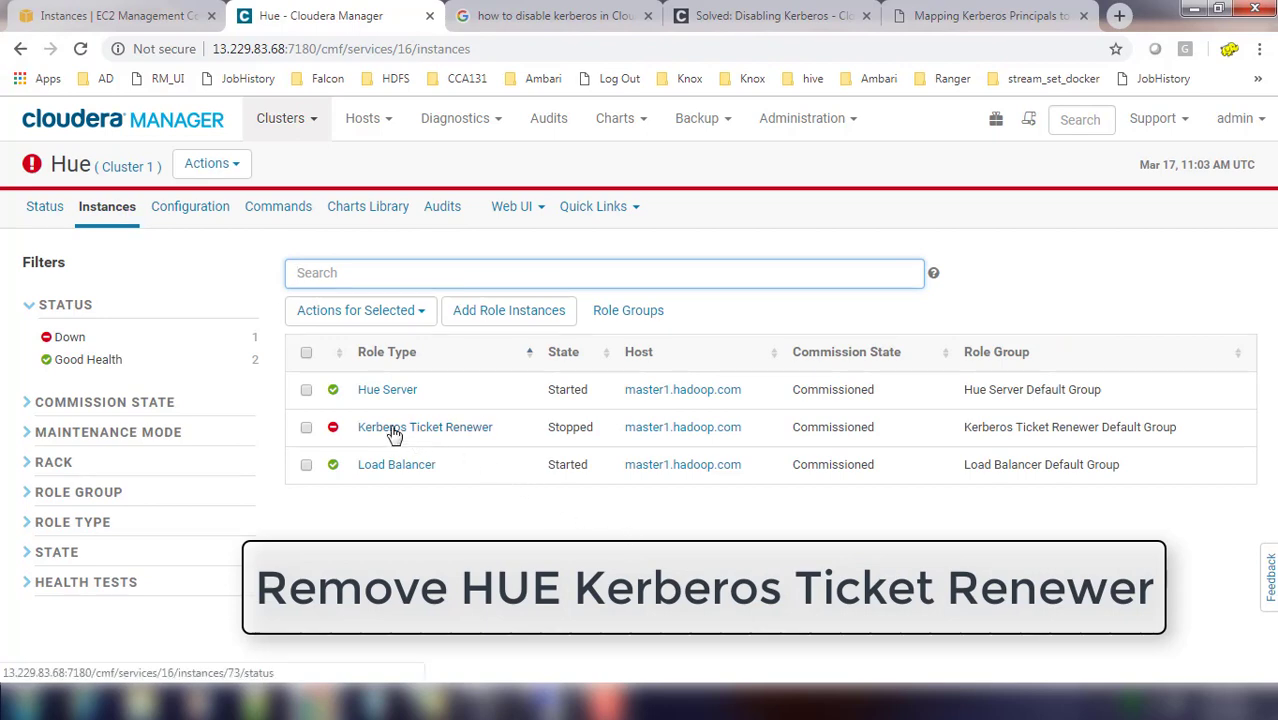
mouse_move(316, 438)
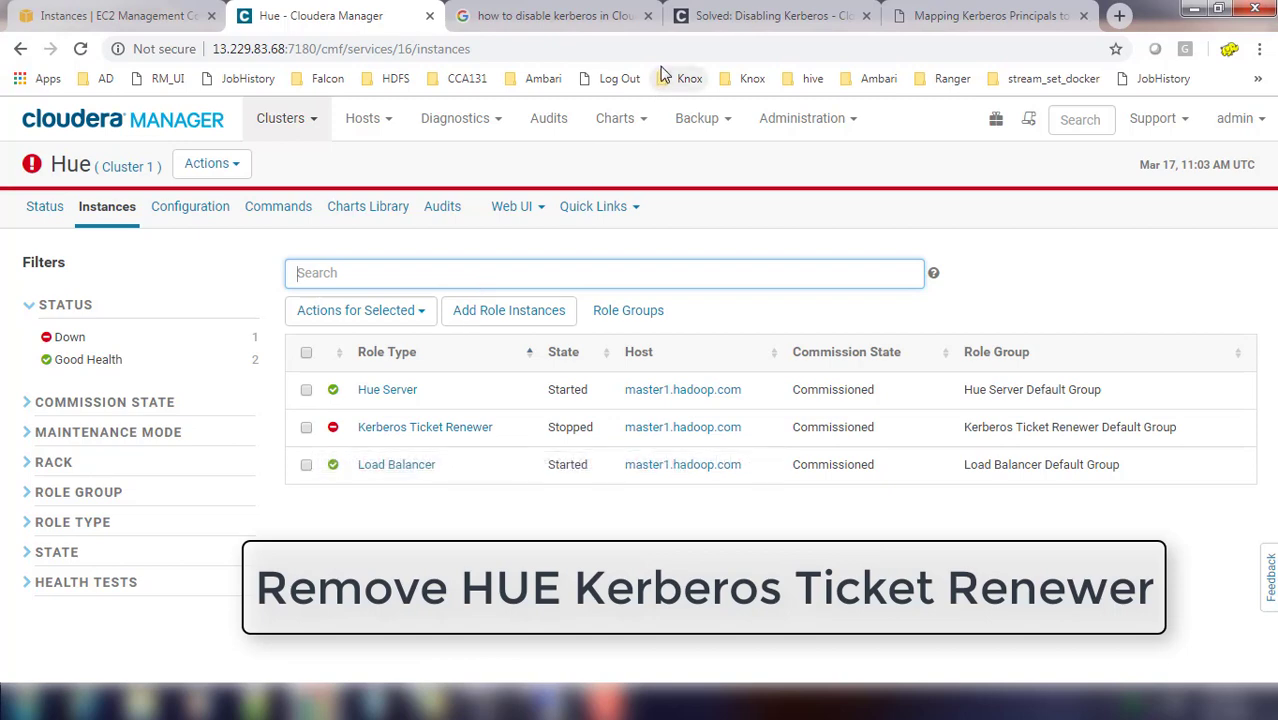
mouse_move(556, 16)
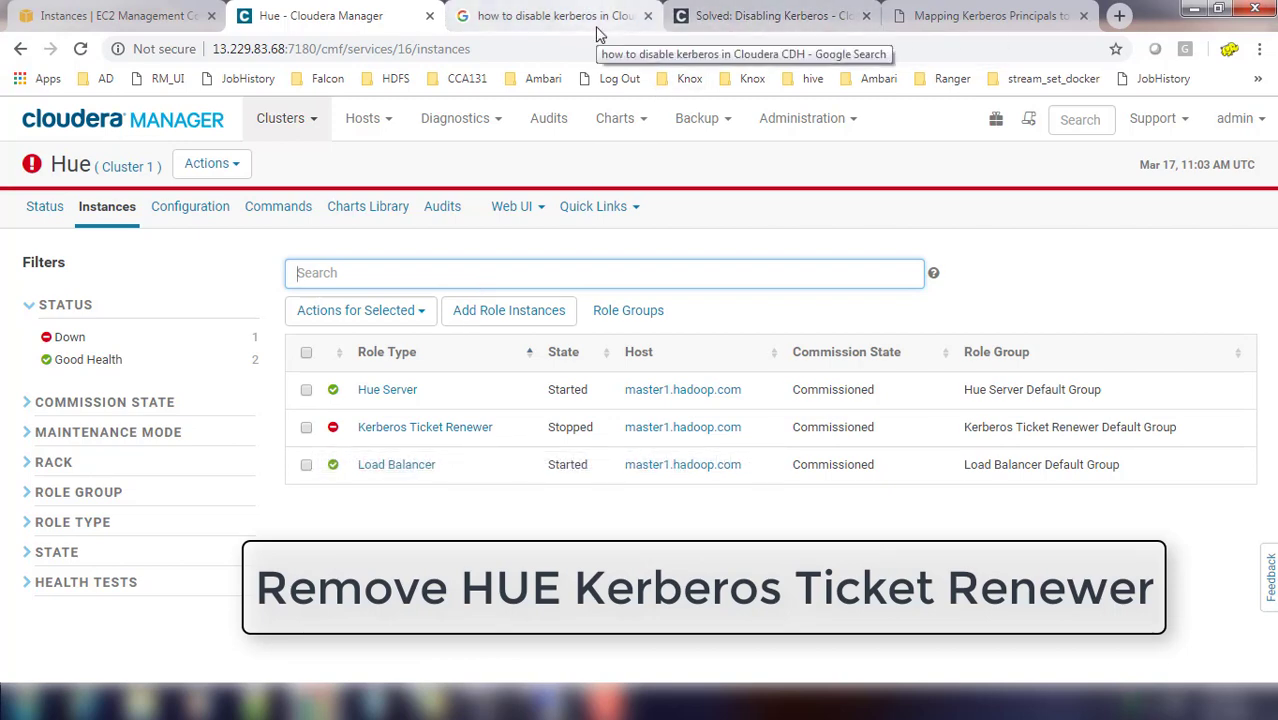
left_click(360, 310)
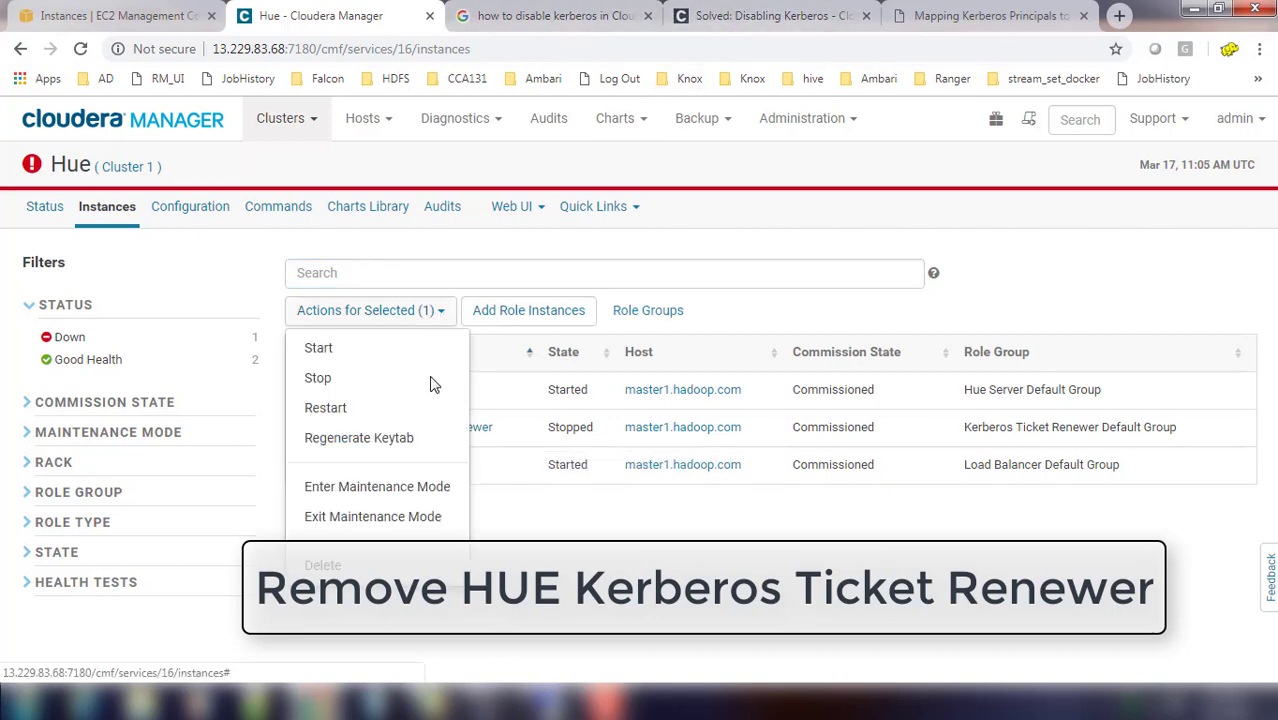
left_click(322, 564)
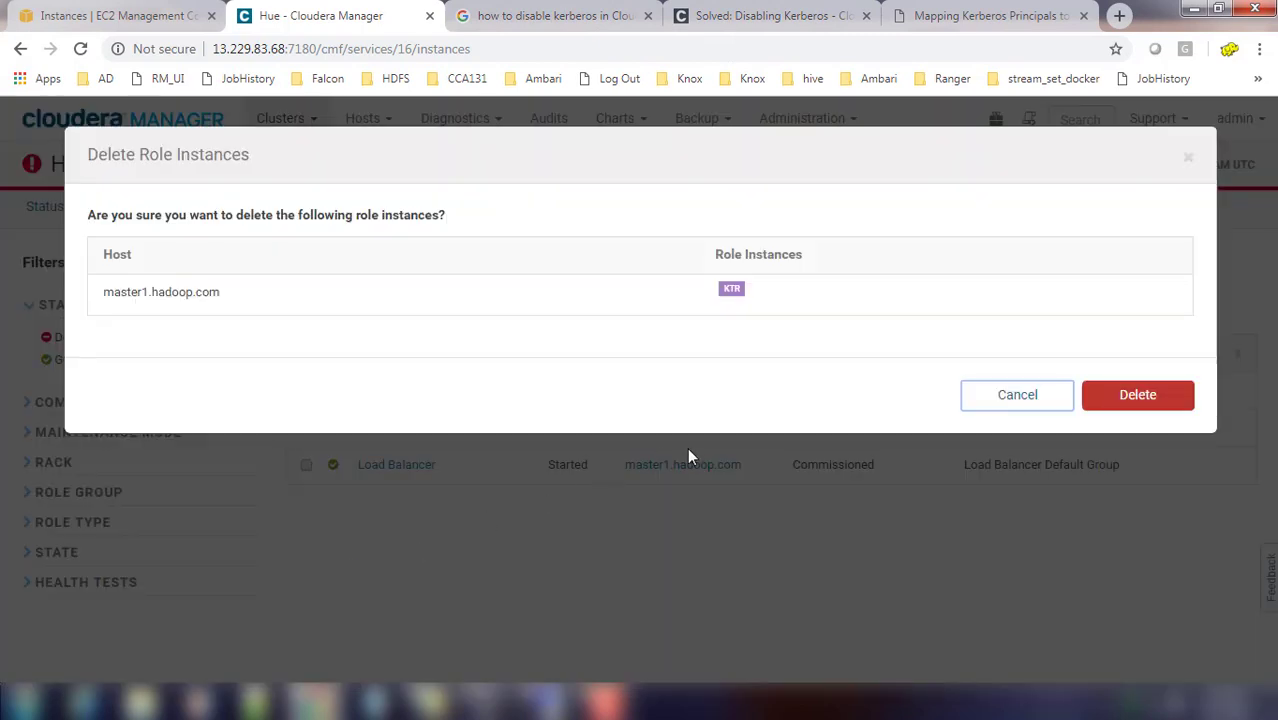
left_click(1136, 394)
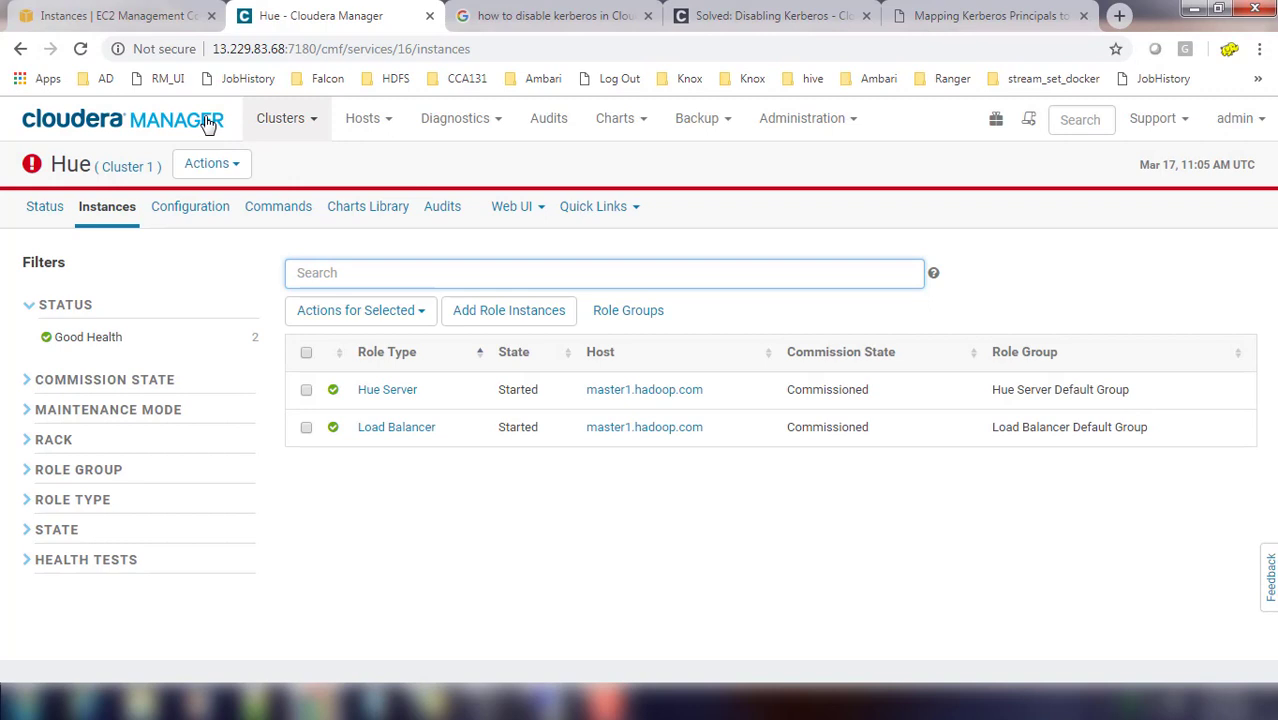
- Check the Security status shows Kerberos is disabled for Cluster 1, then head back home
left_click(122, 118)
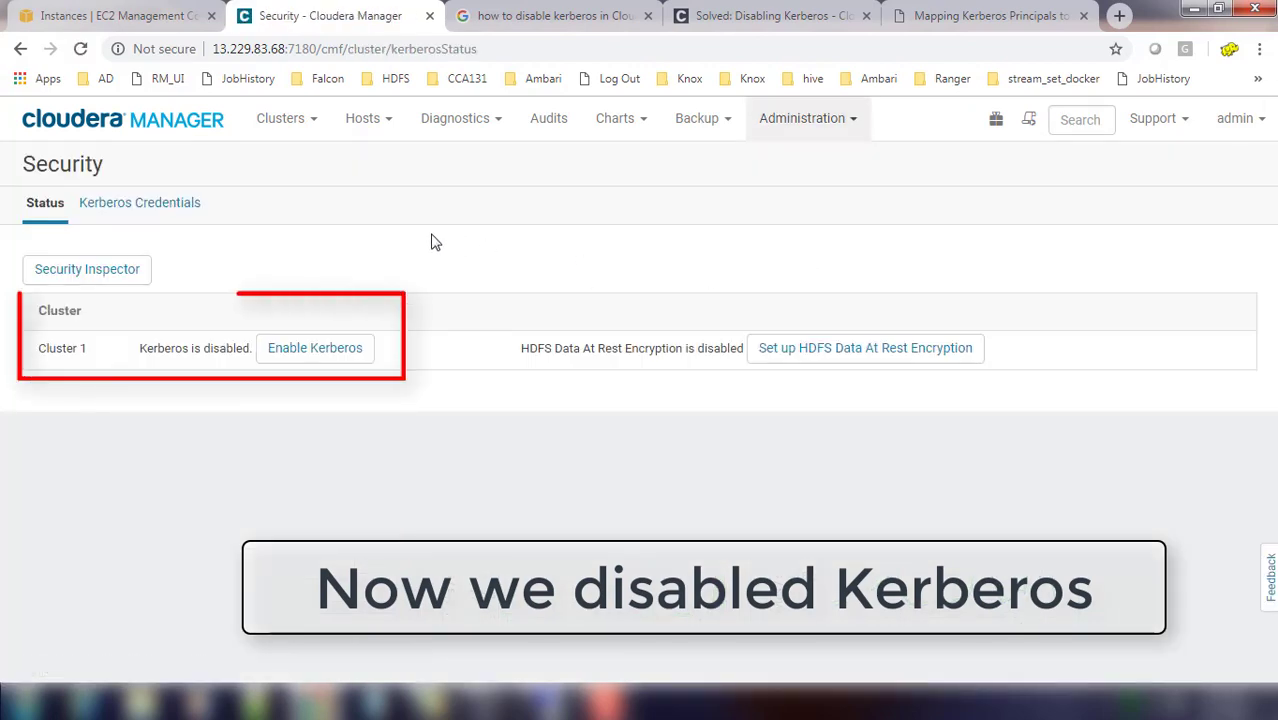
mouse_move(220, 136)
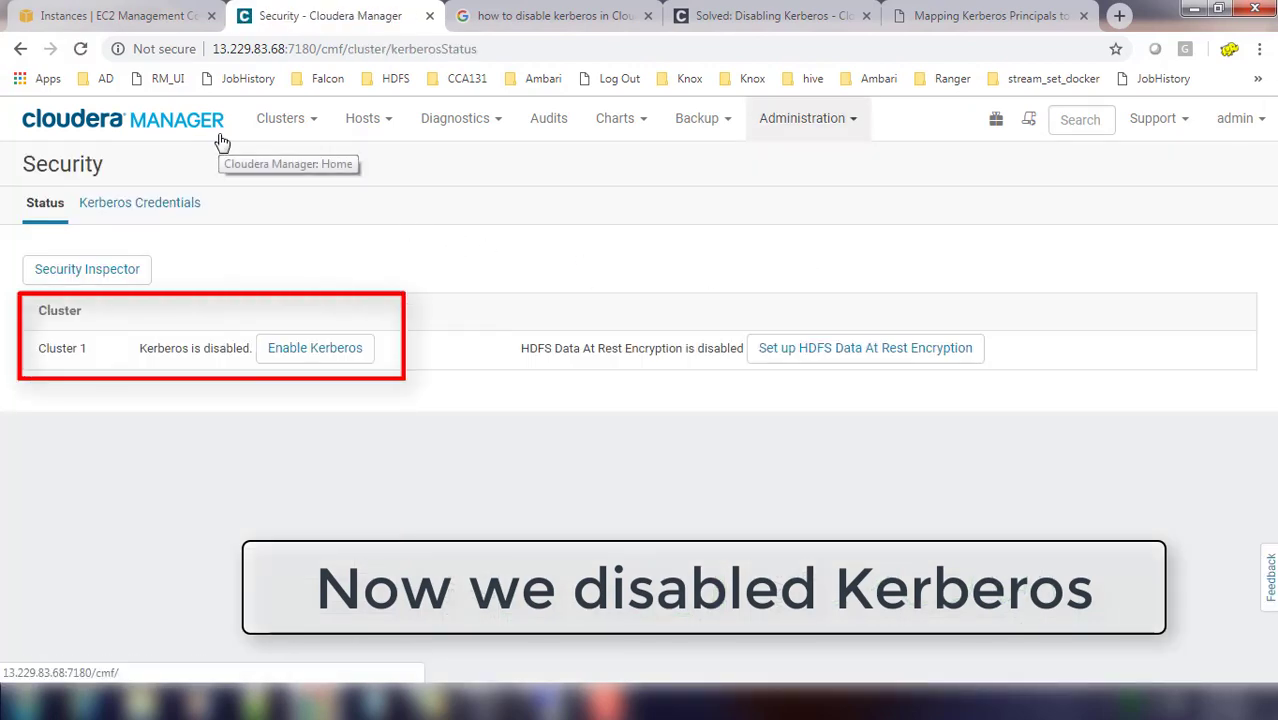
mouse_move(322, 356)
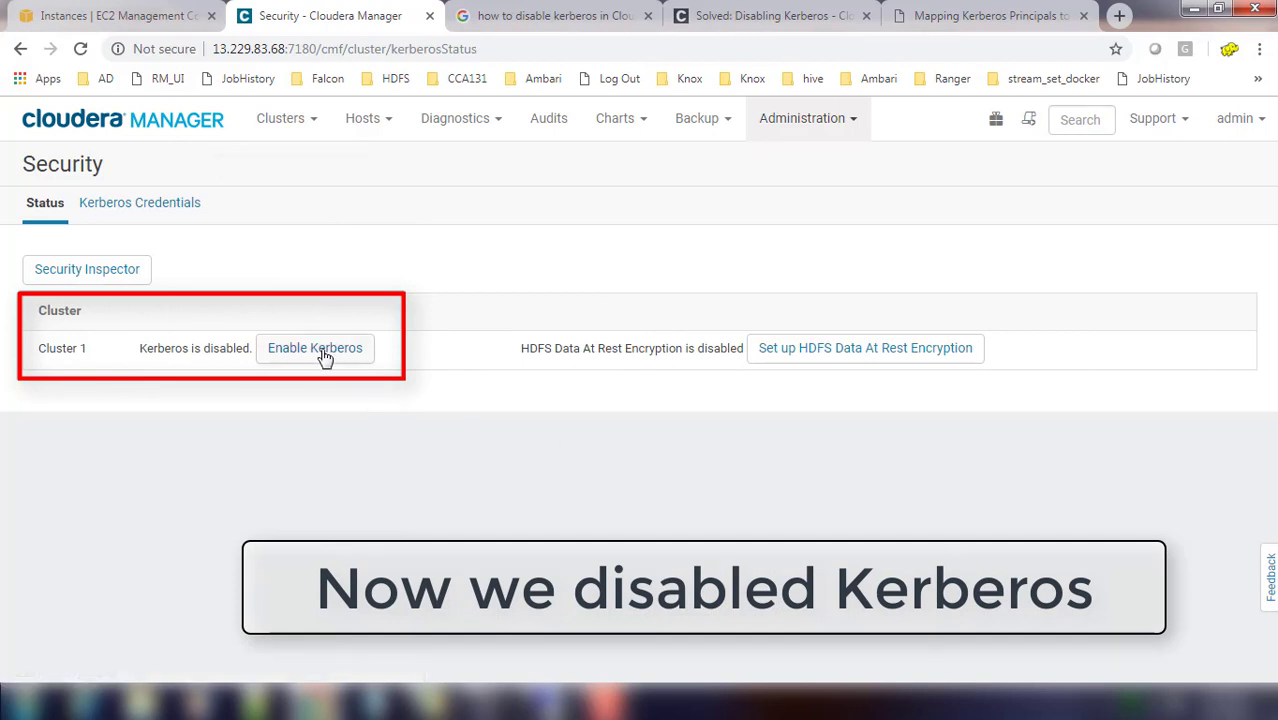
left_click(124, 120)
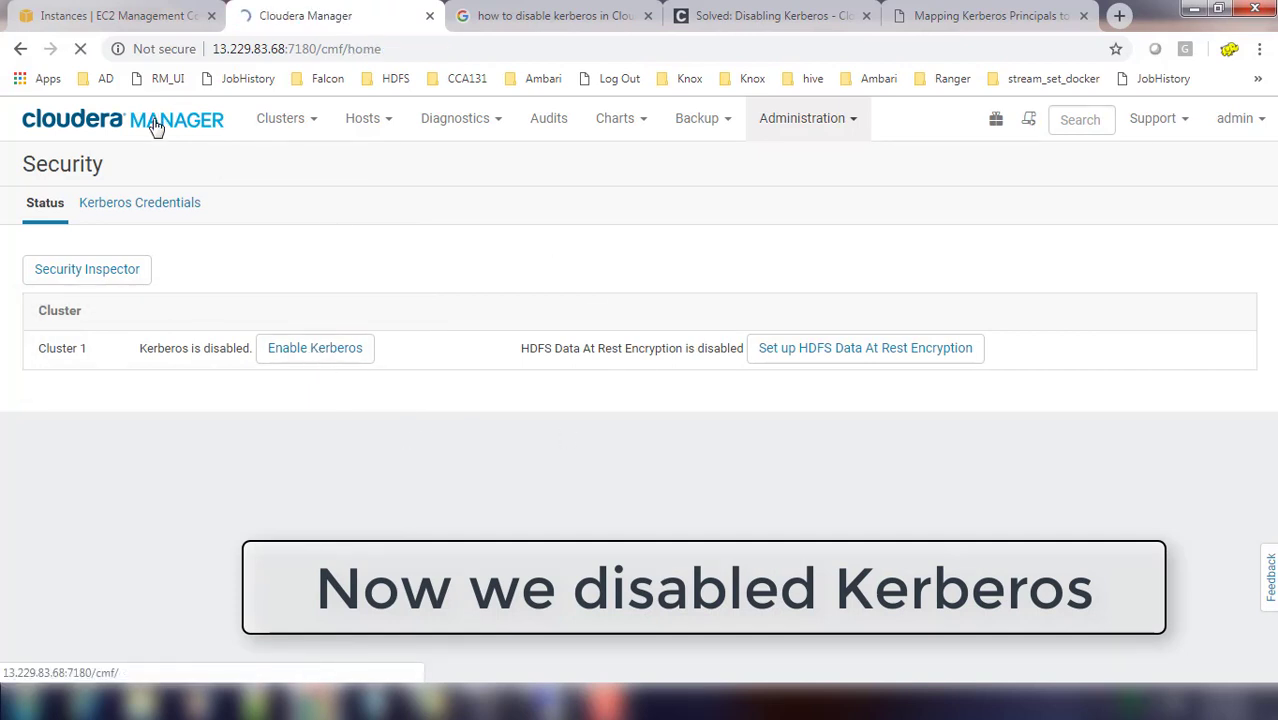
- Restart the Cloudera Management Service from its stale configuration page and close the finished summary
left_click(124, 120)
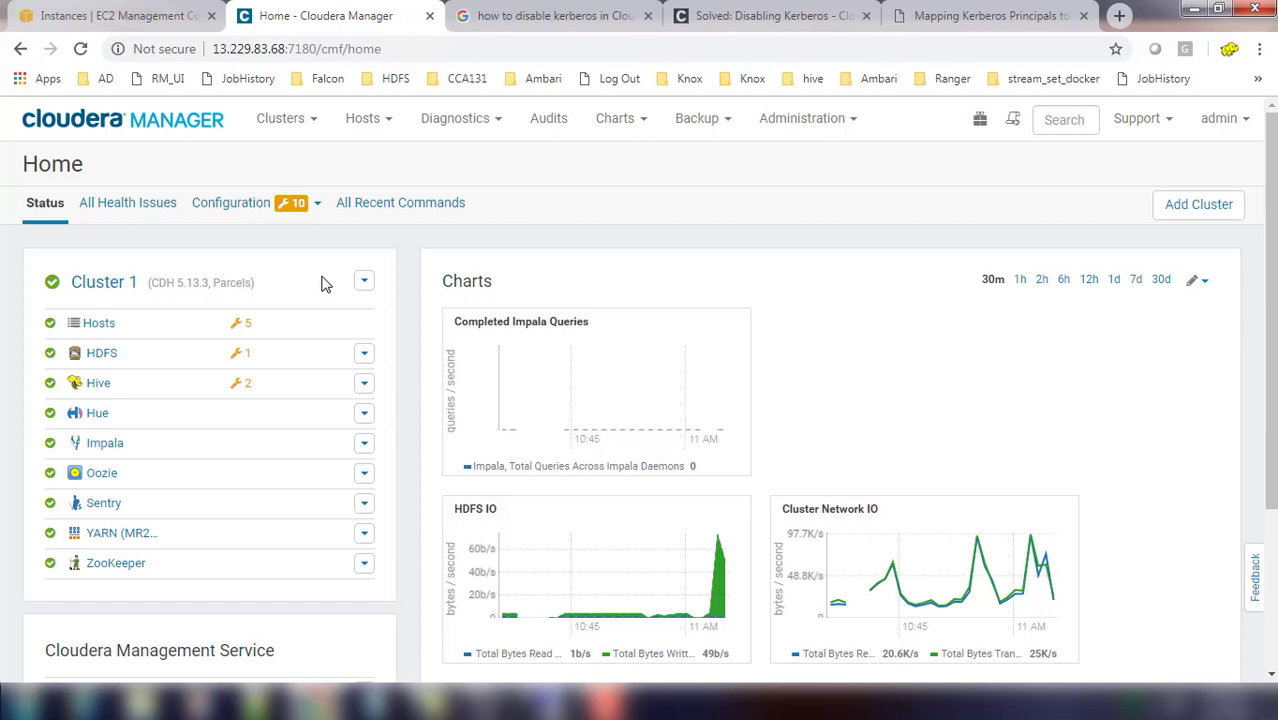
scroll("down", 3)
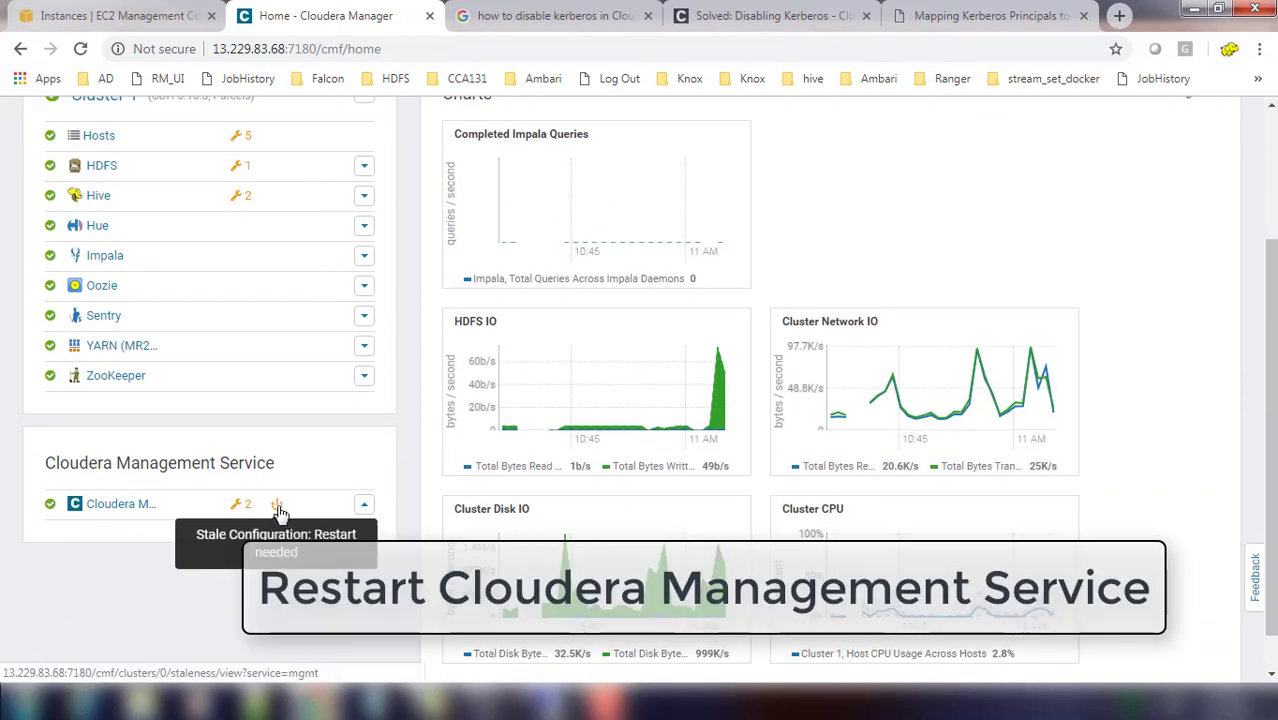
left_click(276, 504)
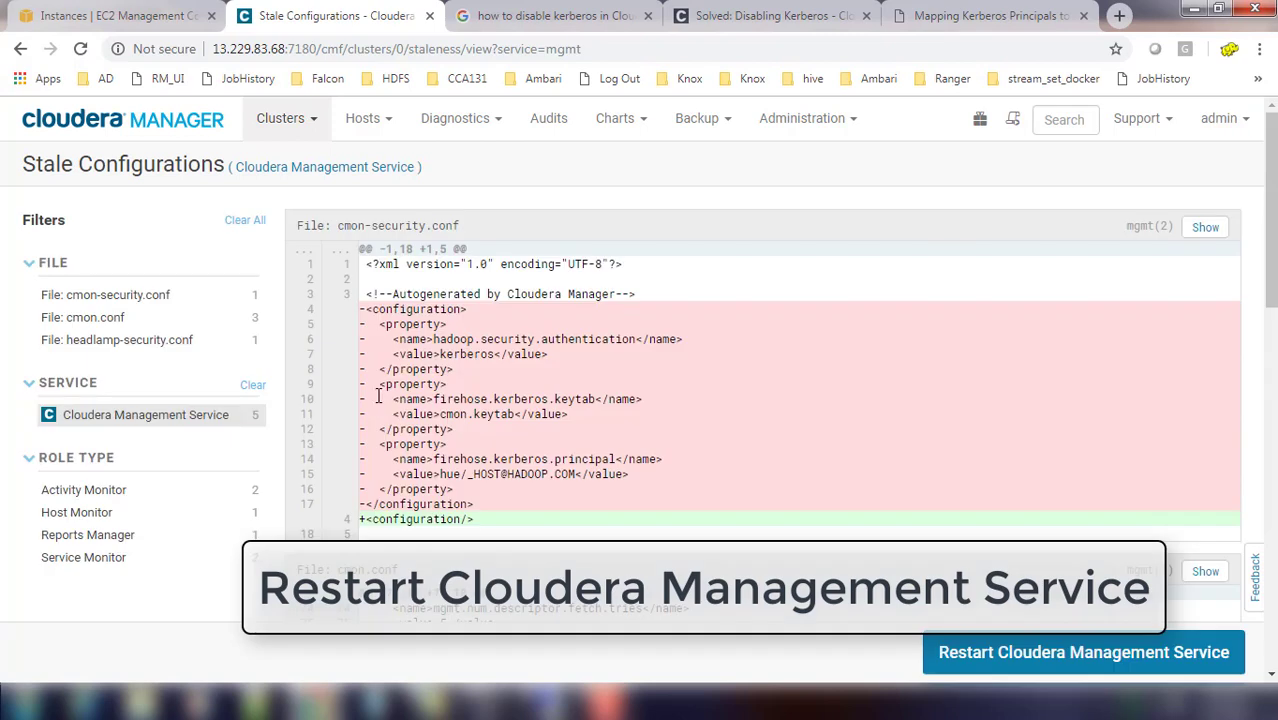
mouse_move(630, 432)
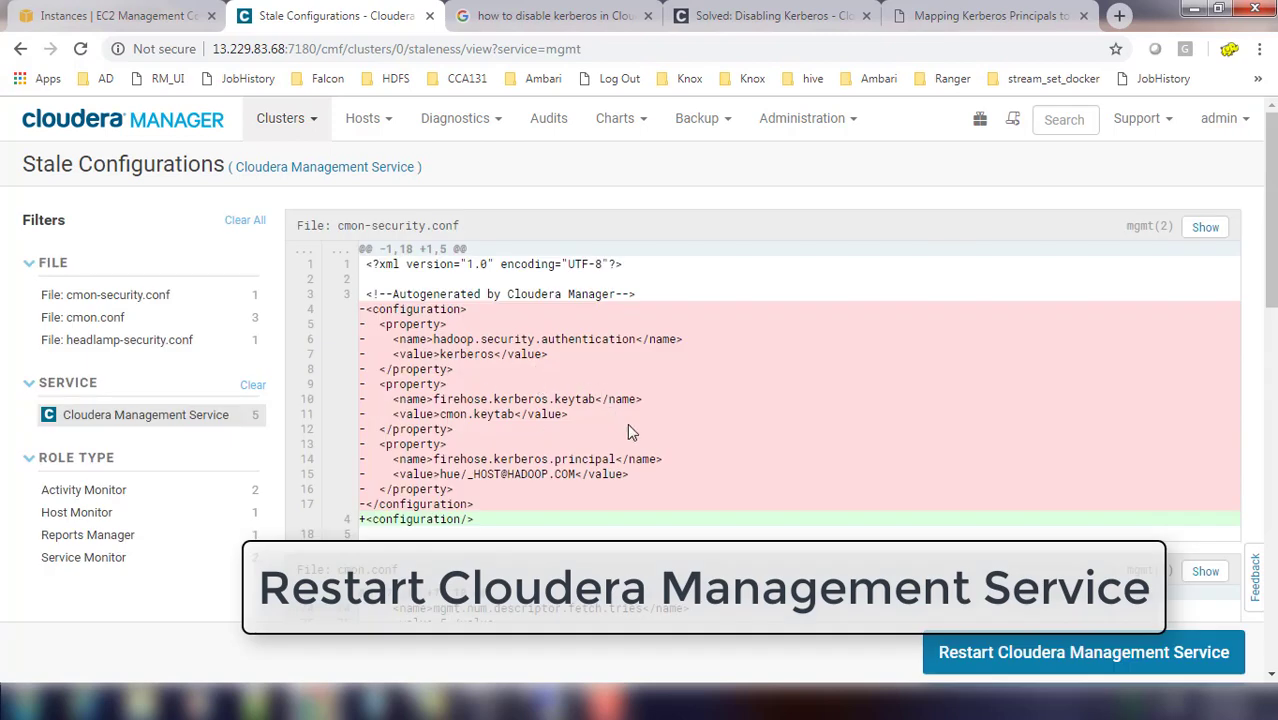
mouse_move(1084, 652)
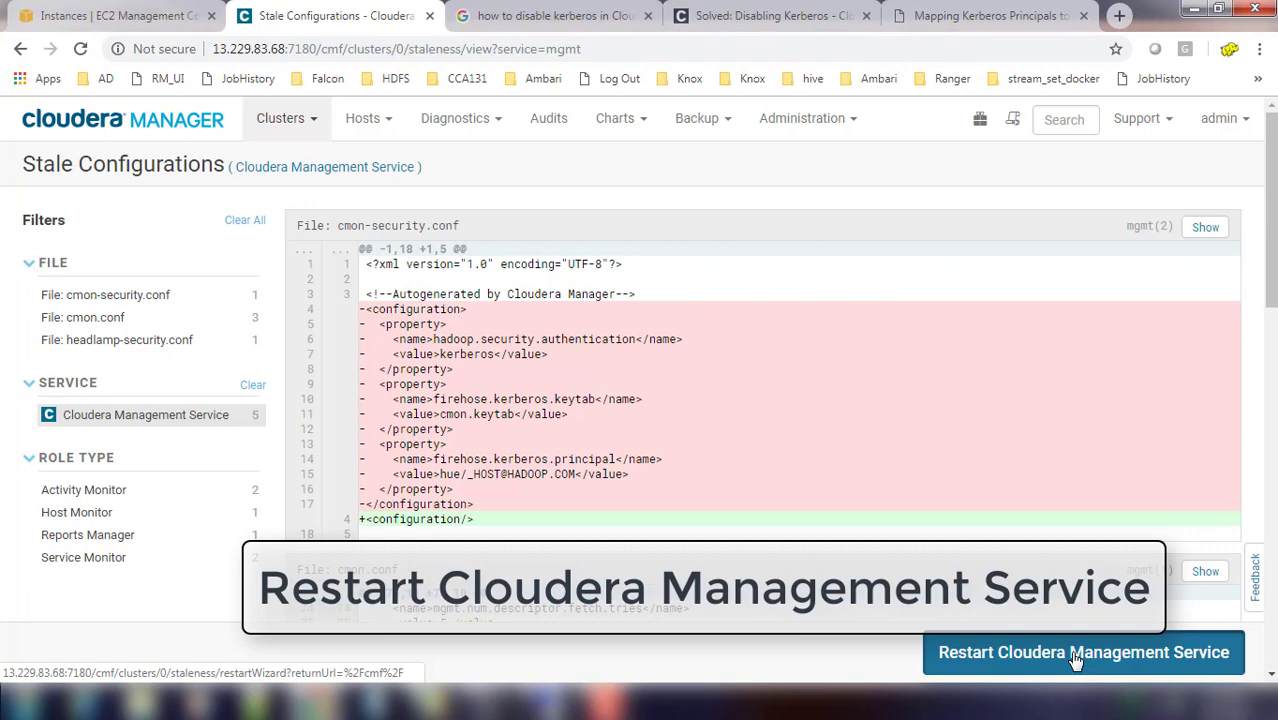
left_click(1084, 652)
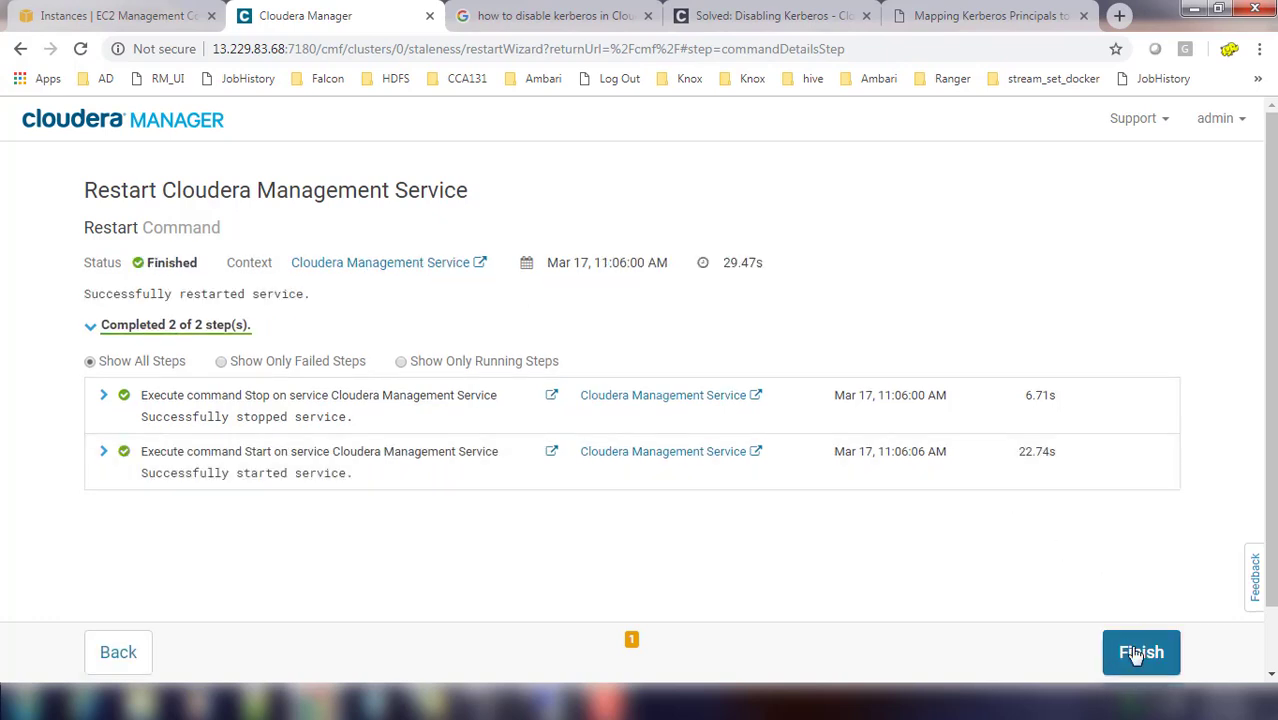
left_click(1140, 652)
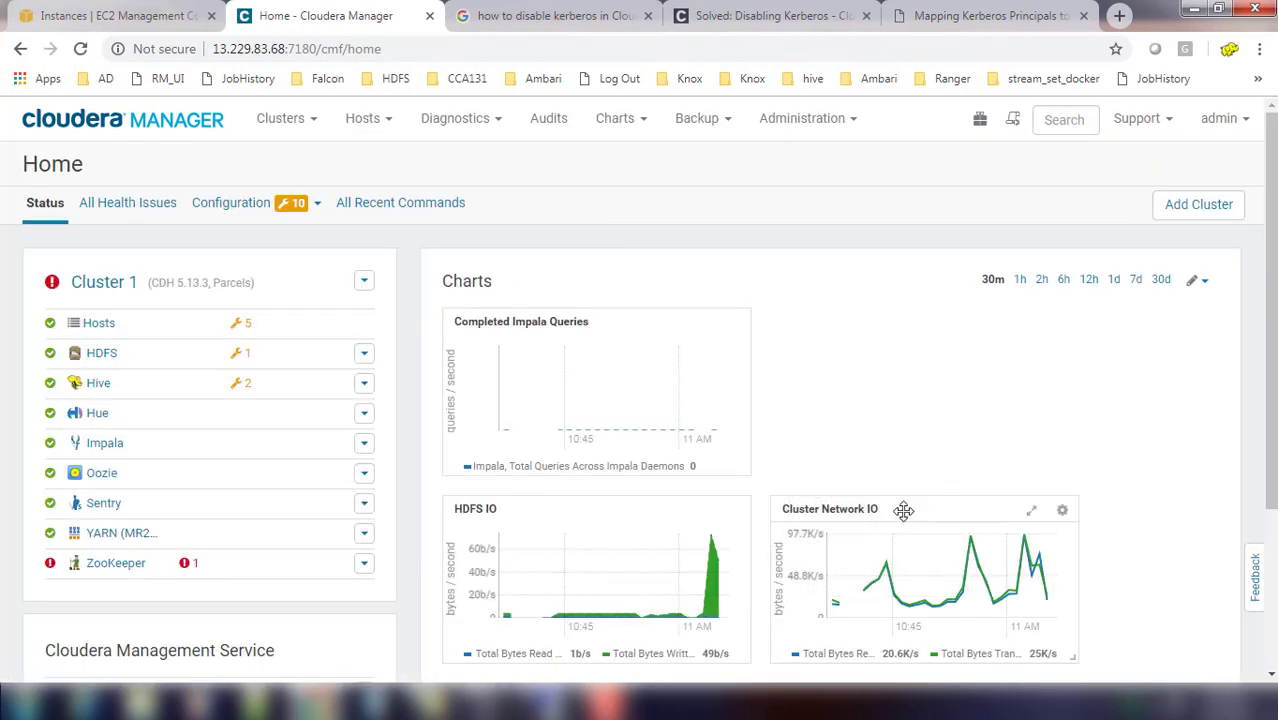
left_click(114, 562)
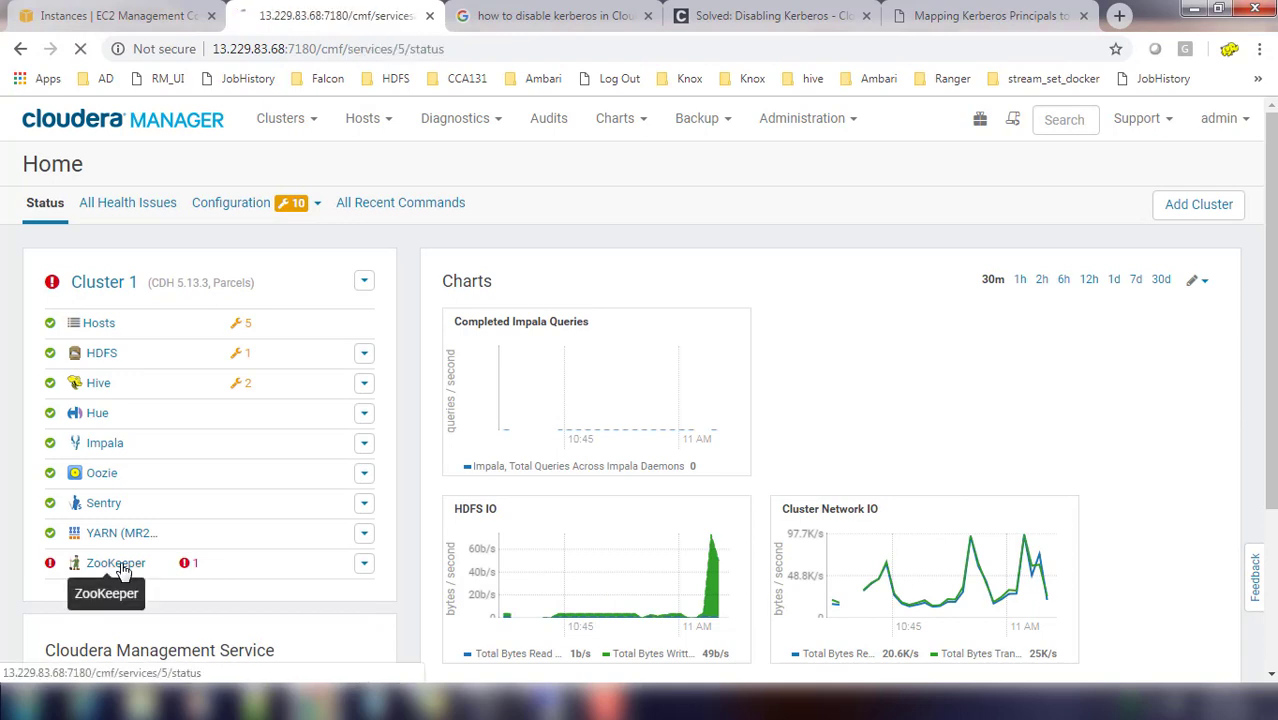
left_click(114, 562)
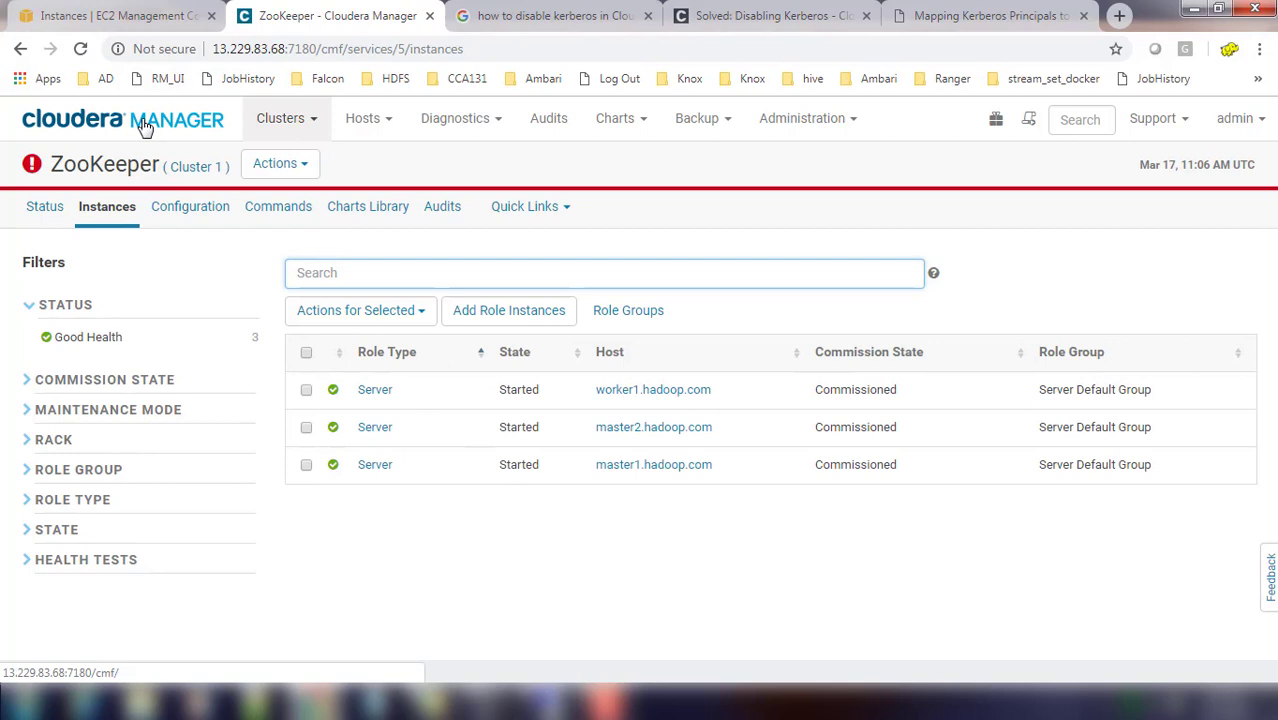
left_click(124, 118)
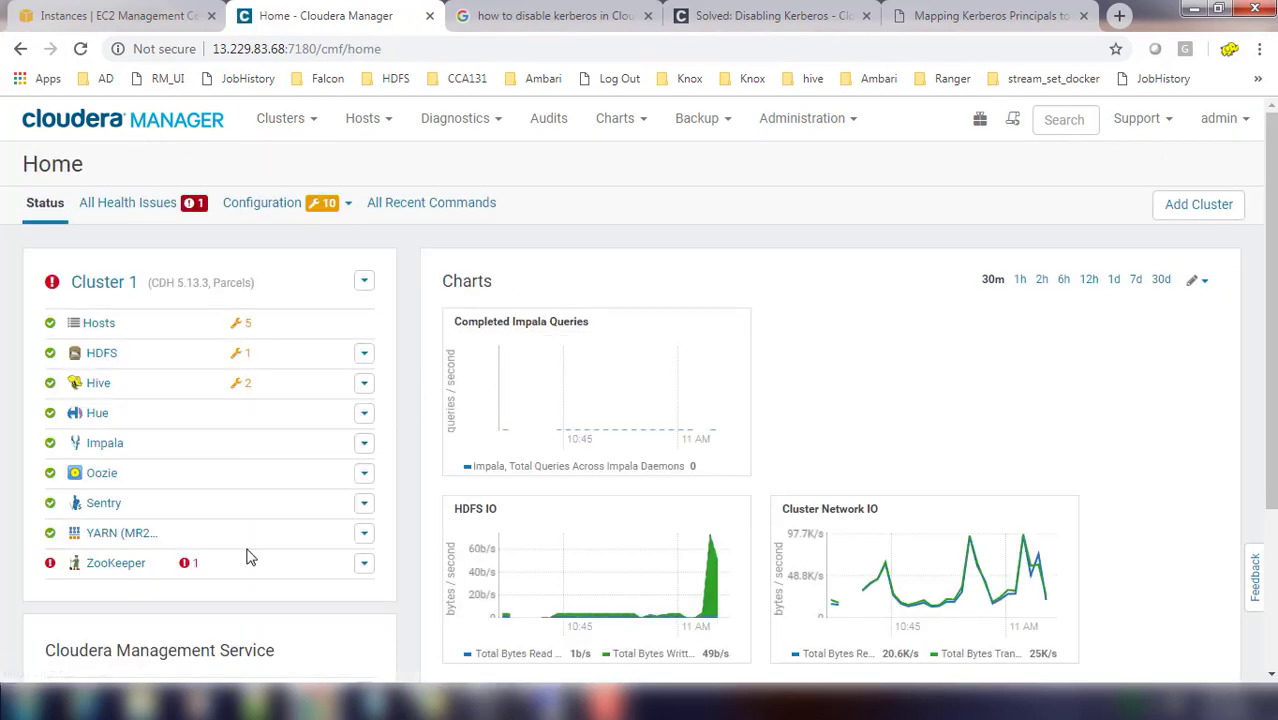
scroll("down", 3)
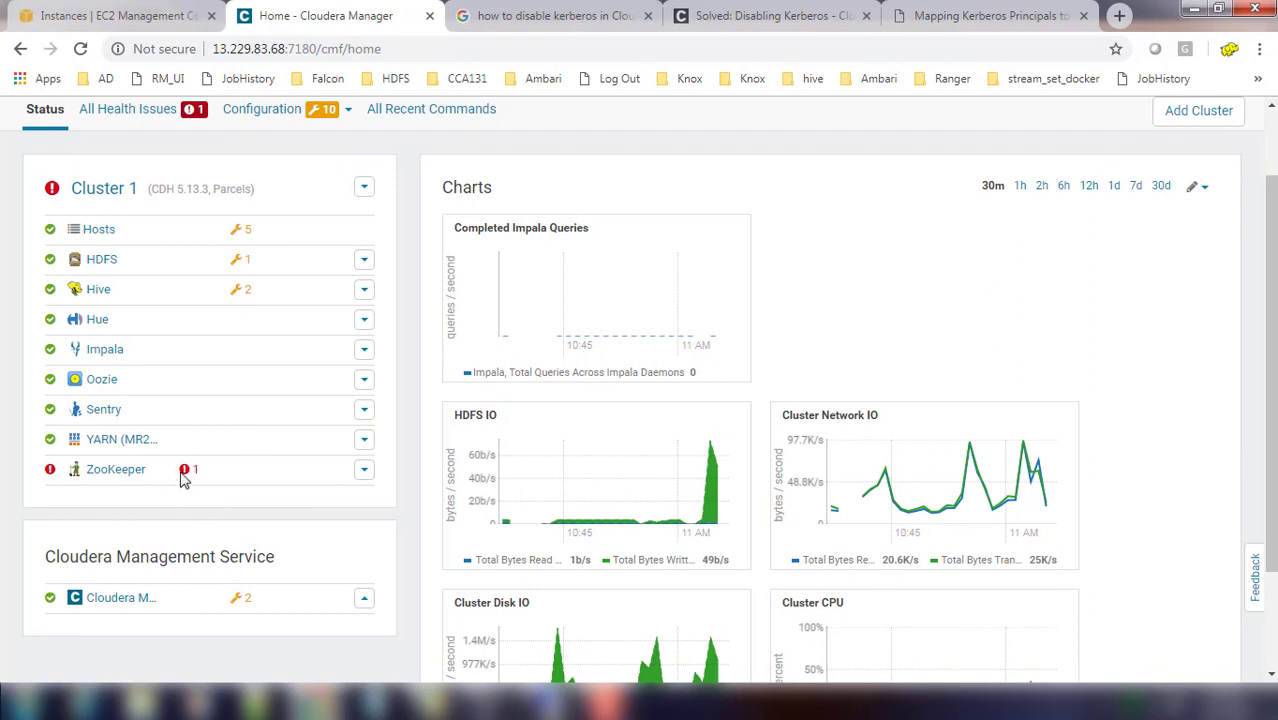
left_click(188, 468)
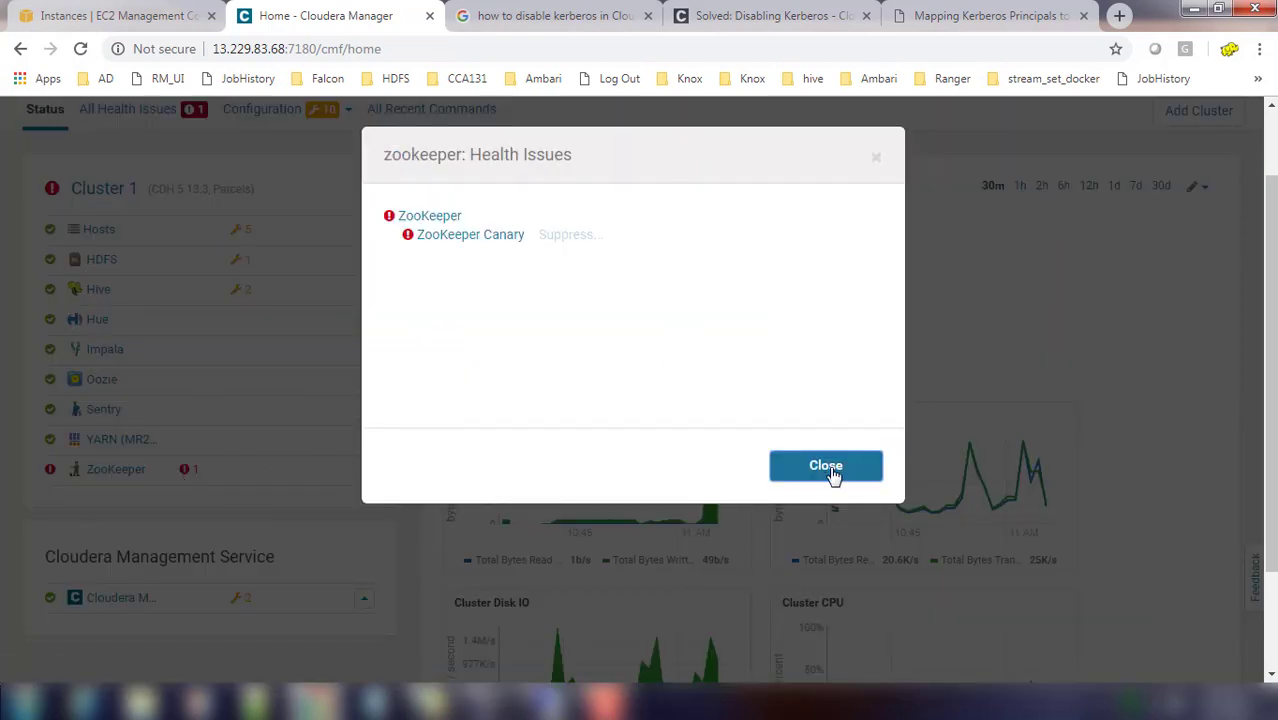
left_click(826, 464)
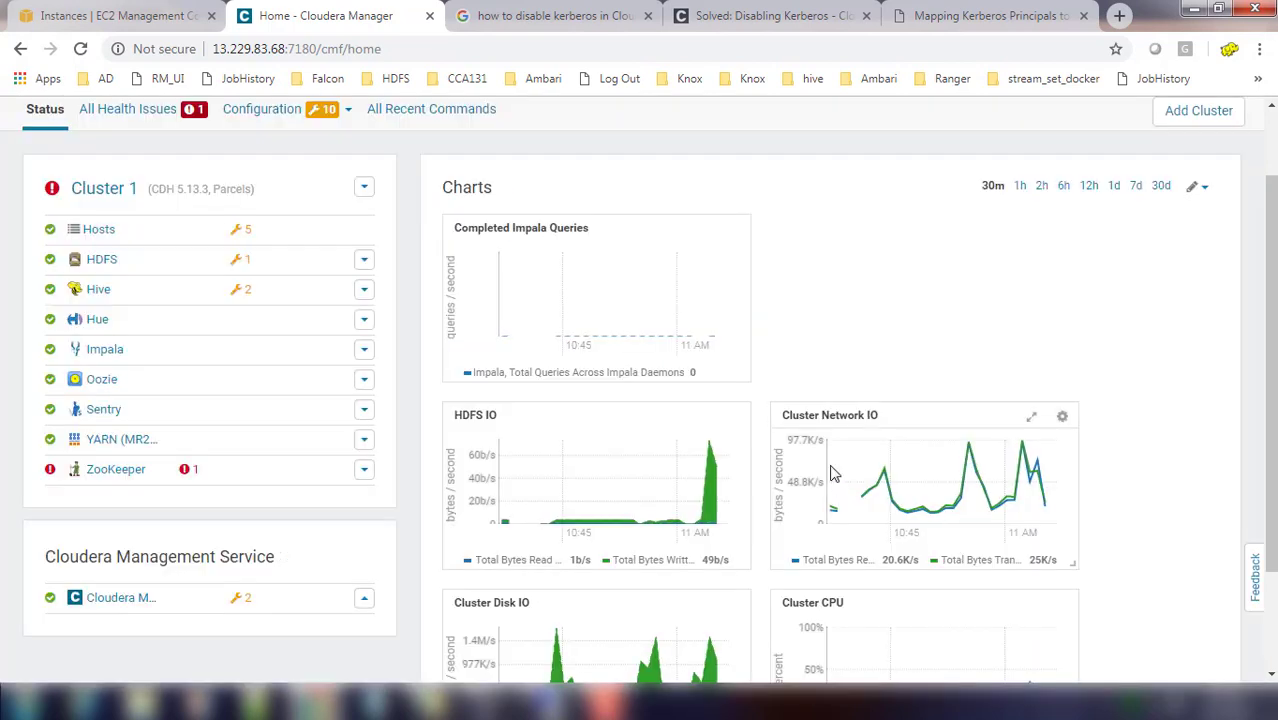